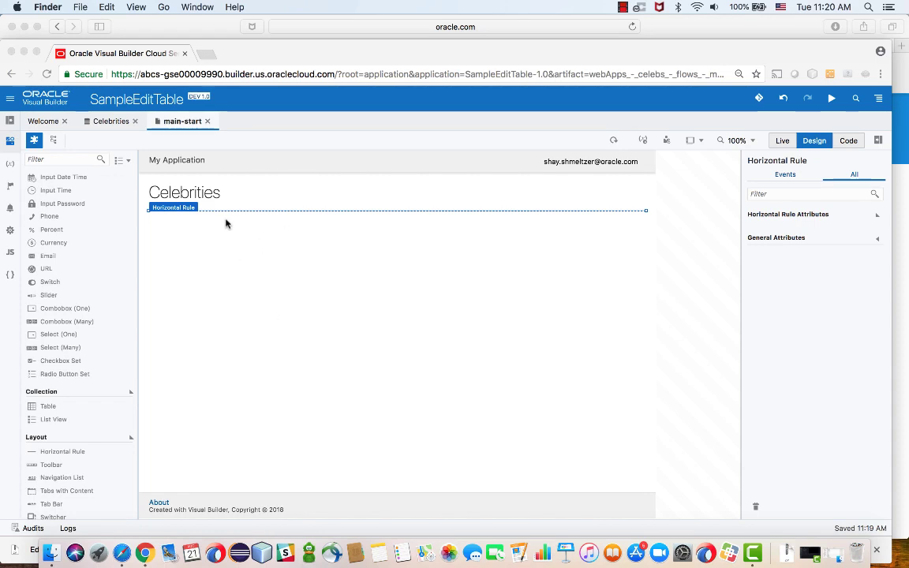
Step: Review the Celebrities business object's Fields, then return to the main-start page
left_click(109, 119)
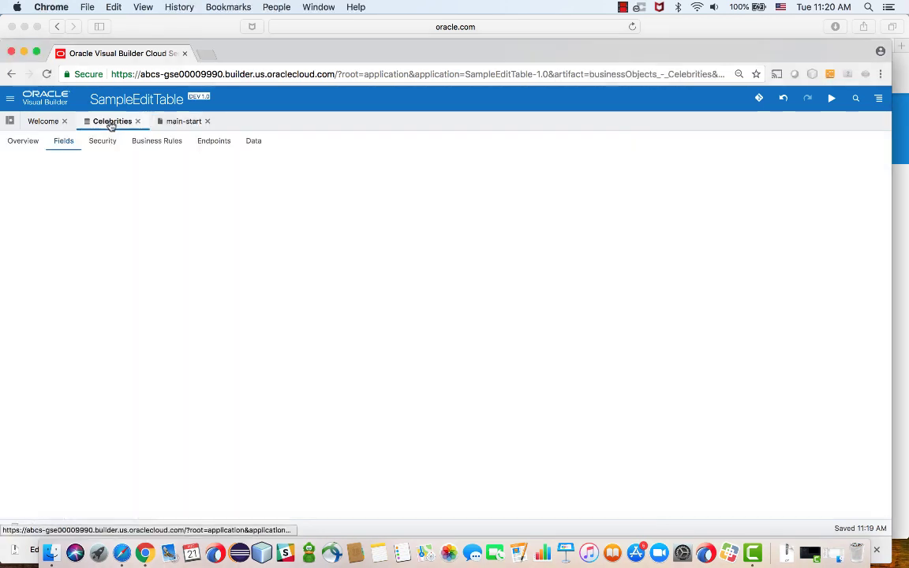
left_click(110, 120)
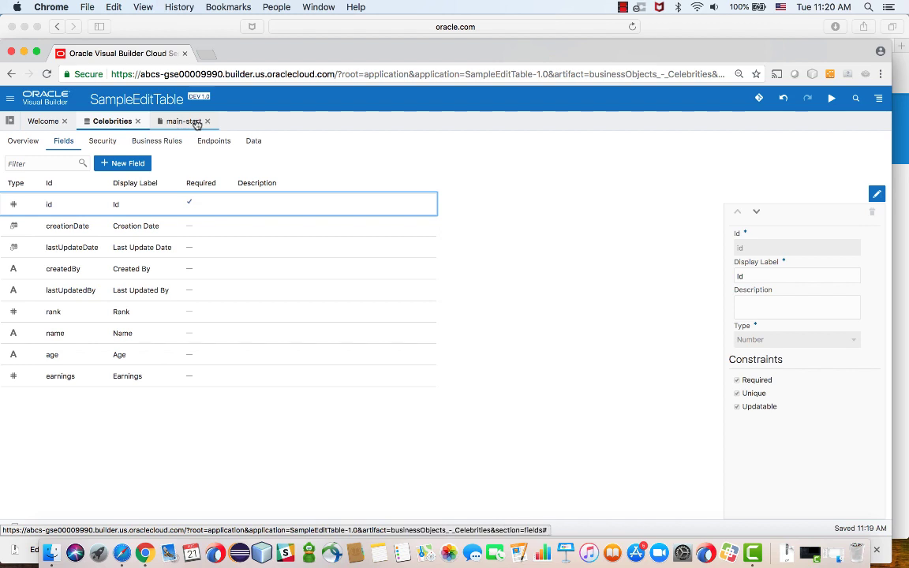
left_click(182, 120)
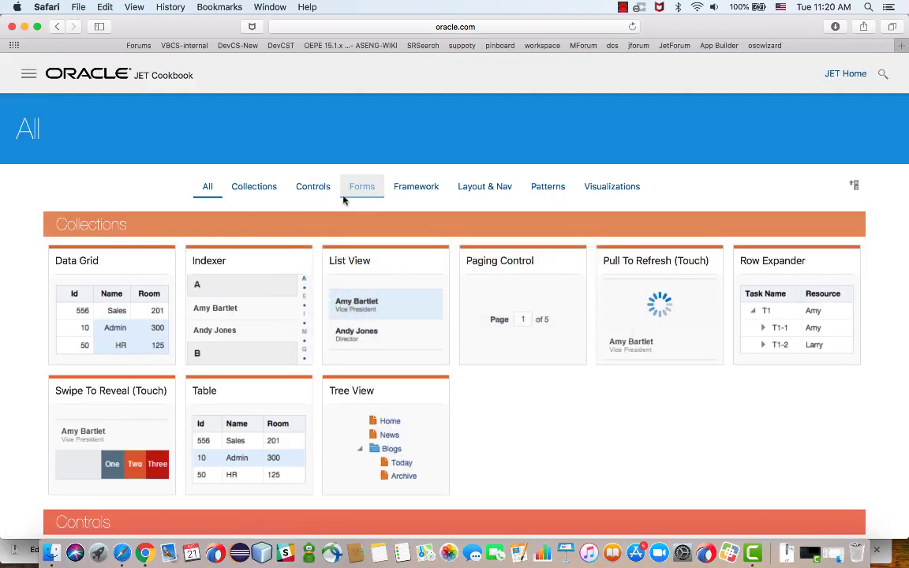
Step: Filter the Cookbook by Collections and open the Table > Editable Array Table demo
left_click(252, 186)
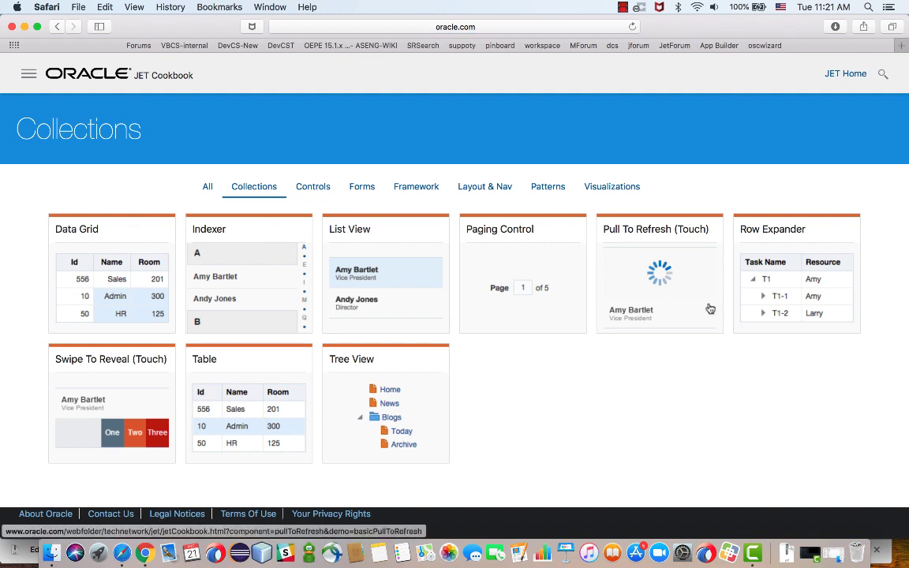
left_click(204, 360)
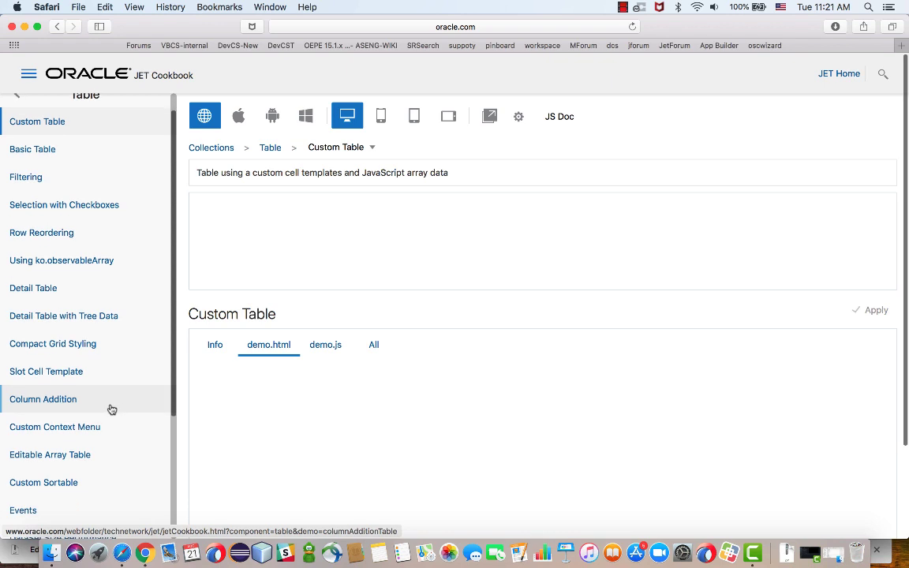
mouse_move(66, 457)
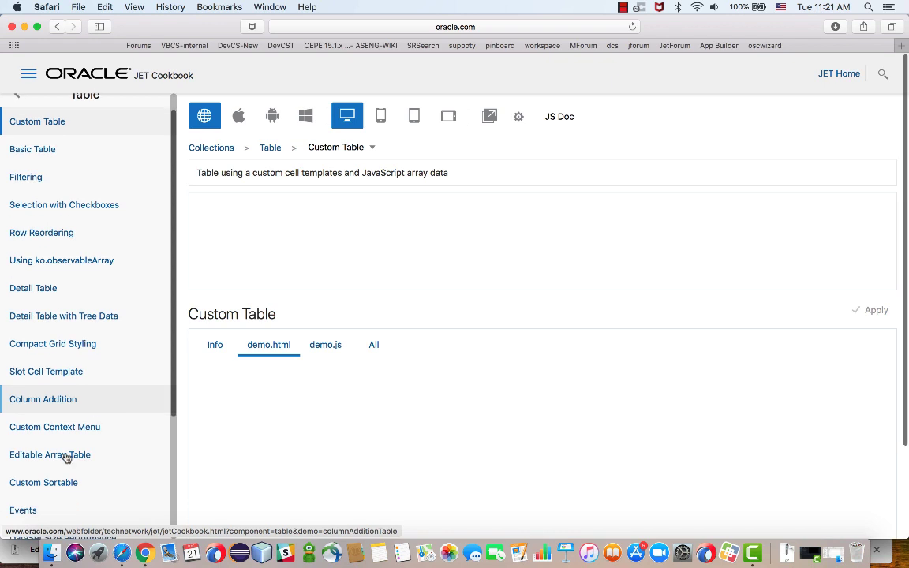
left_click(50, 455)
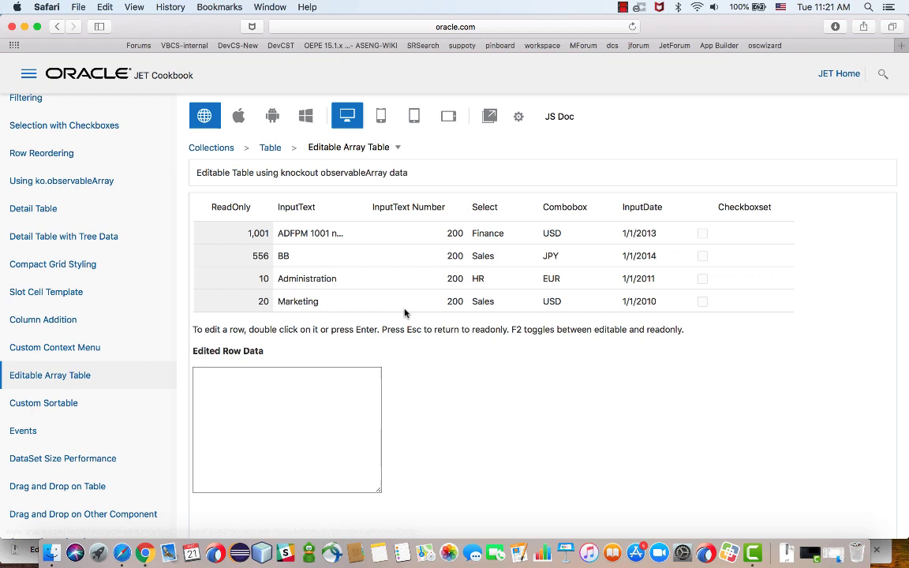
Step: Try editing a demo row, then read the recipe on the Info tab
double_click(319, 233)
type("209")
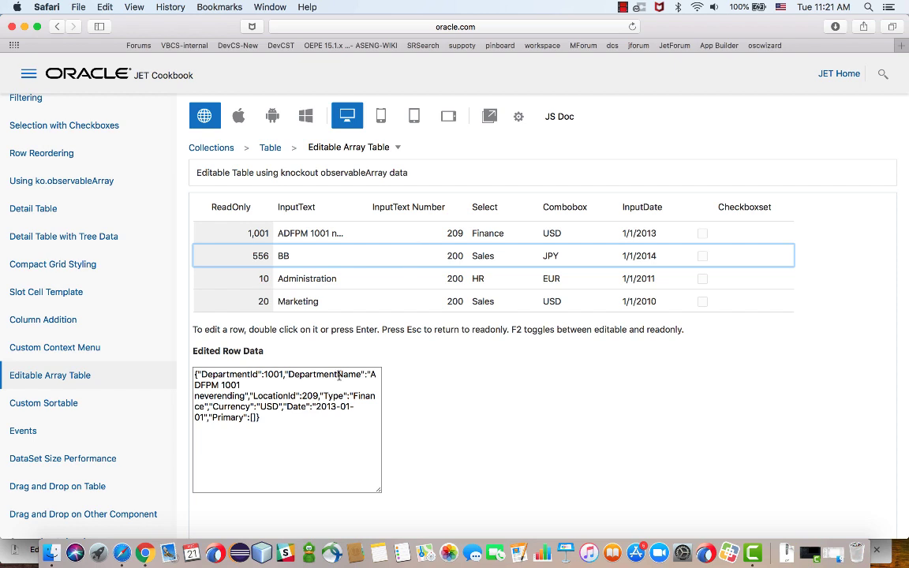
mouse_move(434, 342)
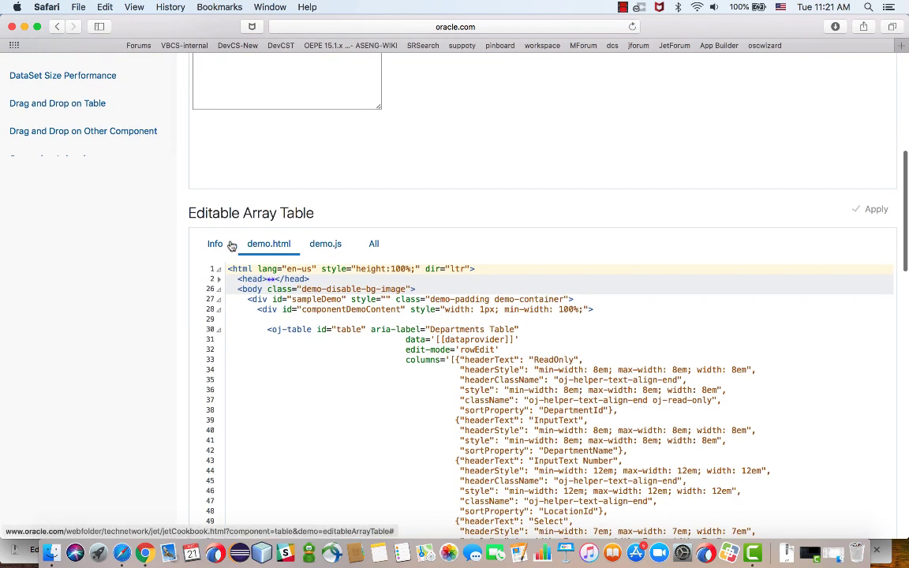
left_click(215, 243)
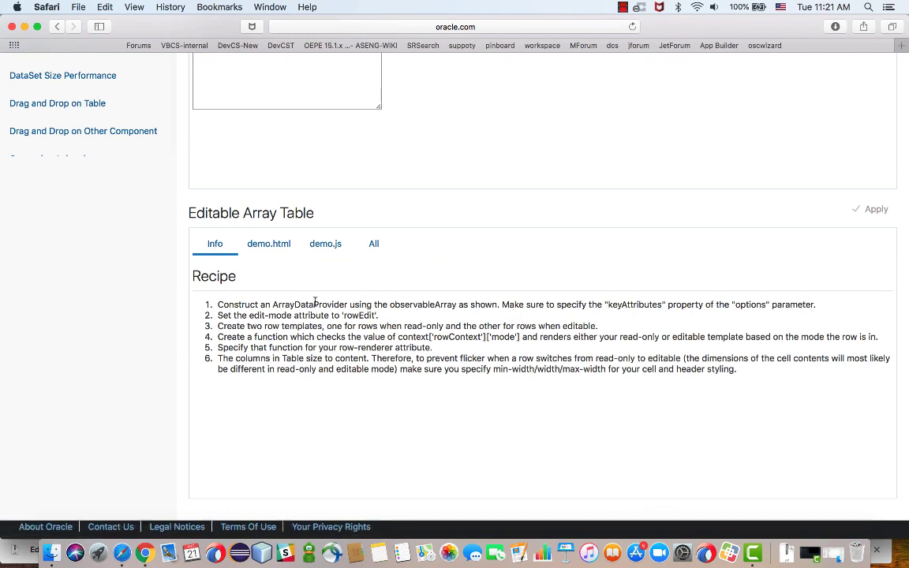
double_click(310, 304)
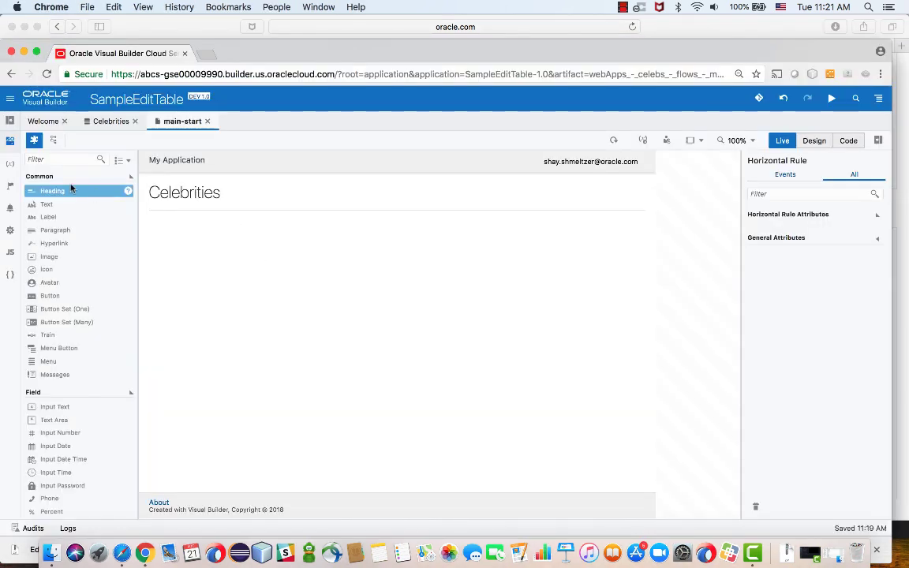
Step: Start a new type from an endpoint on main-start's Types
left_click(9, 167)
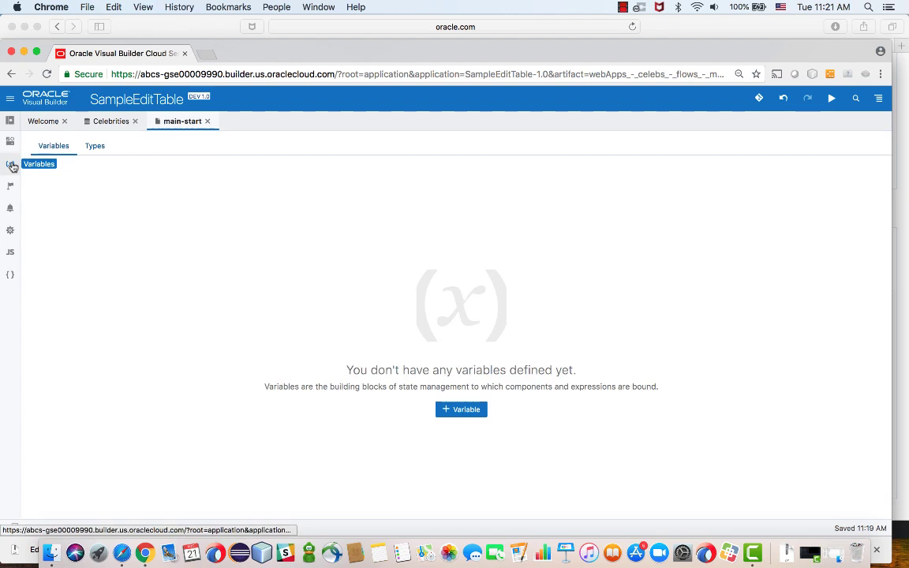
left_click(95, 145)
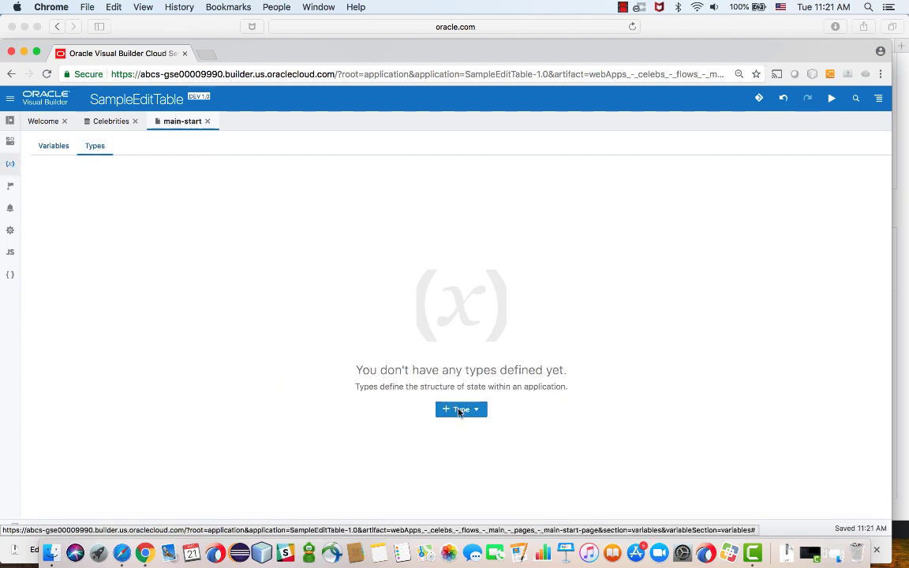
left_click(455, 411)
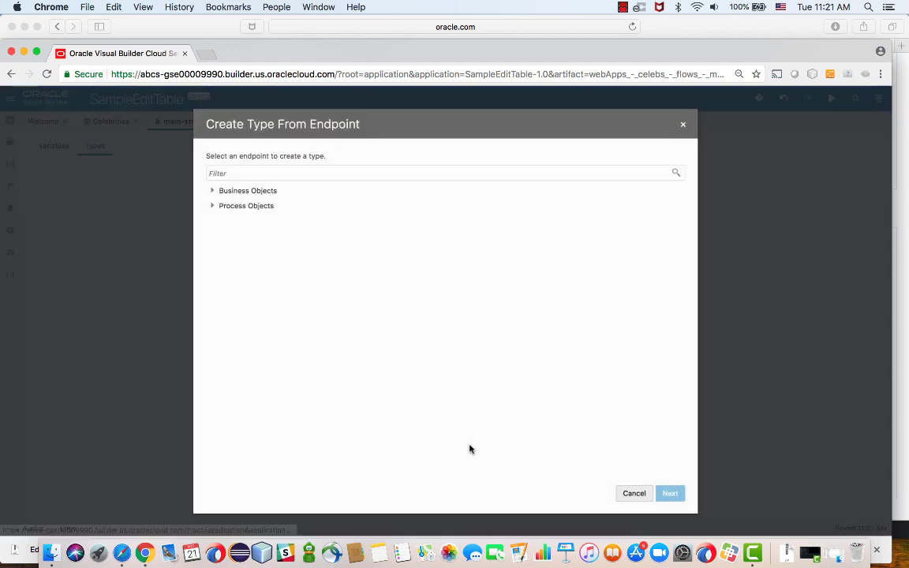
mouse_move(253, 228)
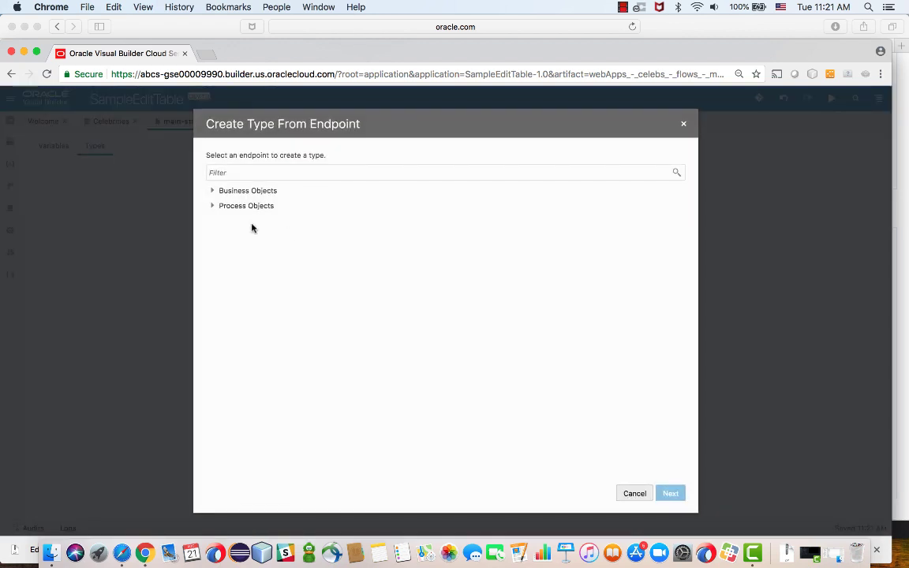
Step: Choose the Business Objects > Celebrities GET /Celebrities/{id} endpoint
left_click(211, 189)
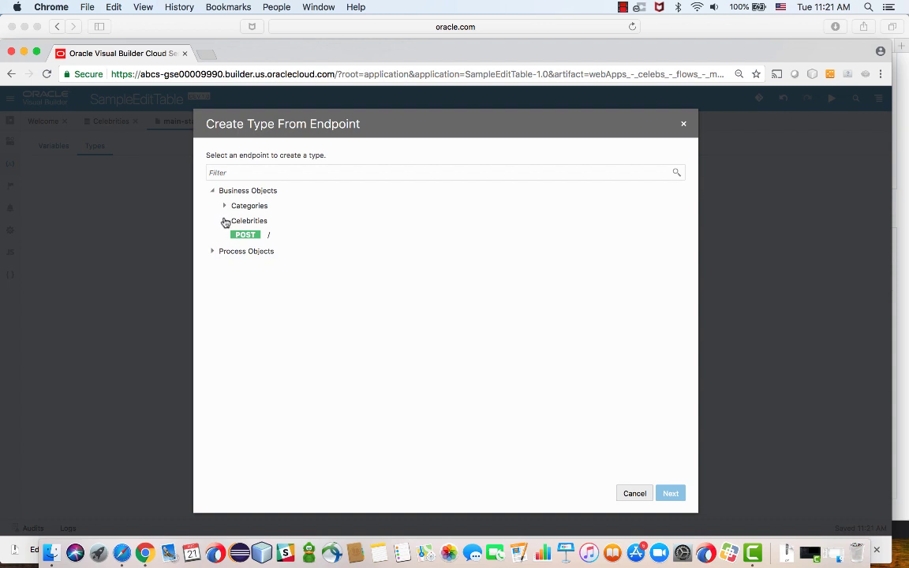
left_click(224, 221)
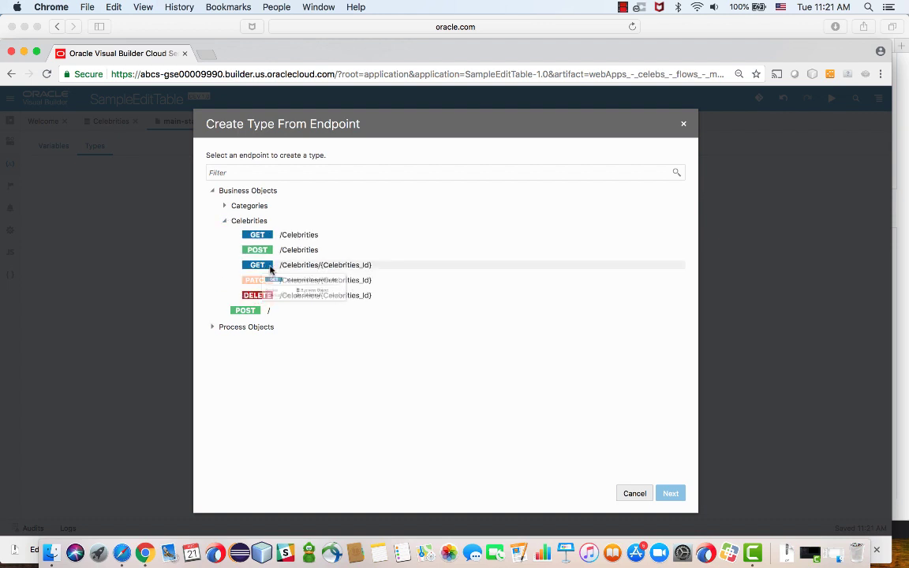
left_click(325, 266)
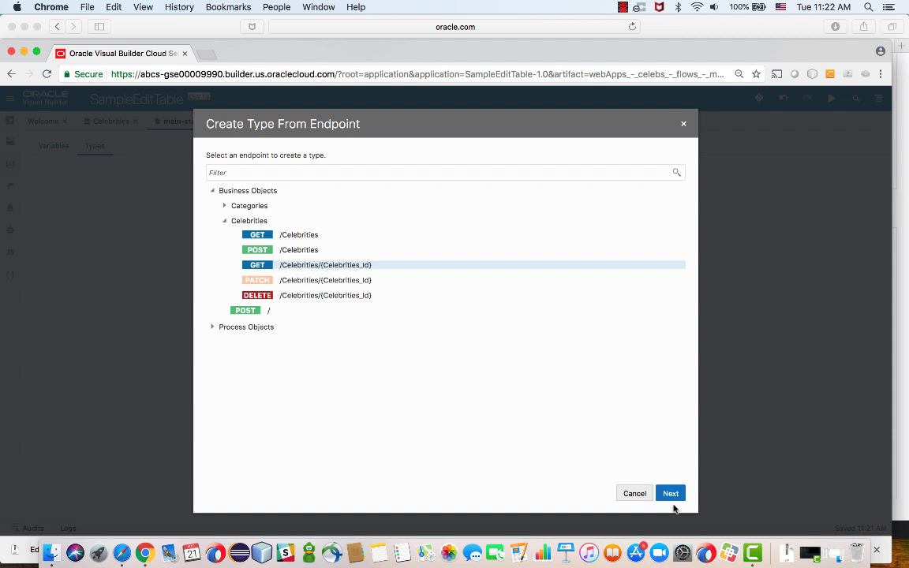
left_click(669, 493)
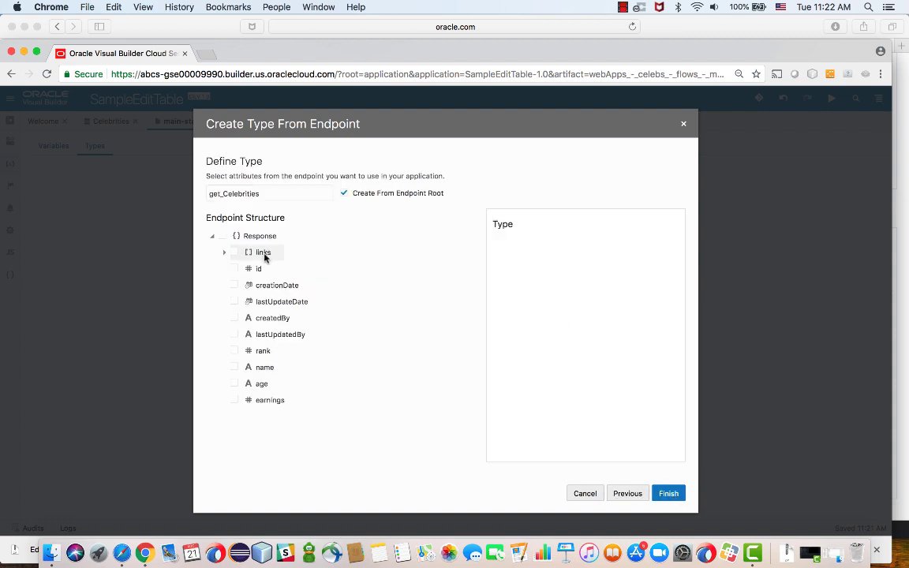
Step: Include all Response fields, name the type CelebType and finish creating it
left_click(223, 237)
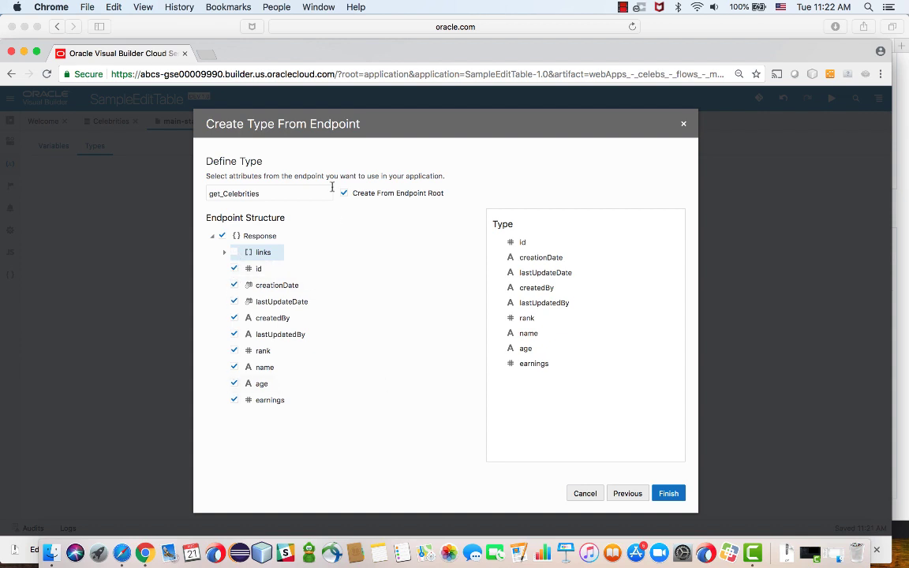
type("CelebType")
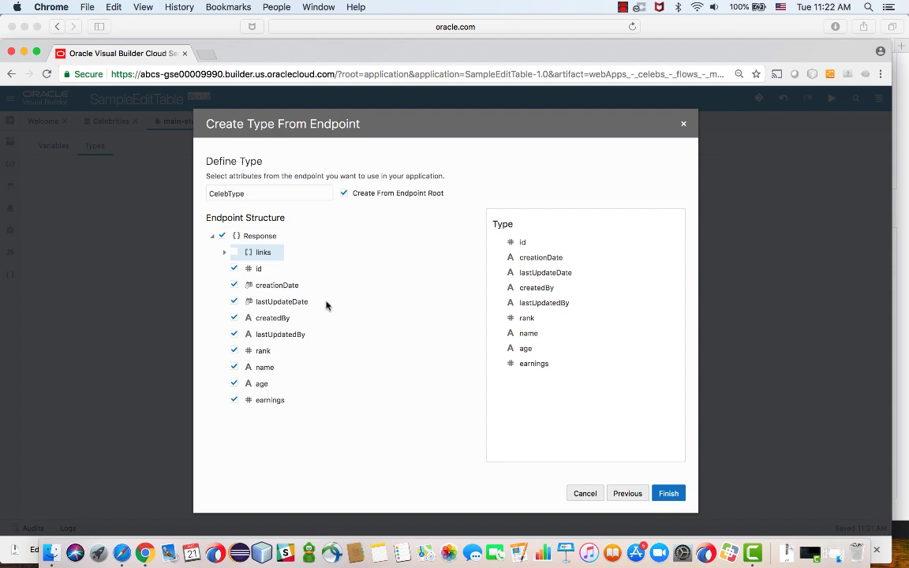
left_click(669, 492)
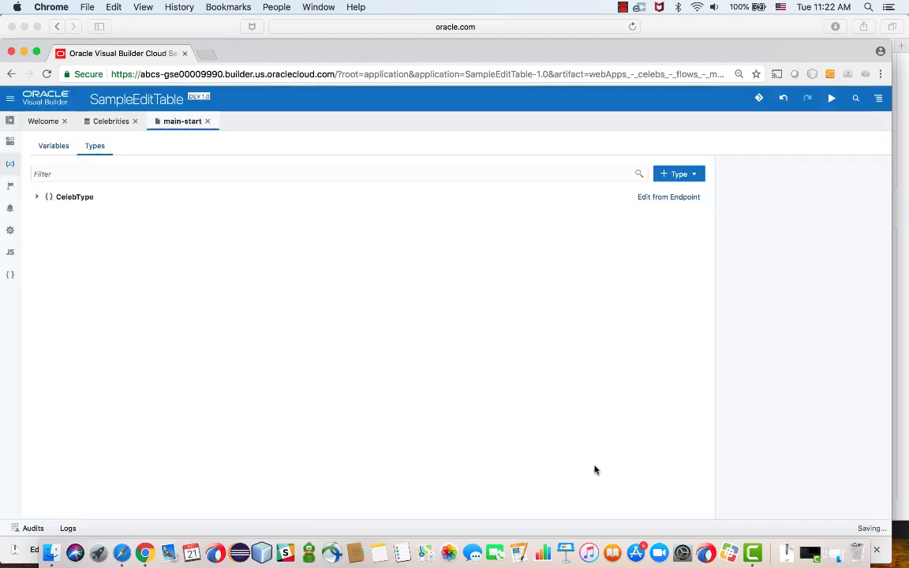
Step: Create a CelebsArray page variable of type Array Data Provider
left_click(54, 145)
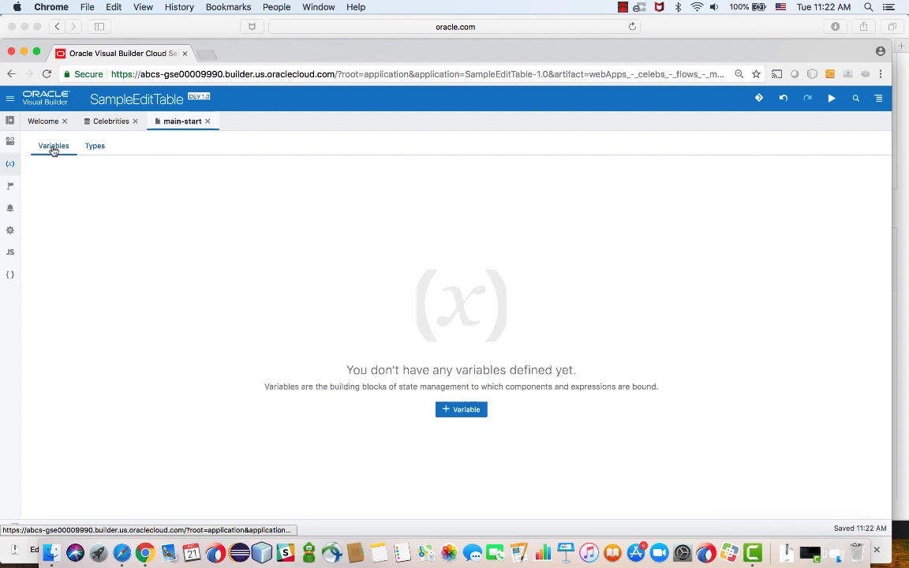
left_click(461, 411)
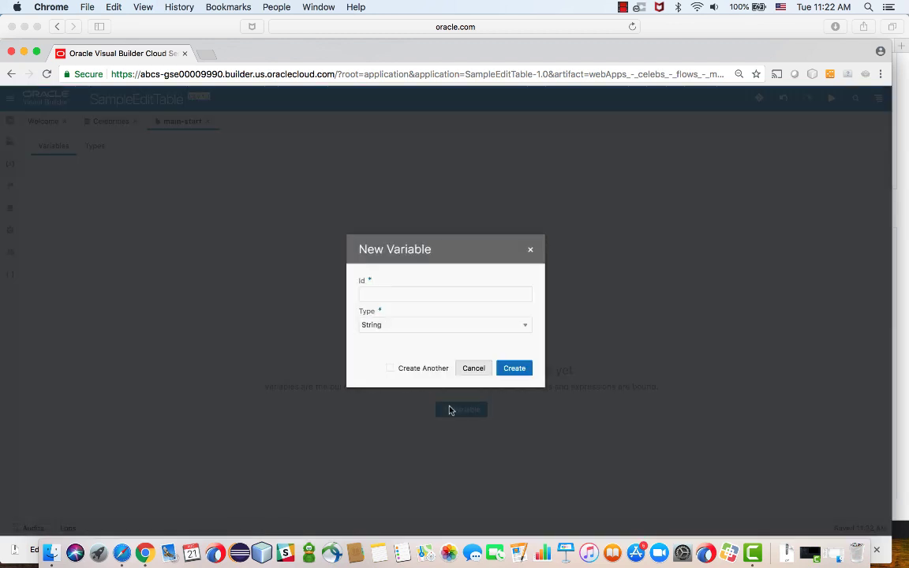
left_click(445, 325)
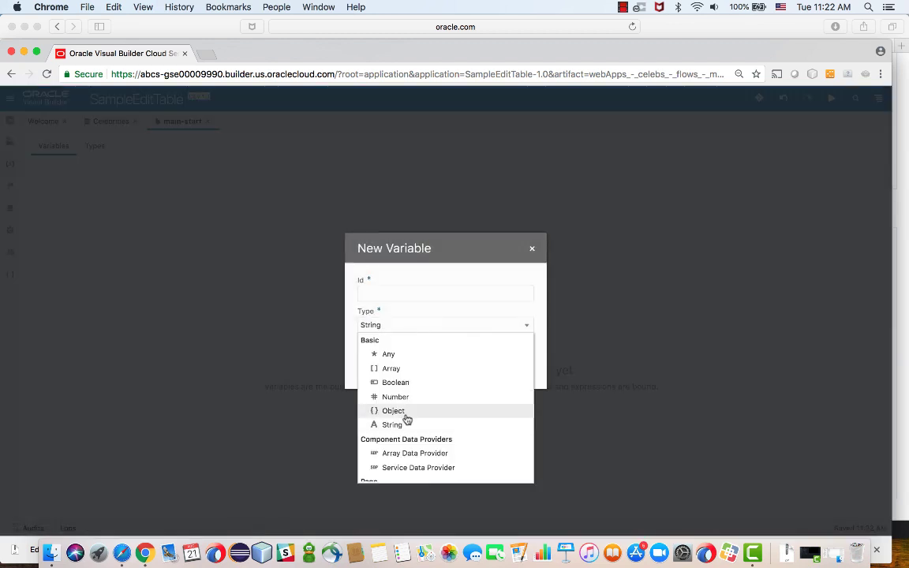
left_click(414, 453)
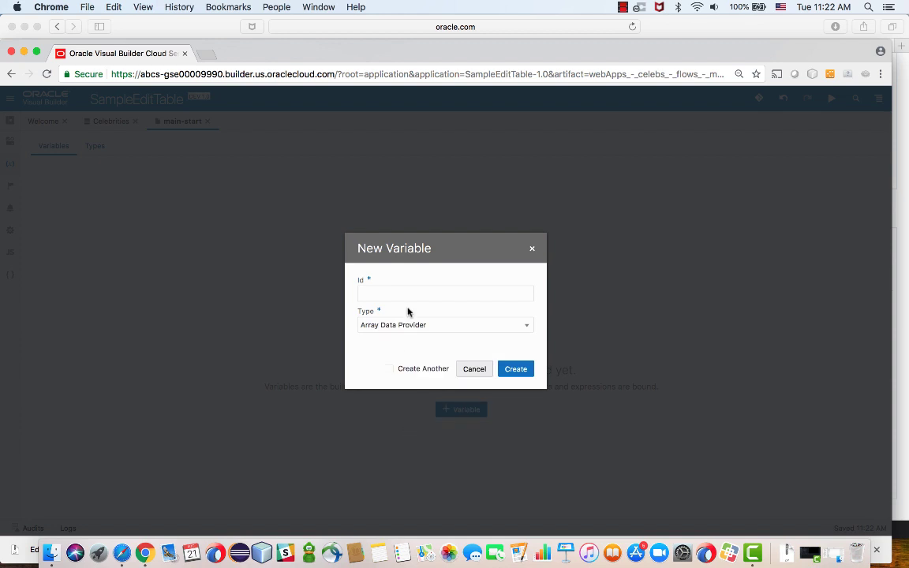
type("CelebsArray")
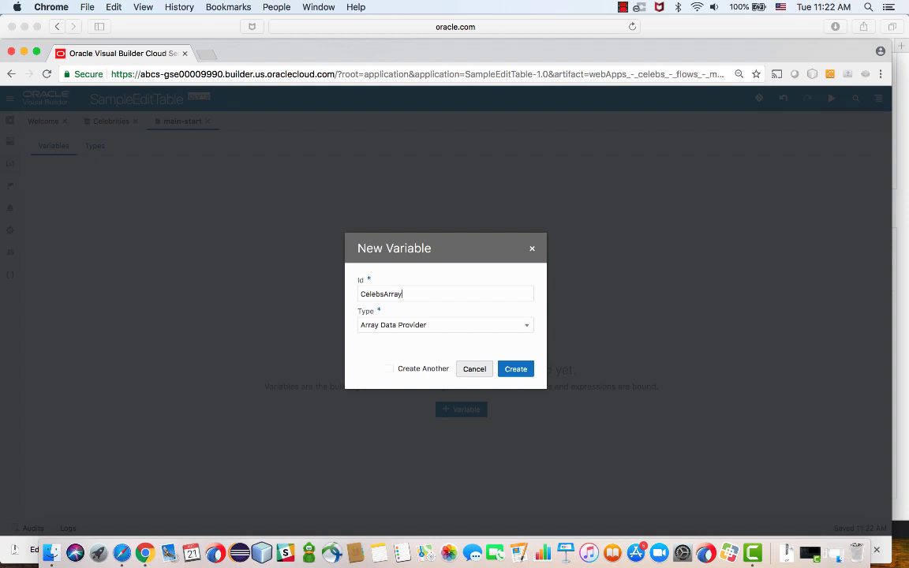
left_click(515, 369)
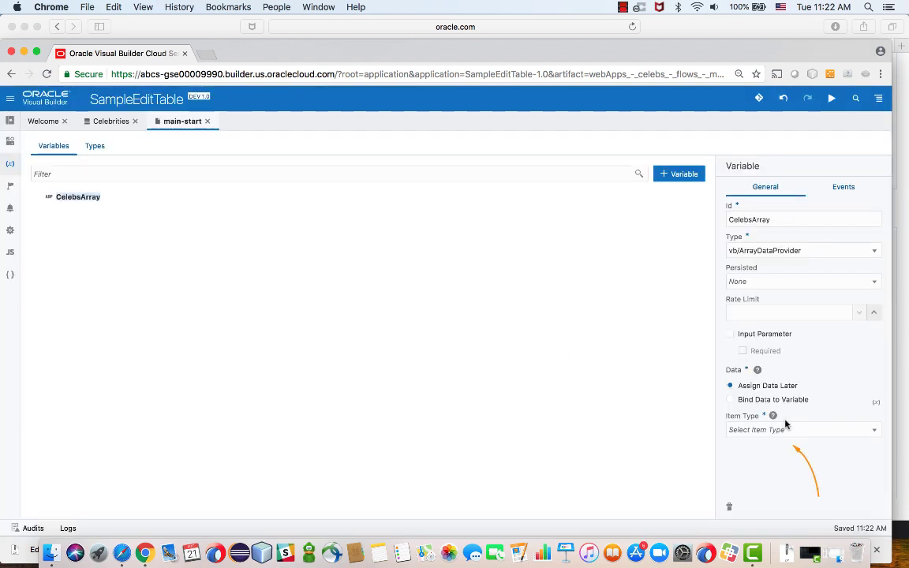
Step: Set CelebsArray's Item Type to CelebType and its Id Attribute to id
left_click(801, 429)
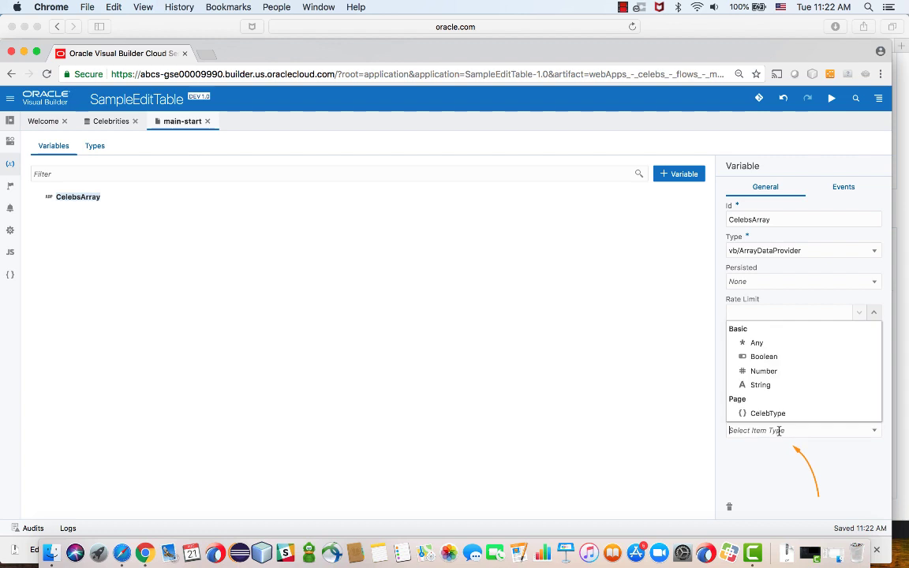
left_click(769, 414)
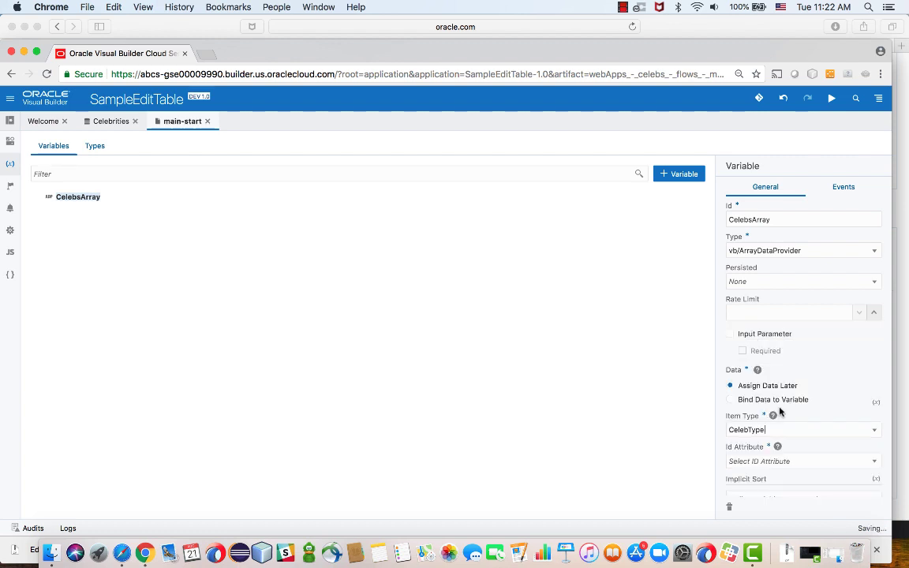
left_click(801, 461)
type("id")
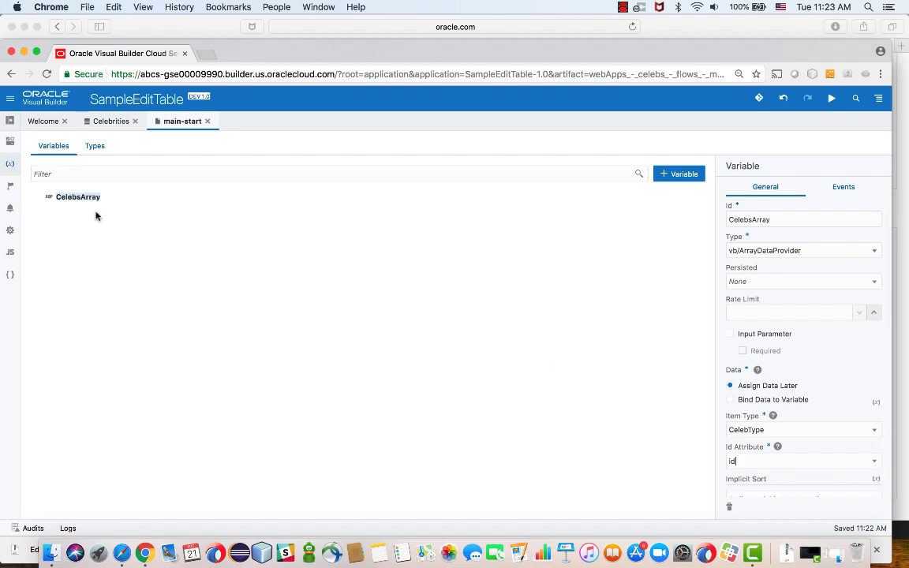
mouse_move(78, 199)
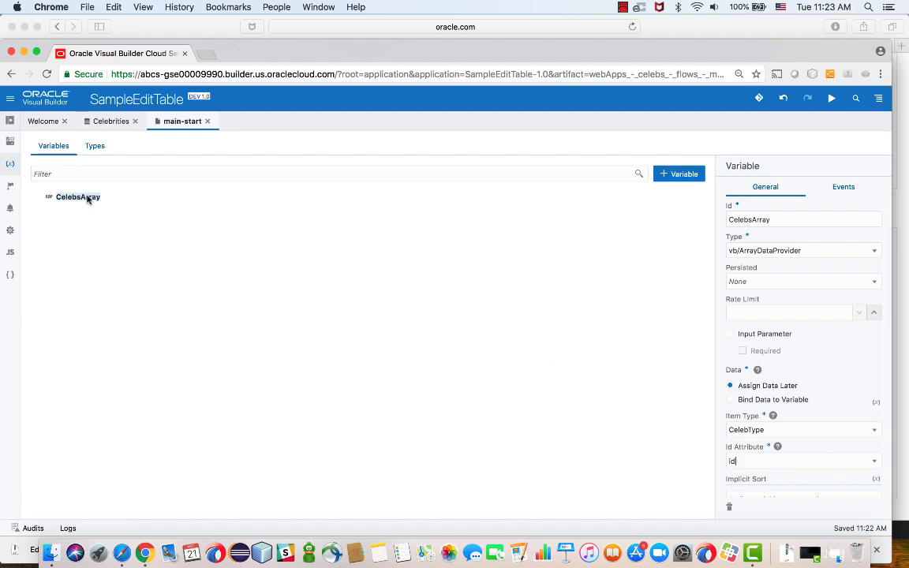
mouse_move(10, 186)
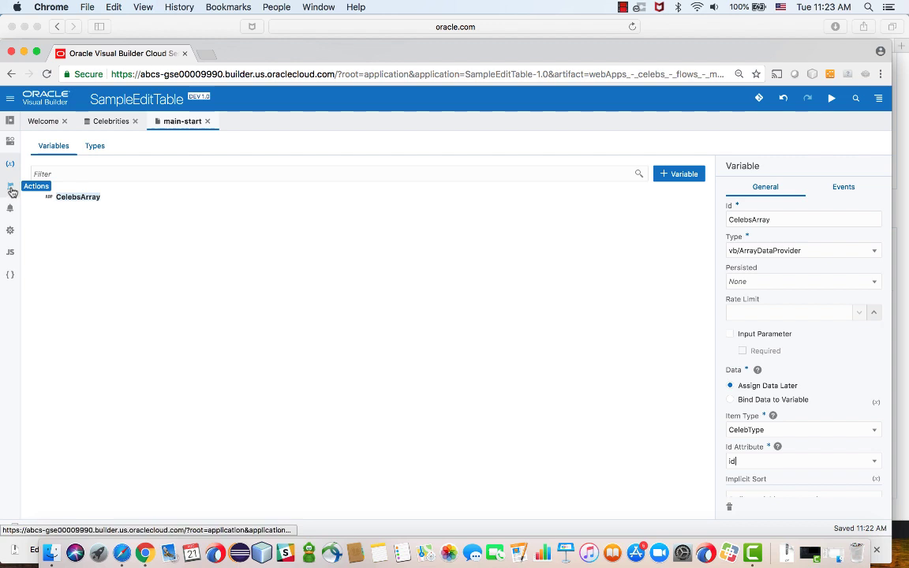
Step: Create a new action chain named LoadCelebs
left_click(9, 191)
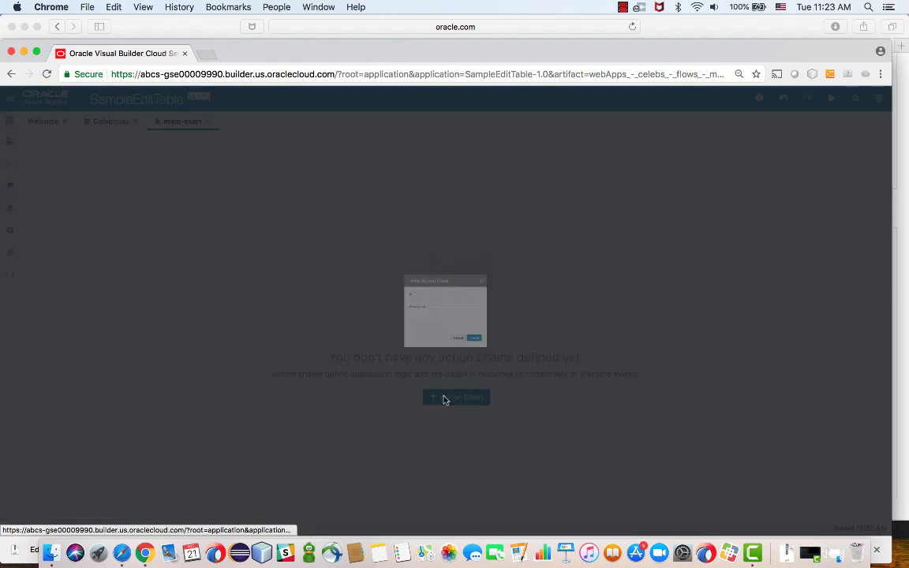
type("LoadCelebs")
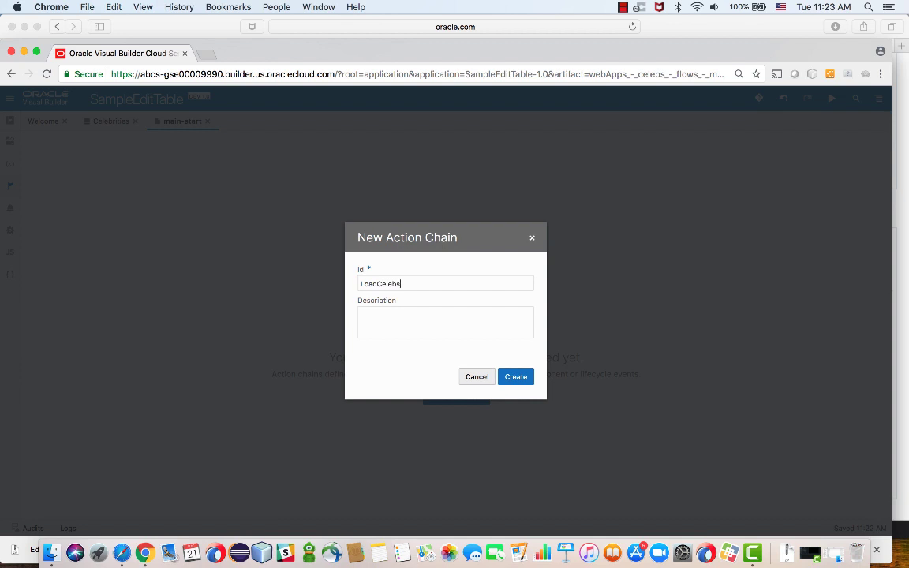
left_click(515, 376)
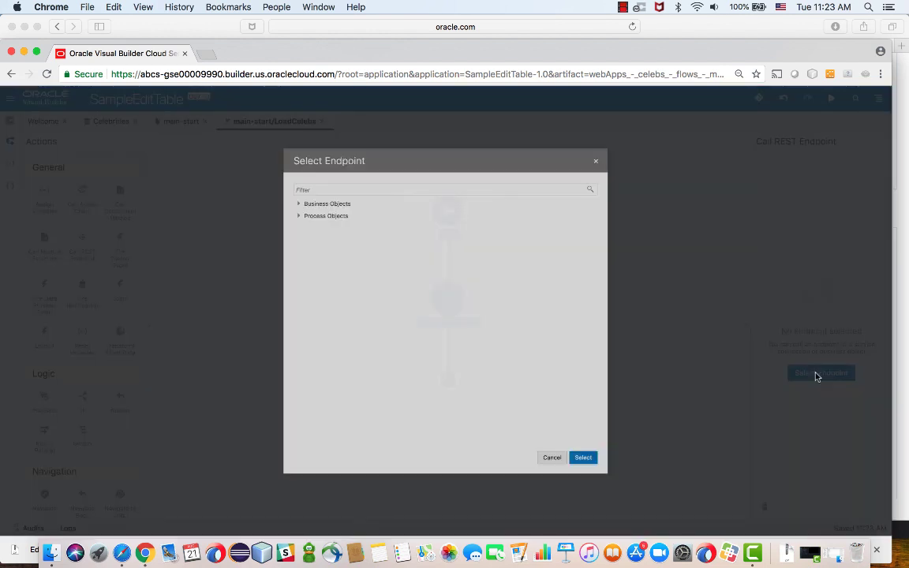
Step: Give its Call REST Endpoint step the Celebrities GET /Celebrities endpoint
left_click(298, 204)
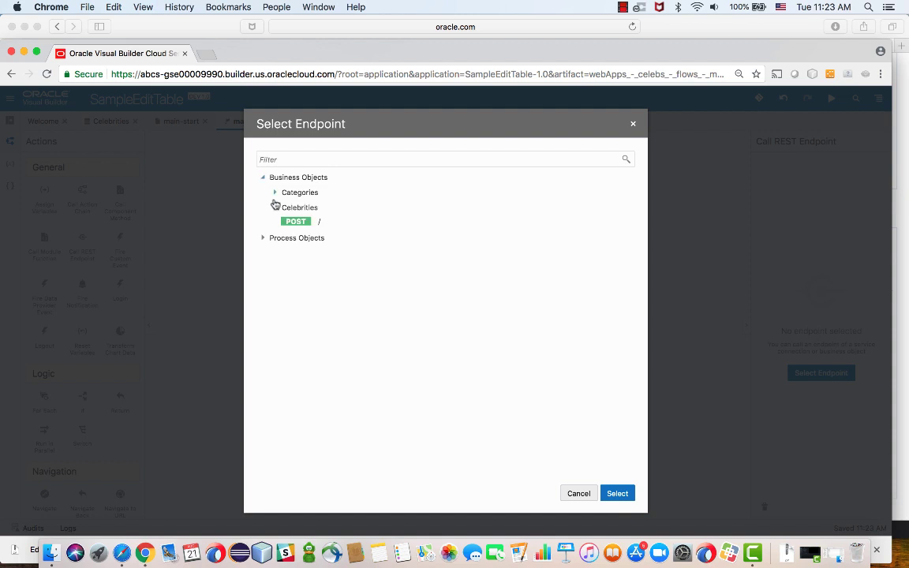
left_click(275, 206)
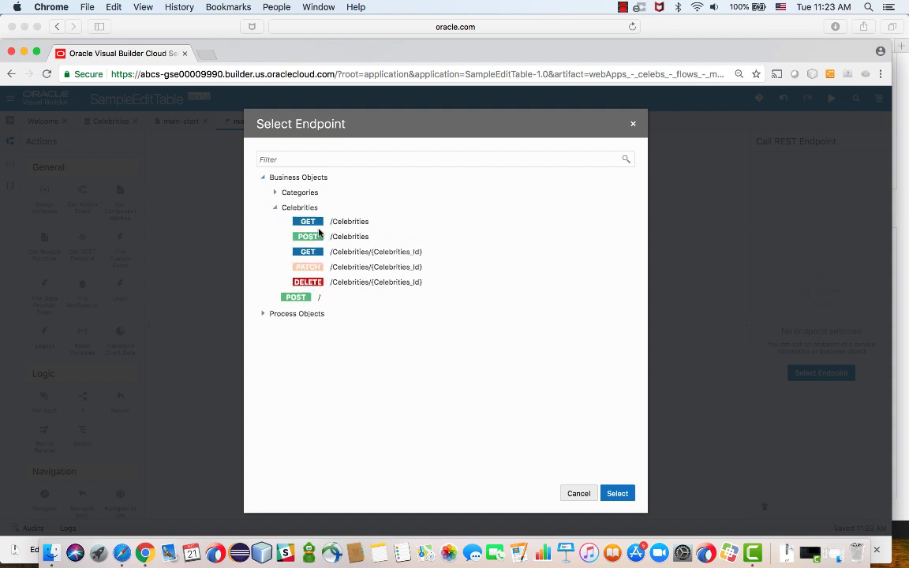
left_click(348, 220)
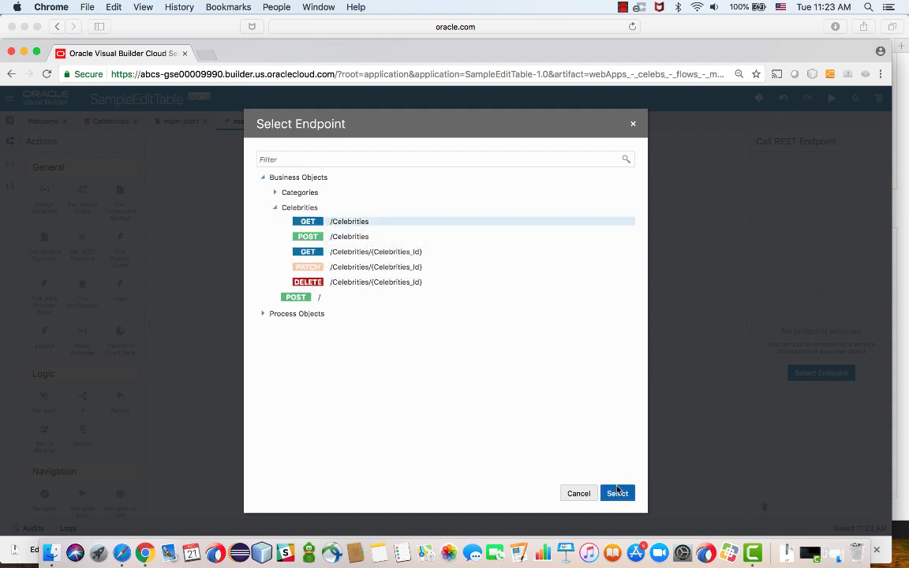
left_click(617, 492)
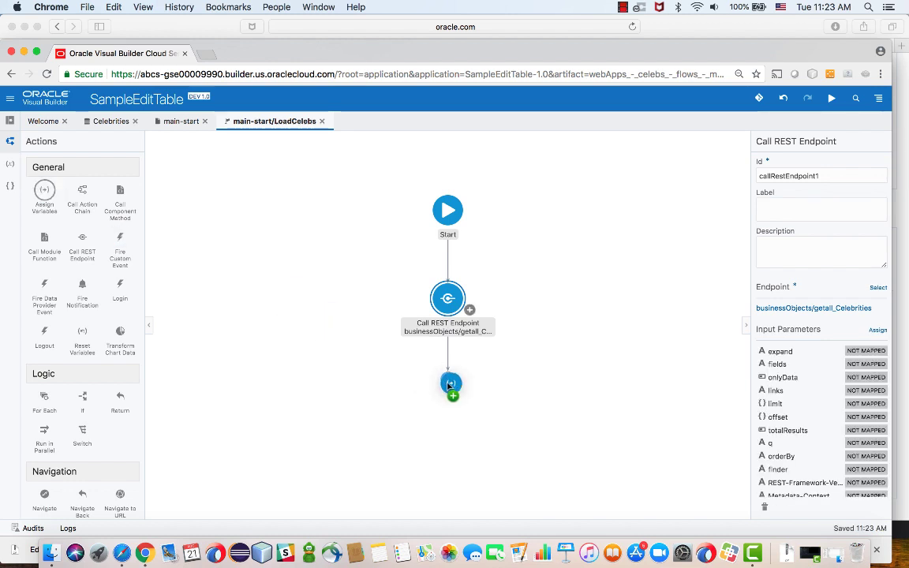
Step: Add an Assign Variables step and expand the REST body items and CelebsArray data
left_click(448, 385)
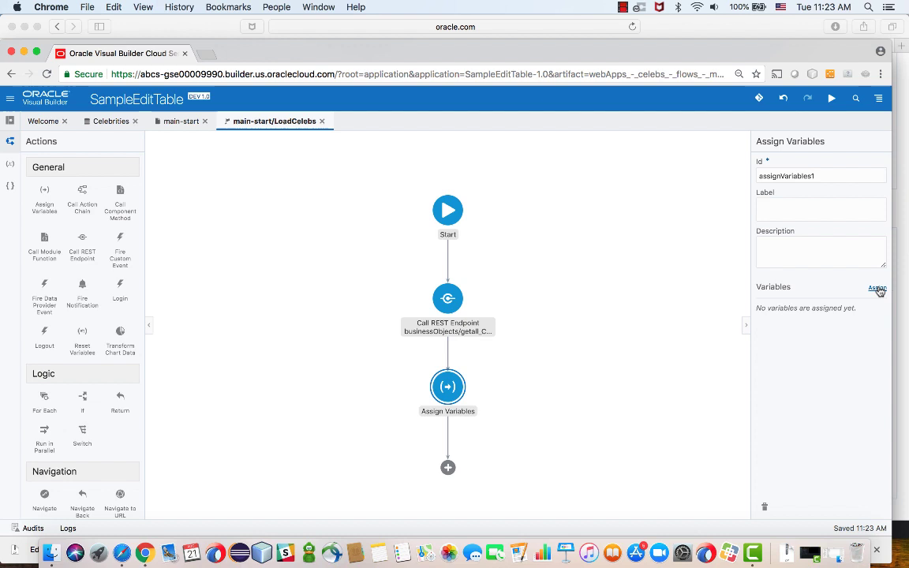
left_click(876, 287)
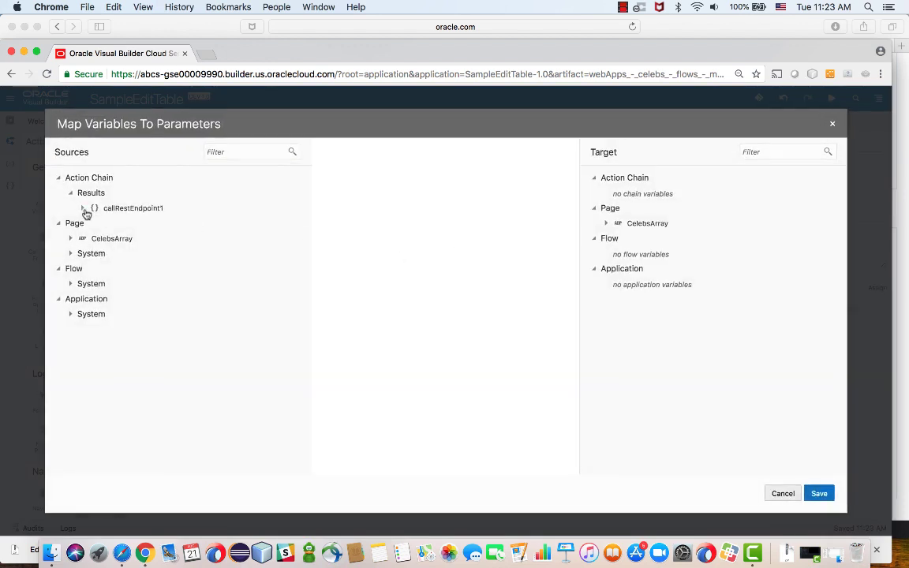
left_click(82, 208)
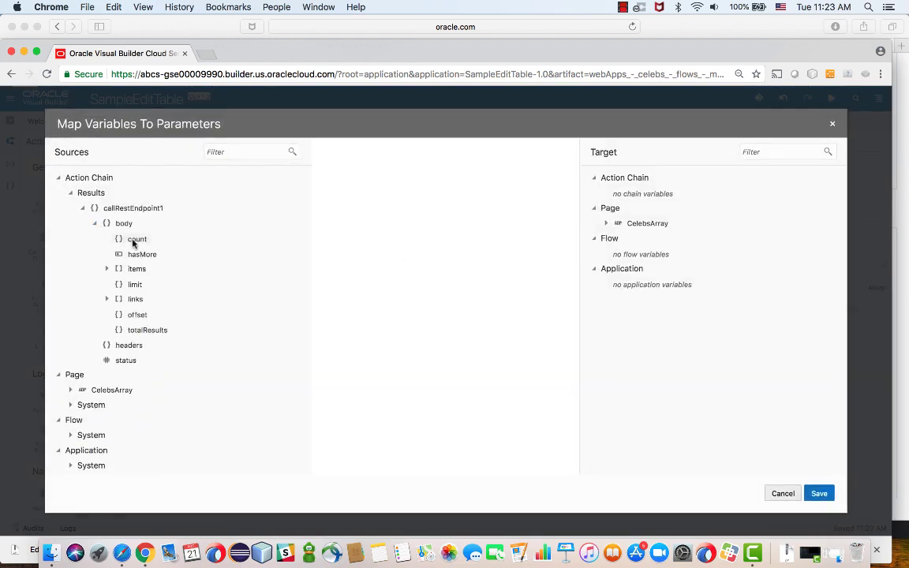
left_click(108, 268)
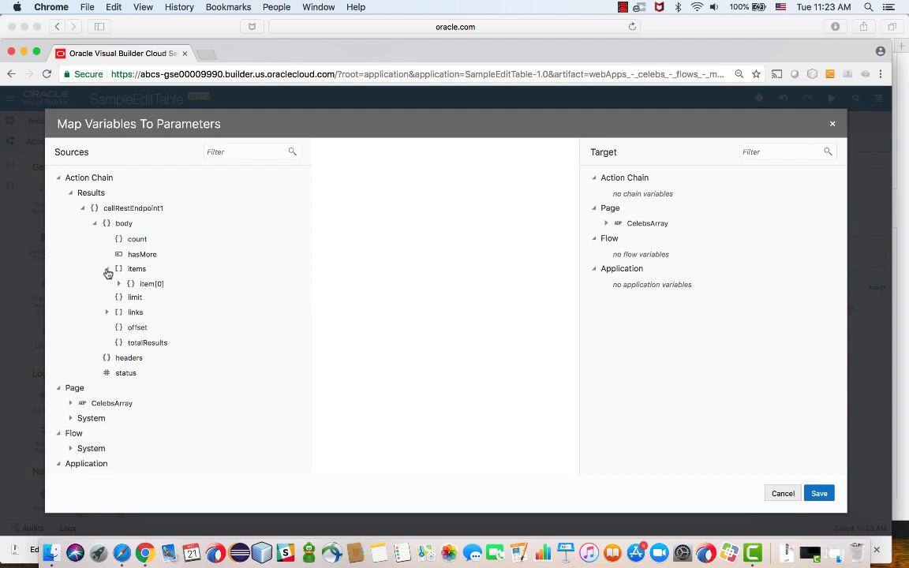
left_click(131, 284)
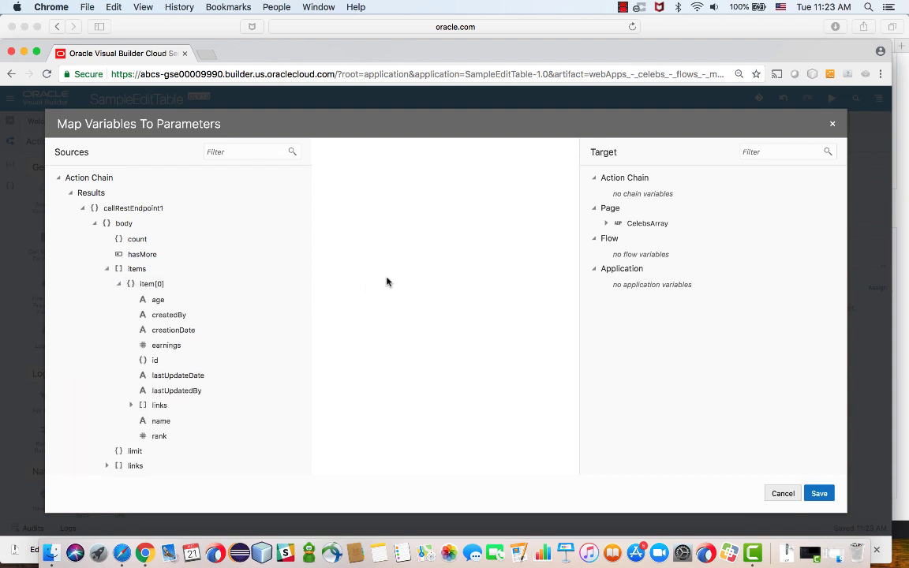
left_click(606, 224)
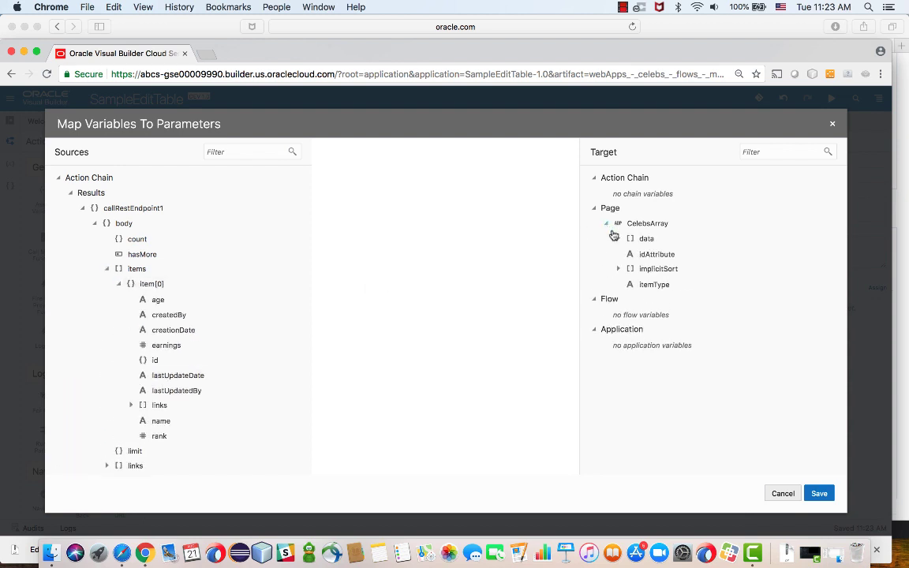
left_click(619, 238)
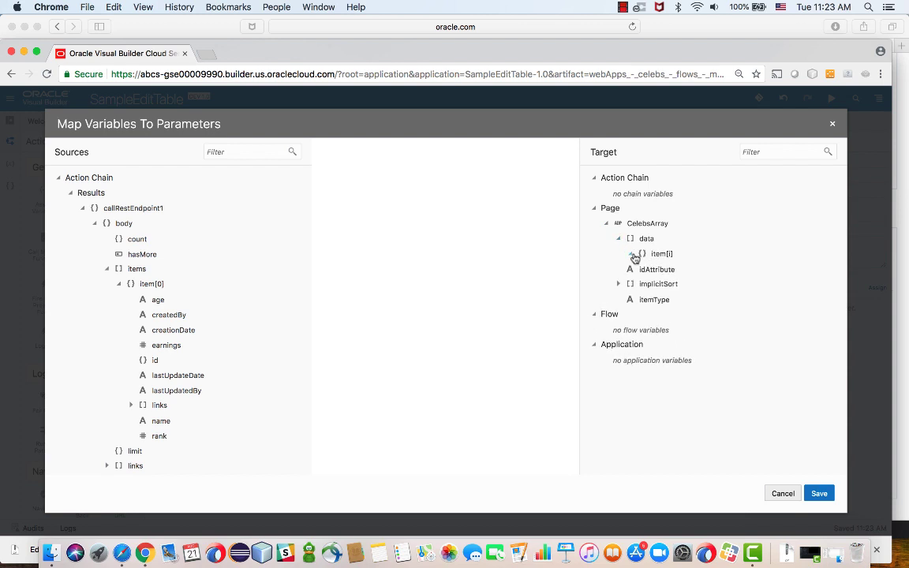
left_click(631, 252)
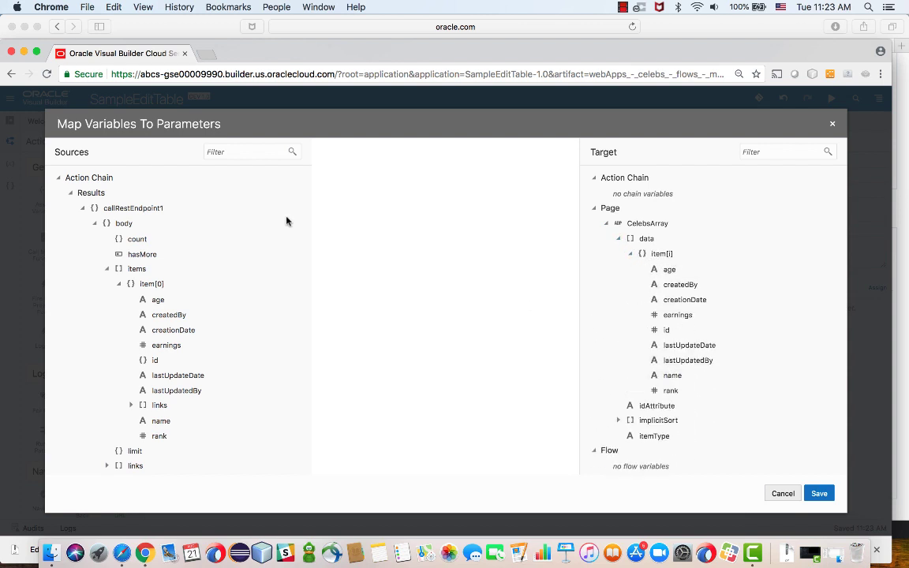
Step: Map callRestEndpoint1's body items onto CelebsArray data and save the assignment
left_click_drag(136, 268, 644, 249)
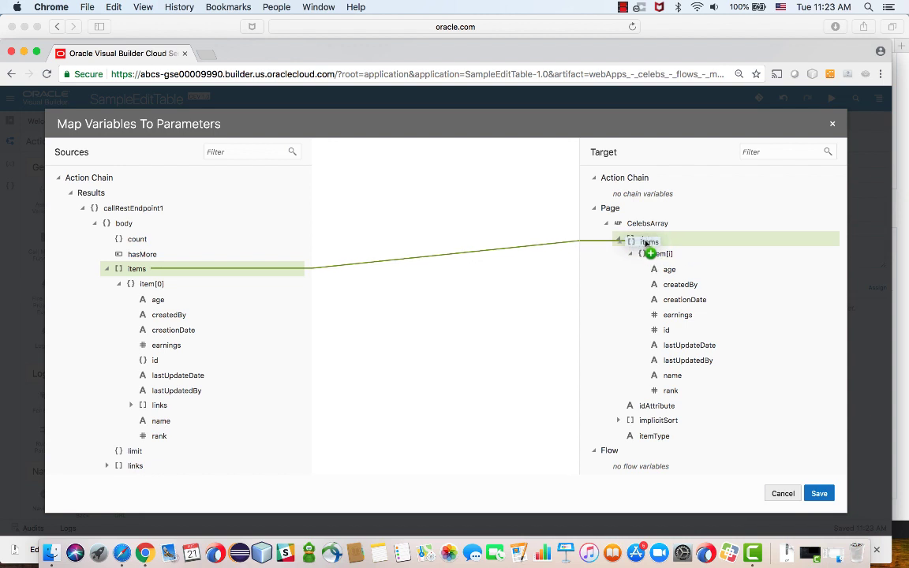
left_click(644, 238)
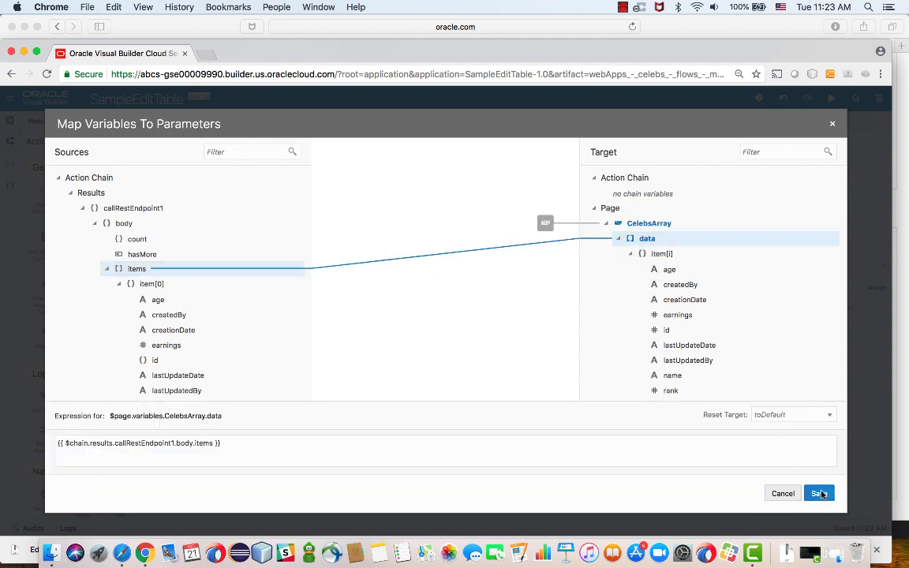
left_click(819, 493)
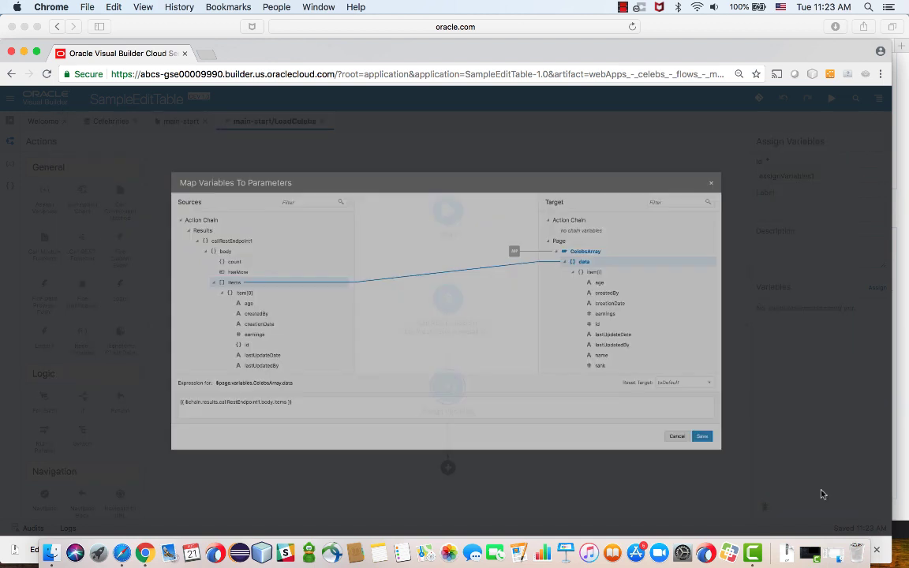
left_click(700, 435)
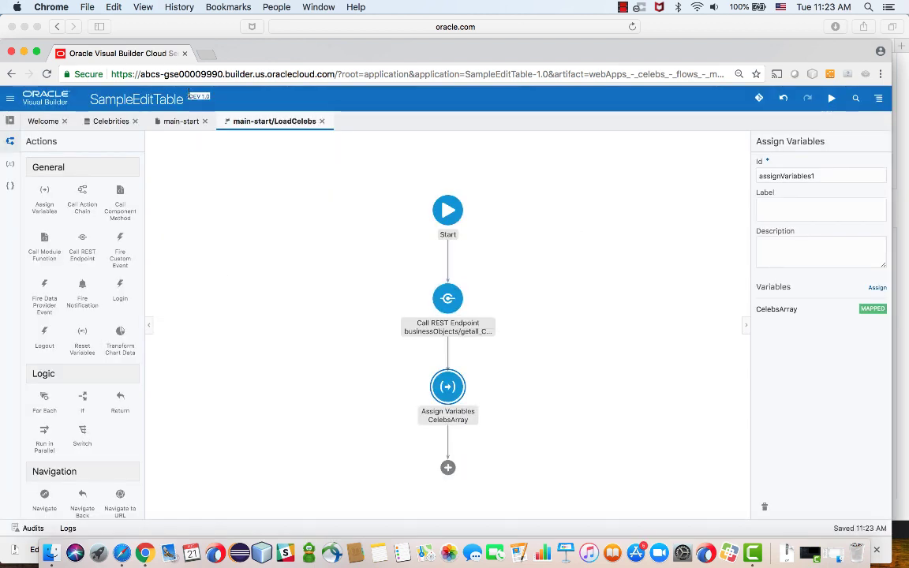
Step: Add a vbEnter event listener on main-start that runs the LoadCelebs chain
left_click(180, 119)
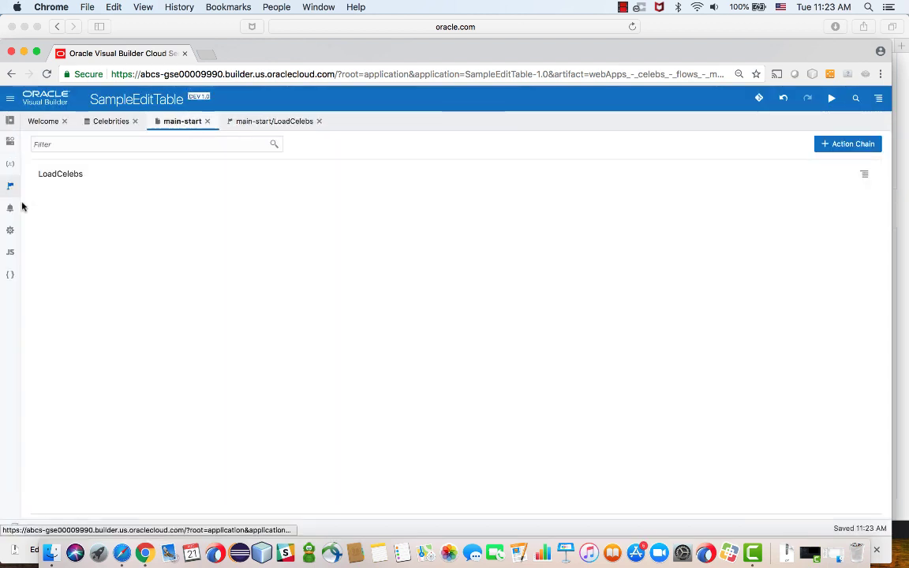
left_click(11, 208)
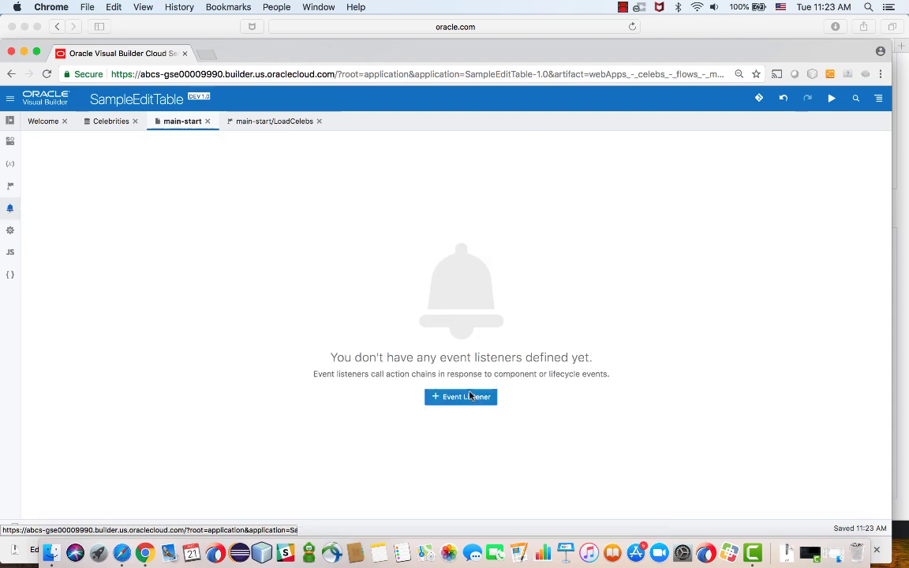
left_click(461, 397)
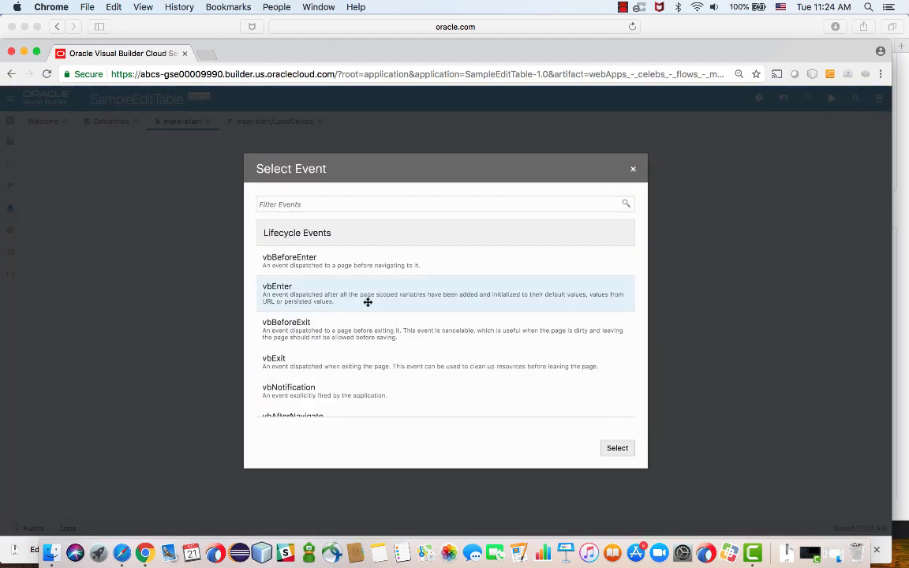
left_click(617, 448)
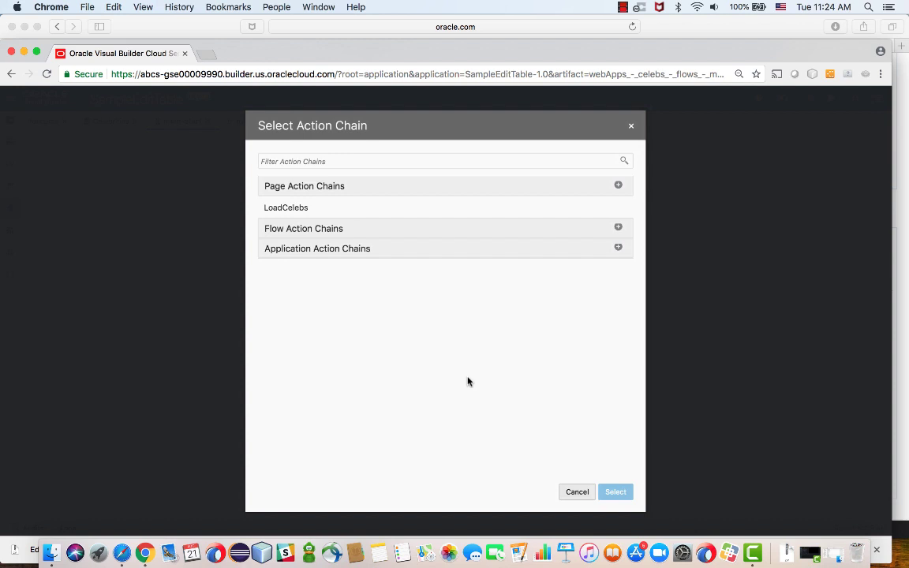
left_click(284, 205)
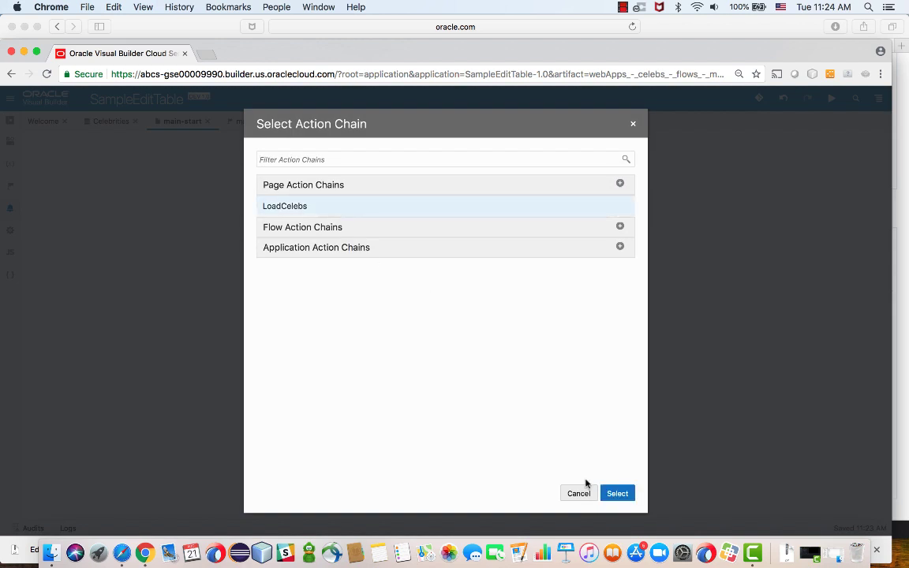
left_click(617, 492)
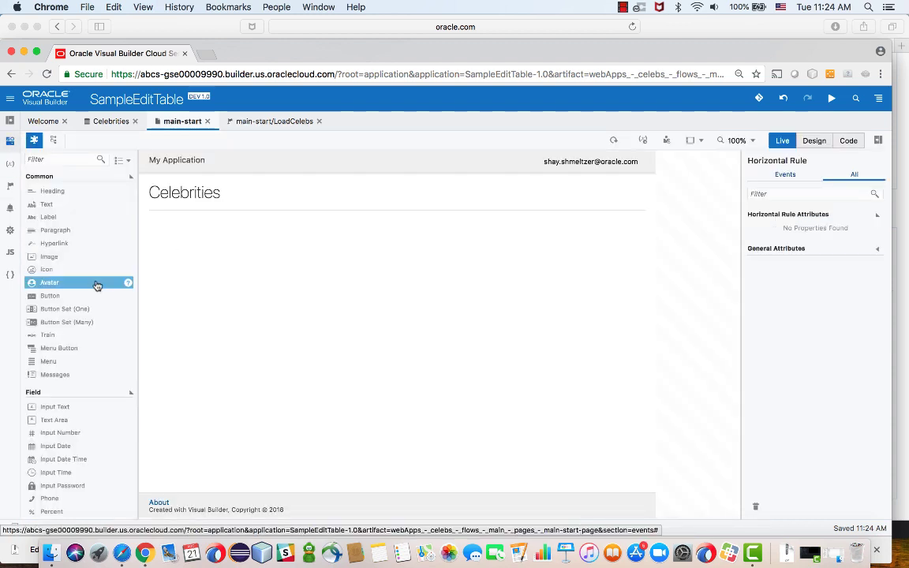
Step: Bring up the table's Data properties and its Table Columns field list
scroll("down", 3)
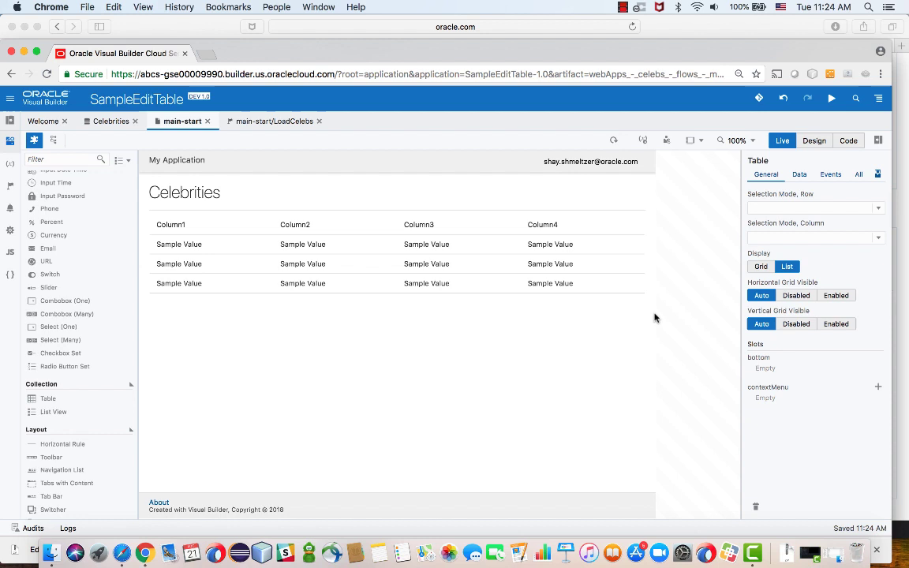
left_click(798, 174)
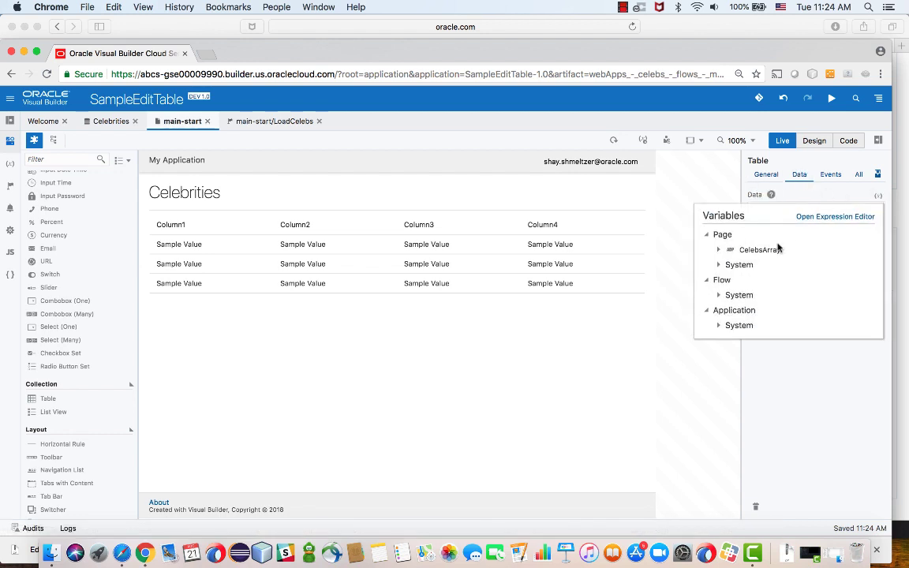
left_click(755, 249)
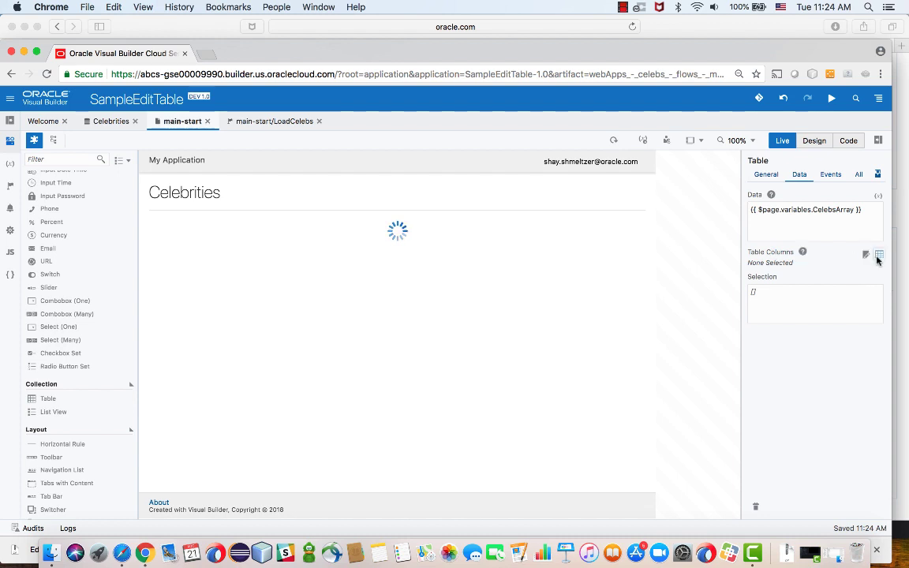
left_click(878, 252)
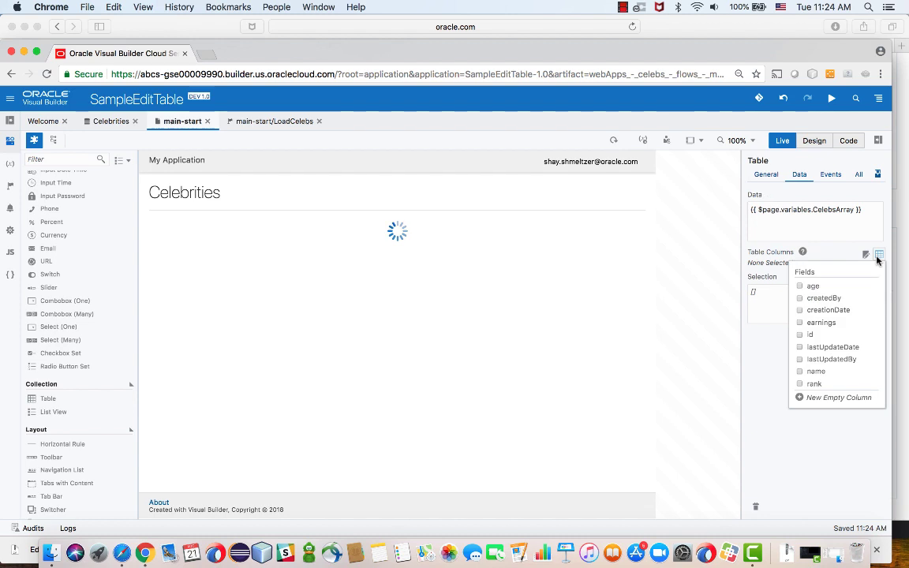
mouse_move(804, 383)
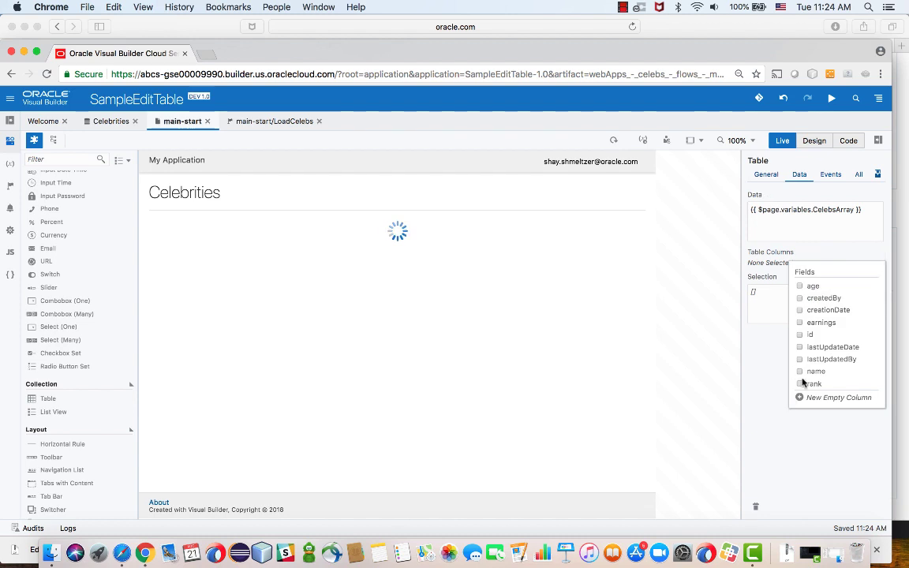
Step: Add rank and age as table columns alongside name
left_click(798, 371)
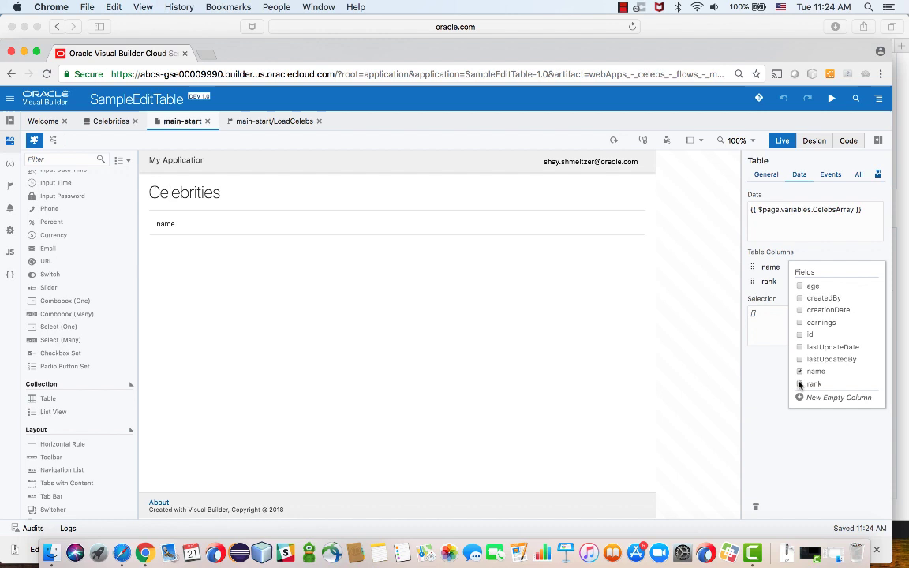
left_click(798, 286)
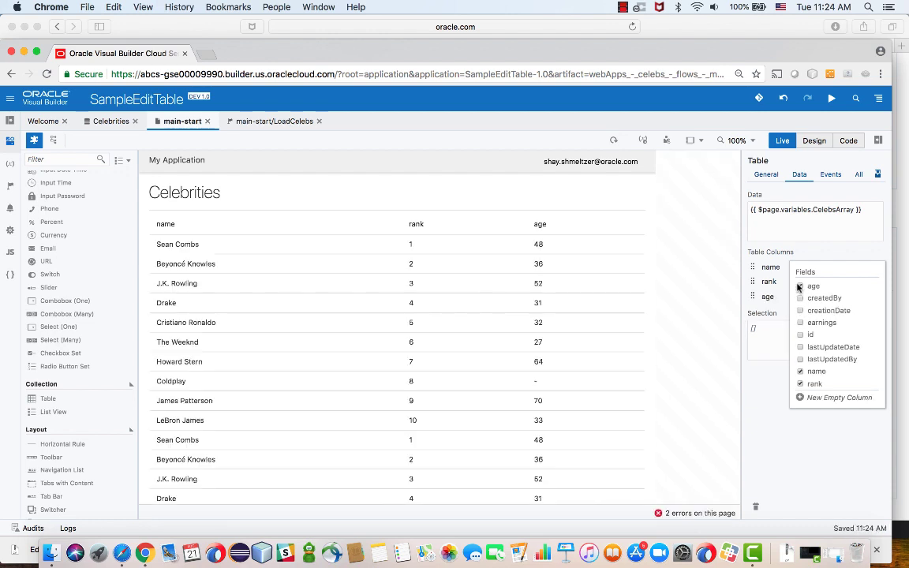
left_click(800, 286)
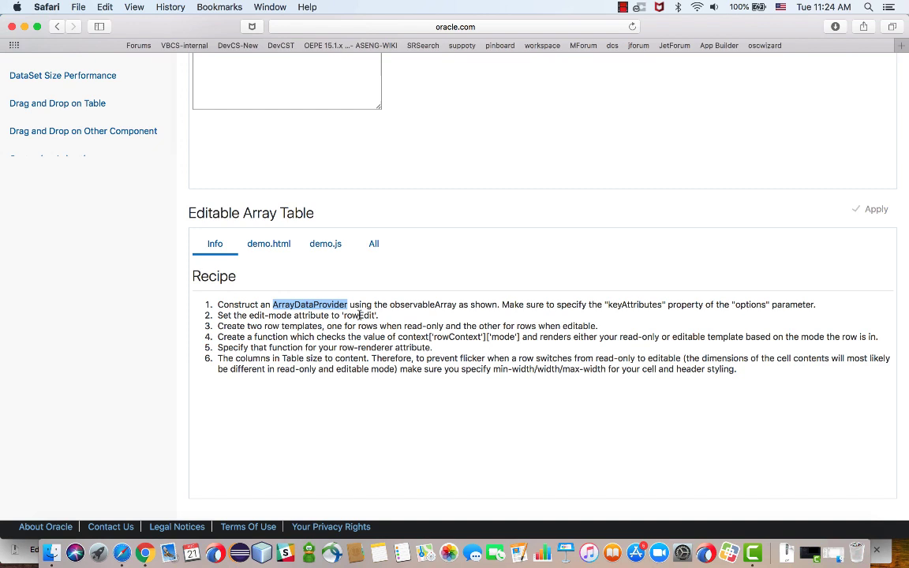
Step: Pick out the rowEdit value in the Editable Array Table recipe's step 2
double_click(360, 315)
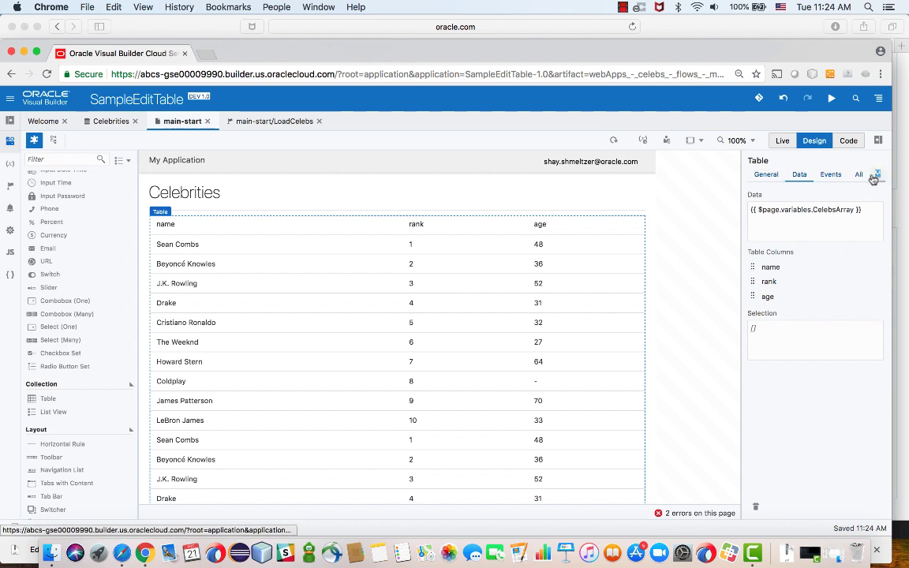
Step: Filter the table's All attributes for 'edit' and set edit-mode to rowEdit
left_click(858, 174)
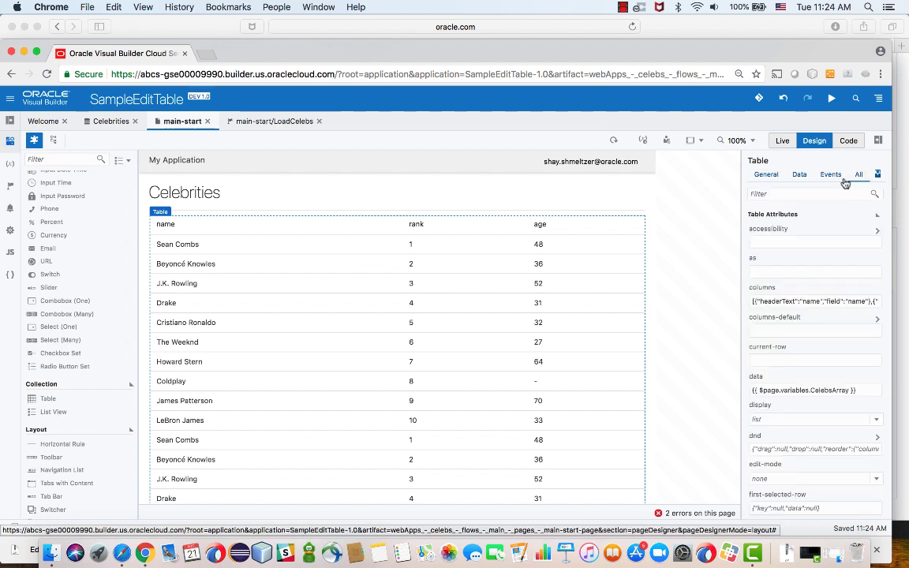
type("edit")
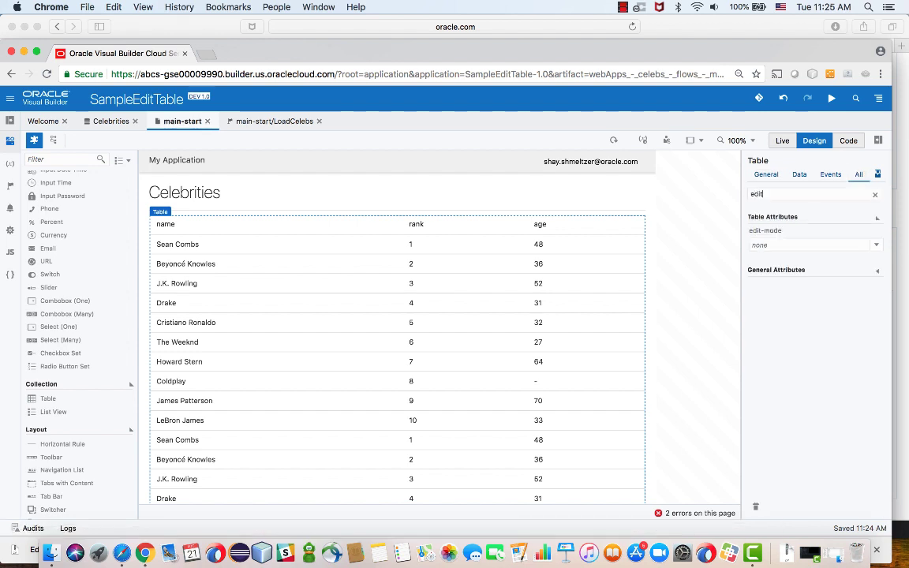
left_click(814, 245)
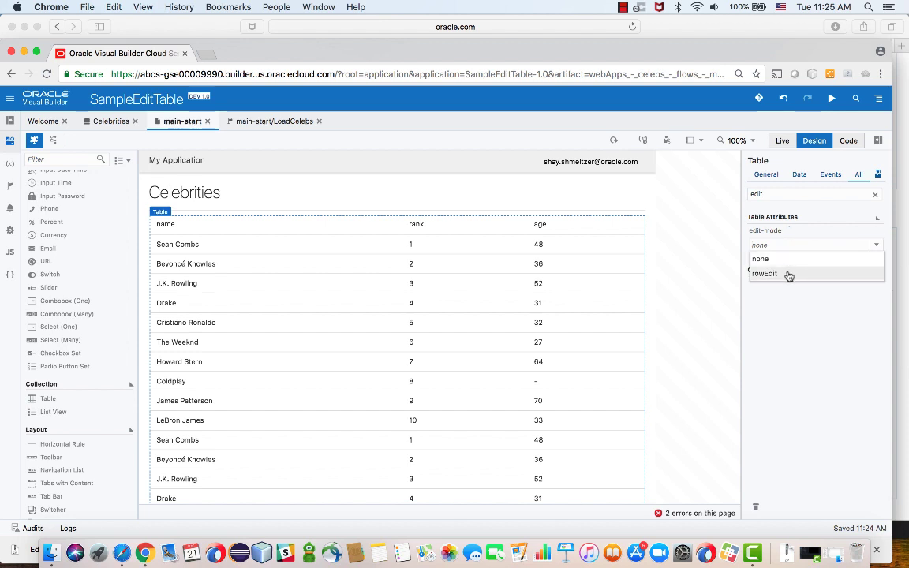
left_click(780, 273)
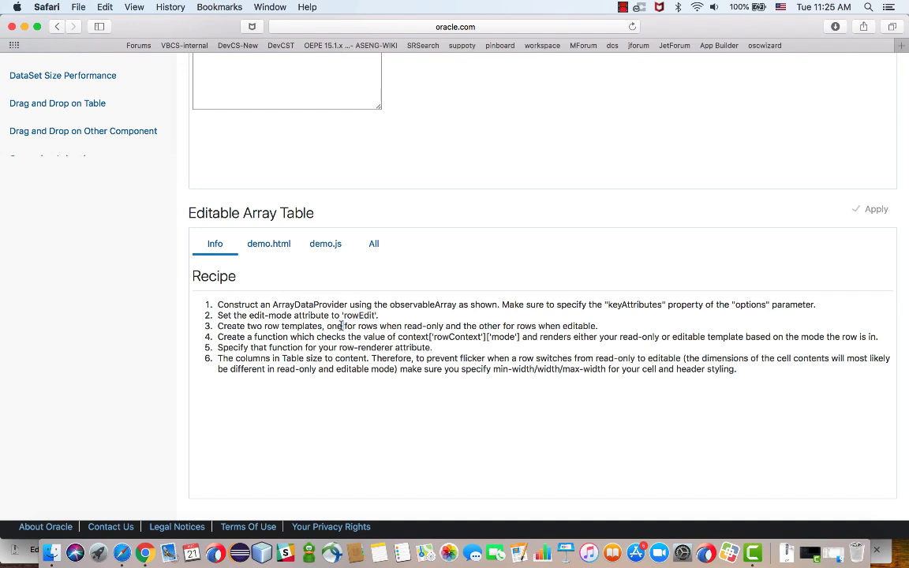
mouse_move(416, 327)
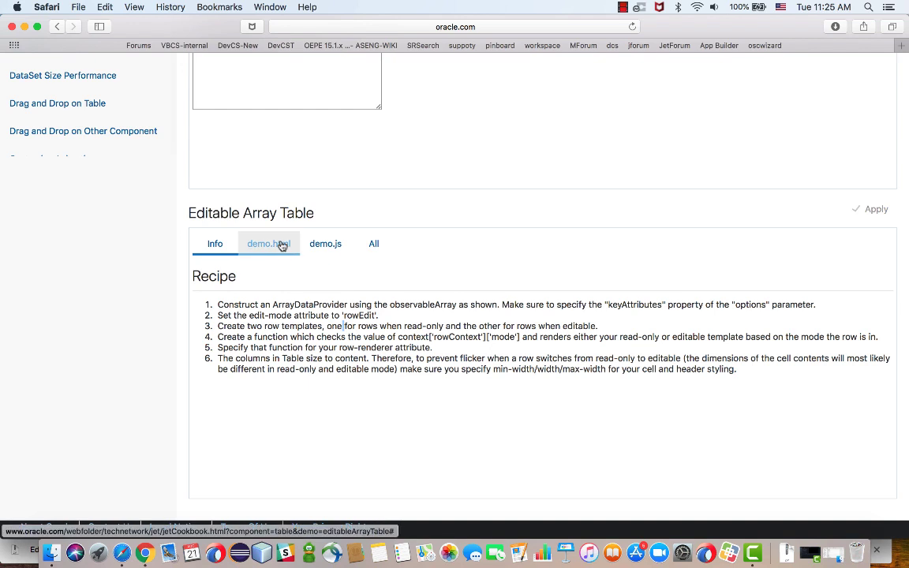
Step: View demo.html and scroll to the rowTemplate and editRowTemplate scripts to copy them
left_click(268, 243)
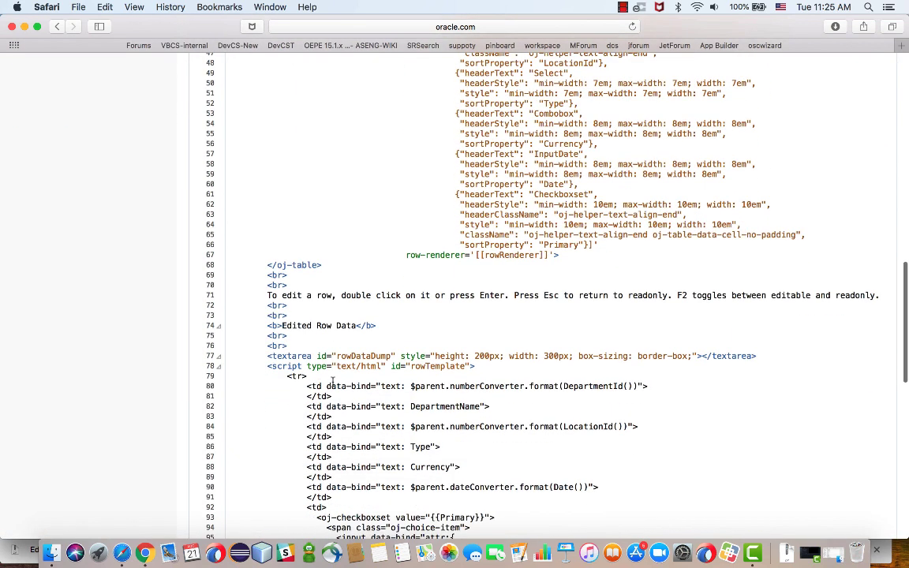
scroll("down", 3)
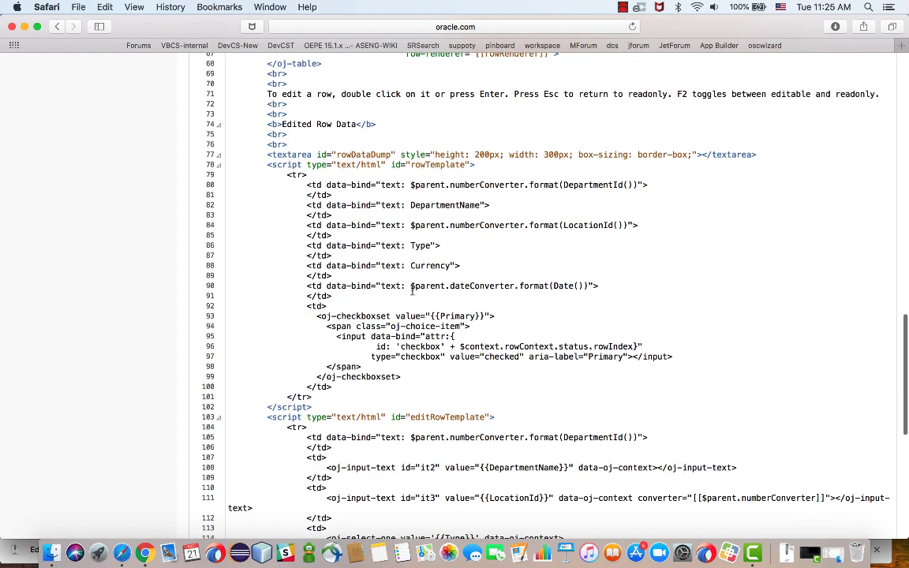
mouse_move(402, 474)
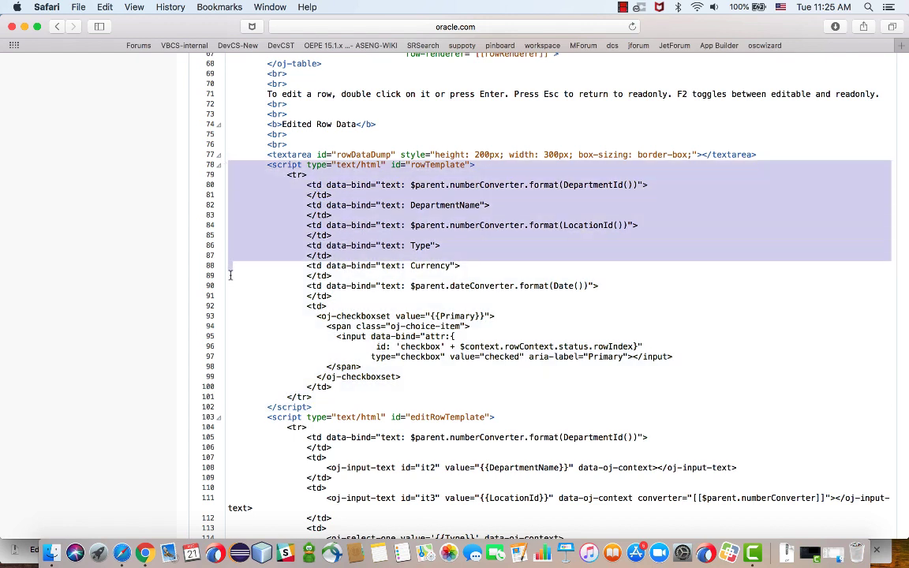
scroll("down", 3)
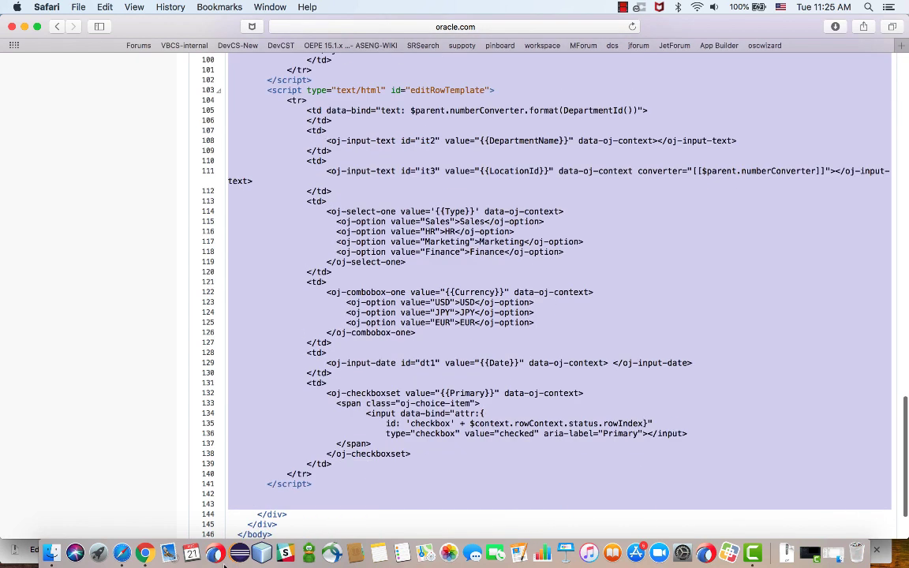
scroll("down", 3)
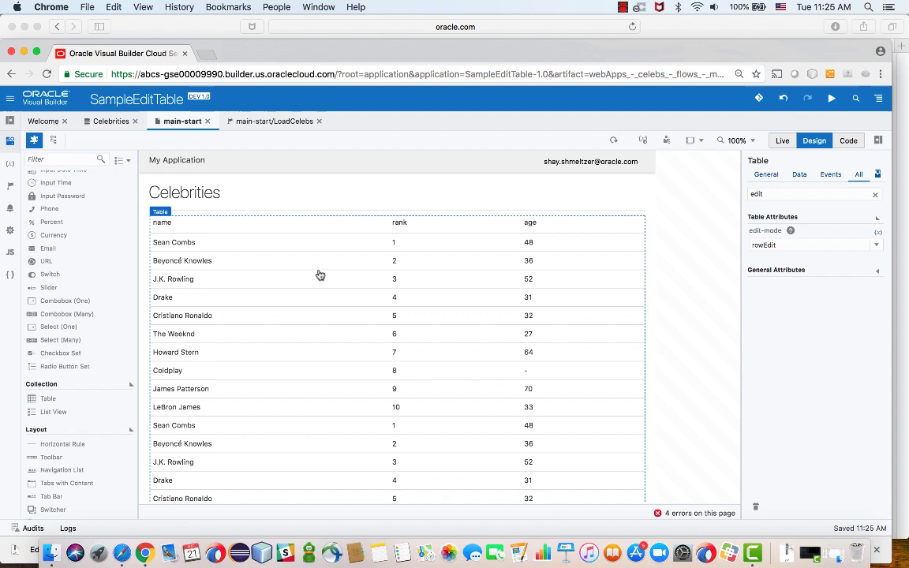
Step: Paste the rowTemplate into the page markup and bind it to name, rank and age
left_click(849, 140)
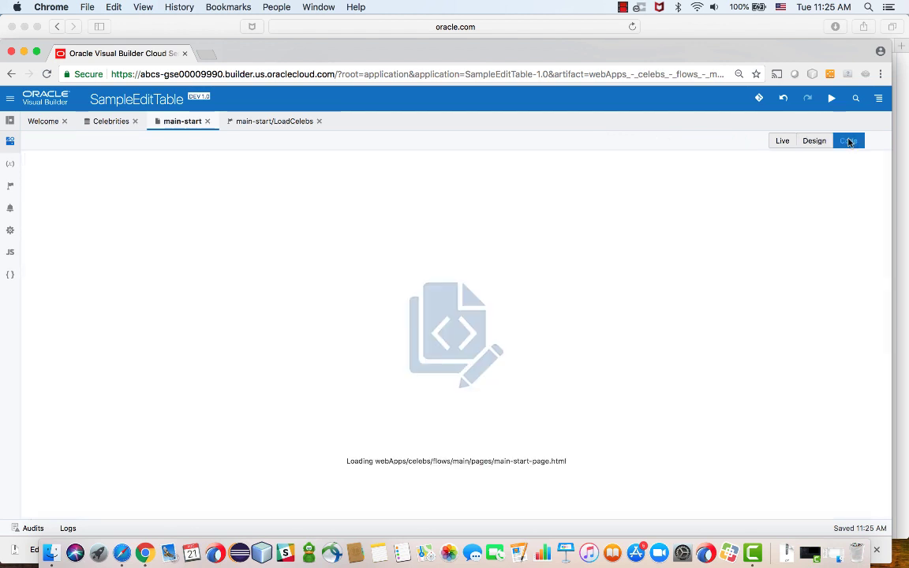
left_click(848, 140)
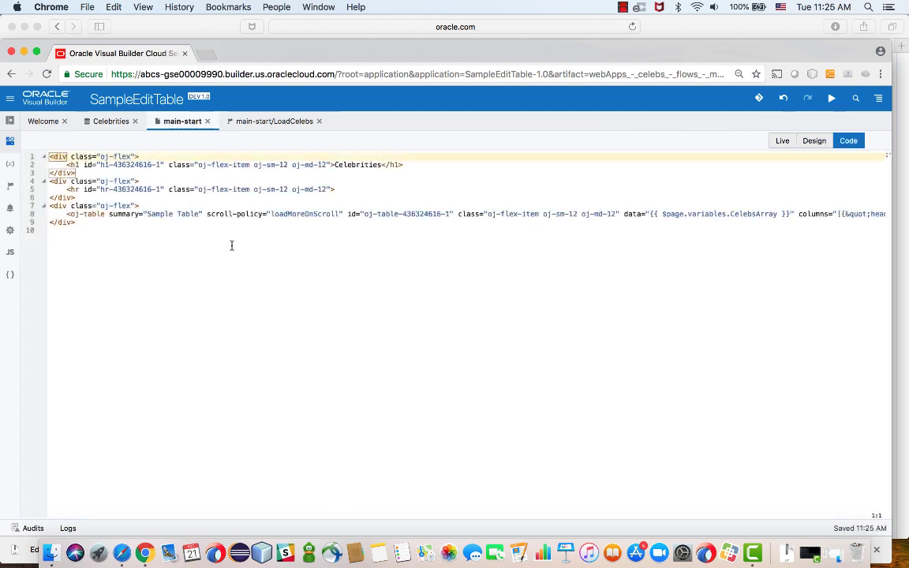
scroll("down", 3)
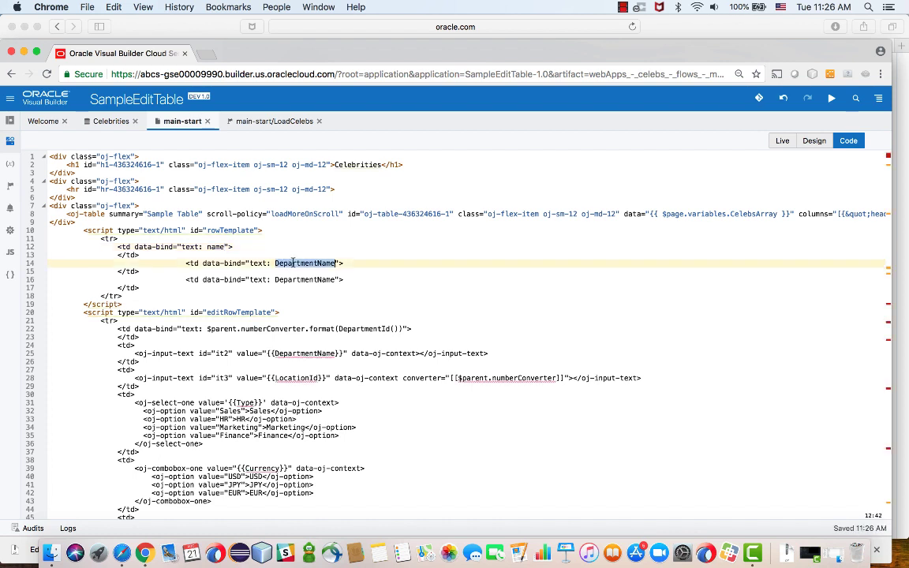
type("rank")
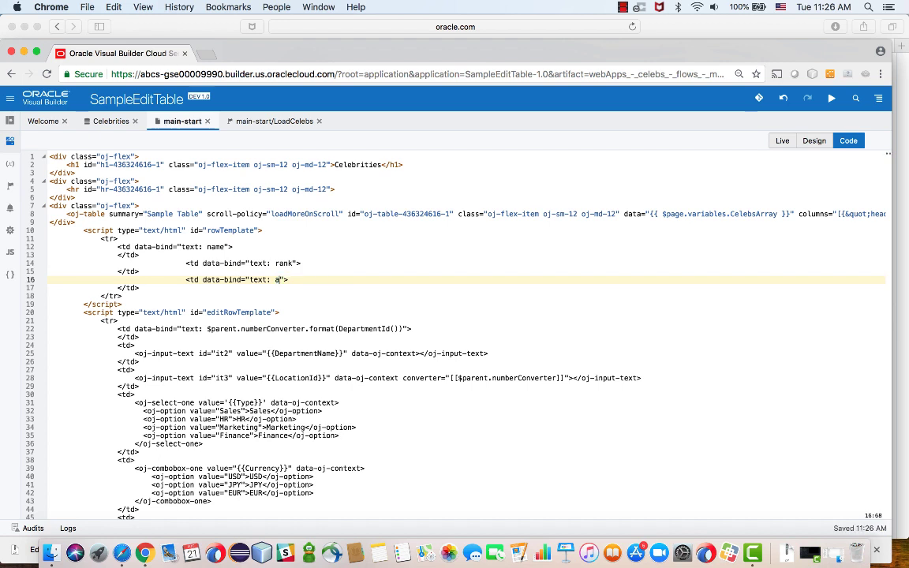
type("ge")
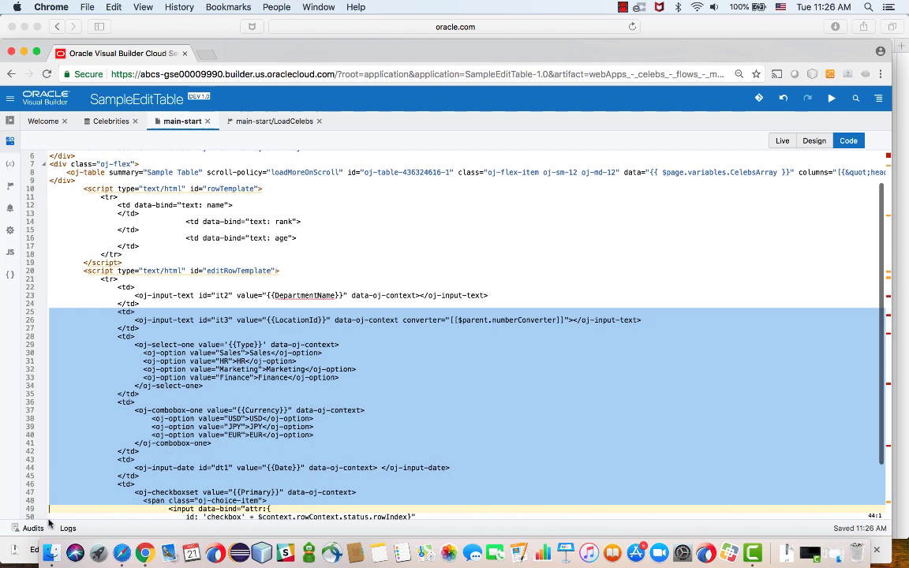
Step: Adapt the pasted editRowTemplate's inputs to the name, rank and age fields
scroll("down", 3)
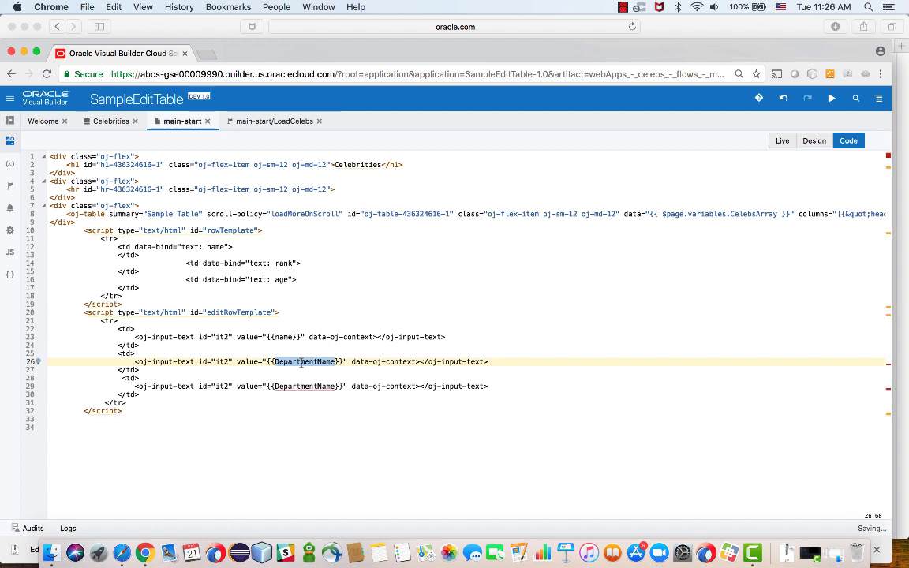
type("rank")
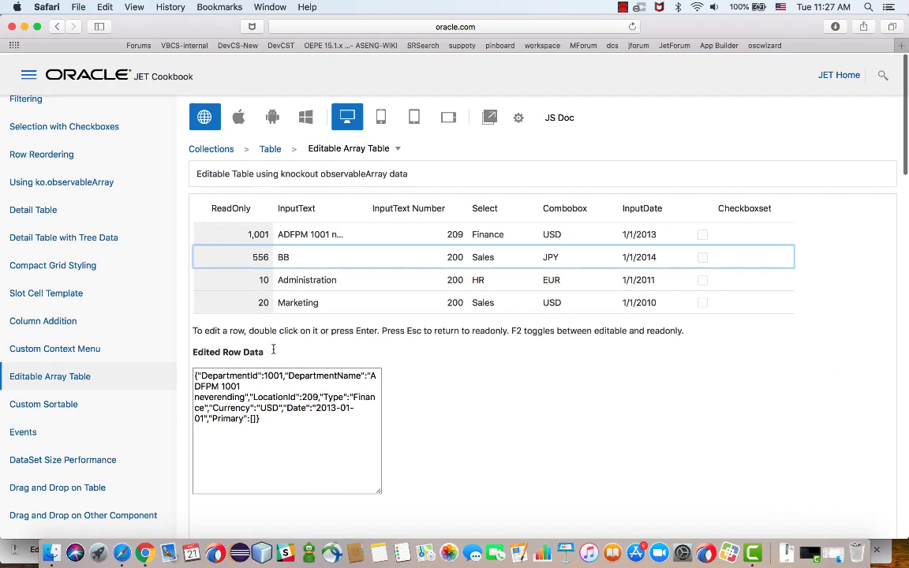
Step: Review the recipe's Info instructions and demo.js row renderer code
scroll("down", 3)
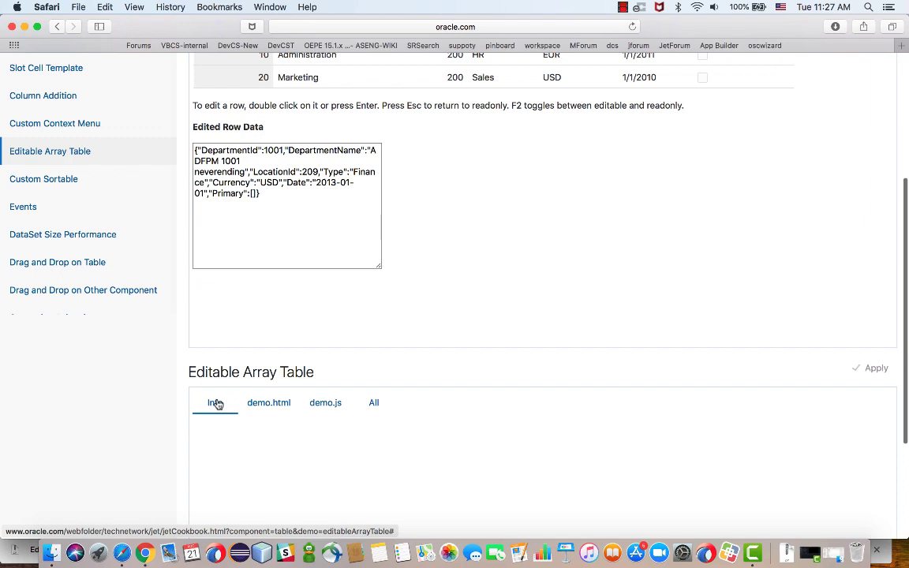
left_click(215, 404)
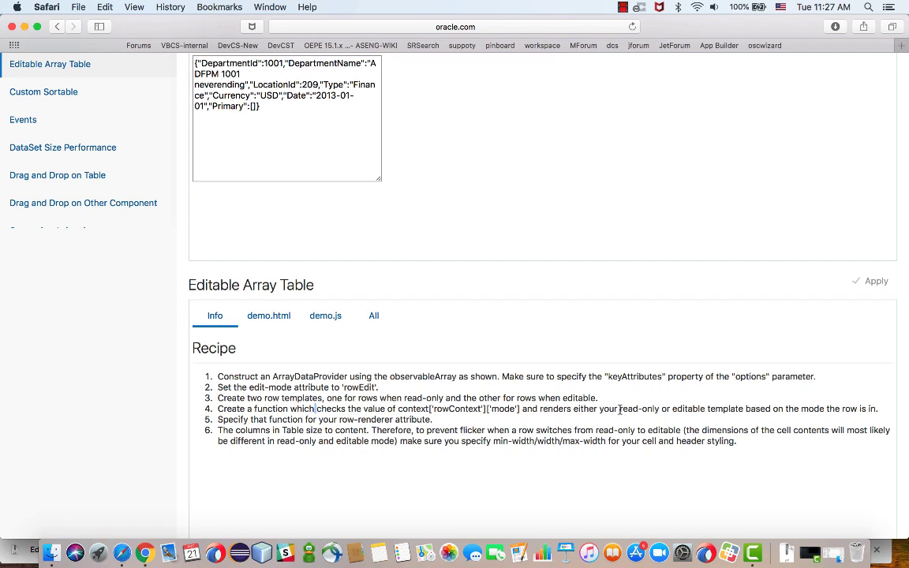
scroll("down", 3)
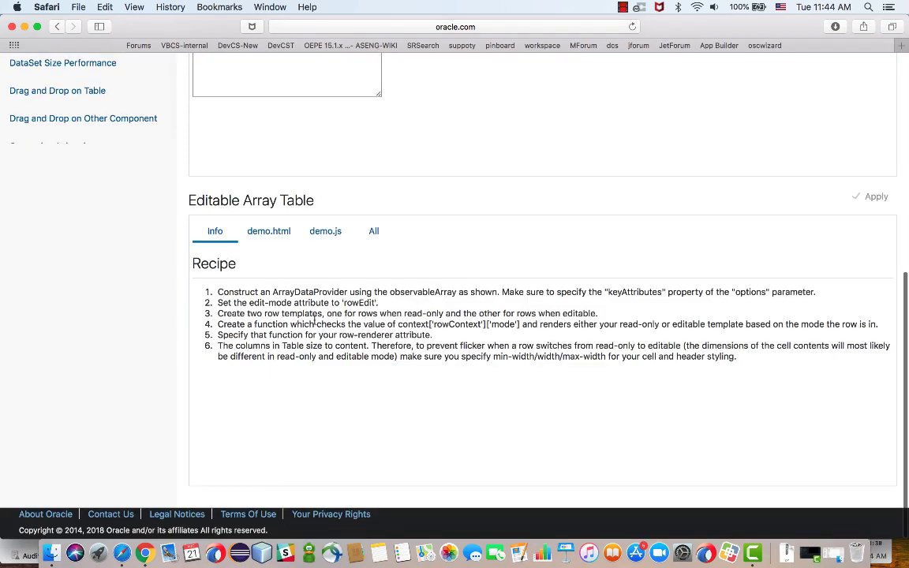
mouse_move(379, 325)
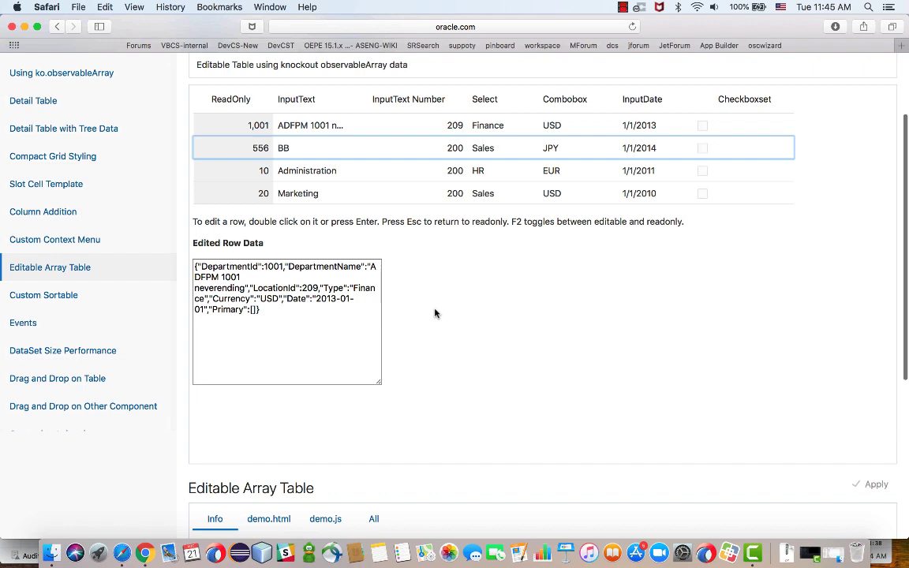
left_click(325, 398)
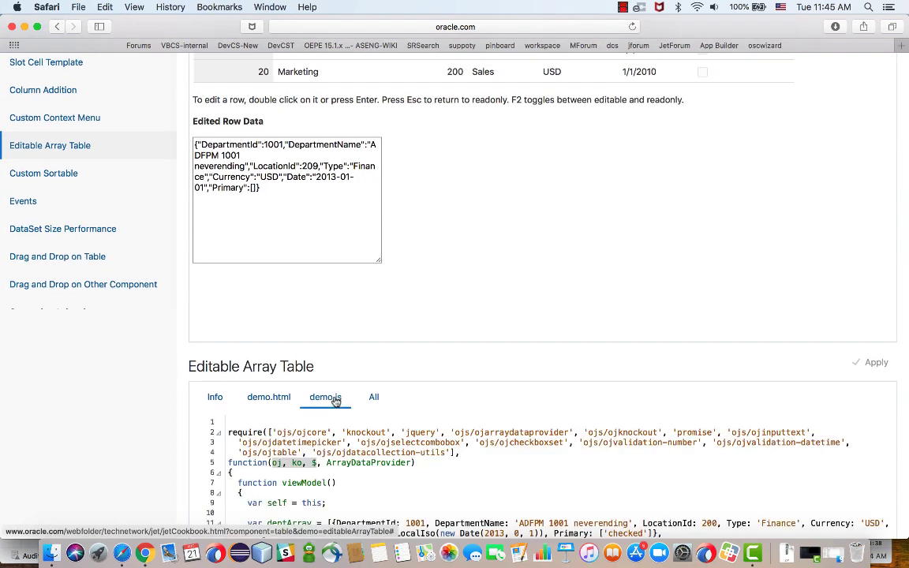
scroll("down", 3)
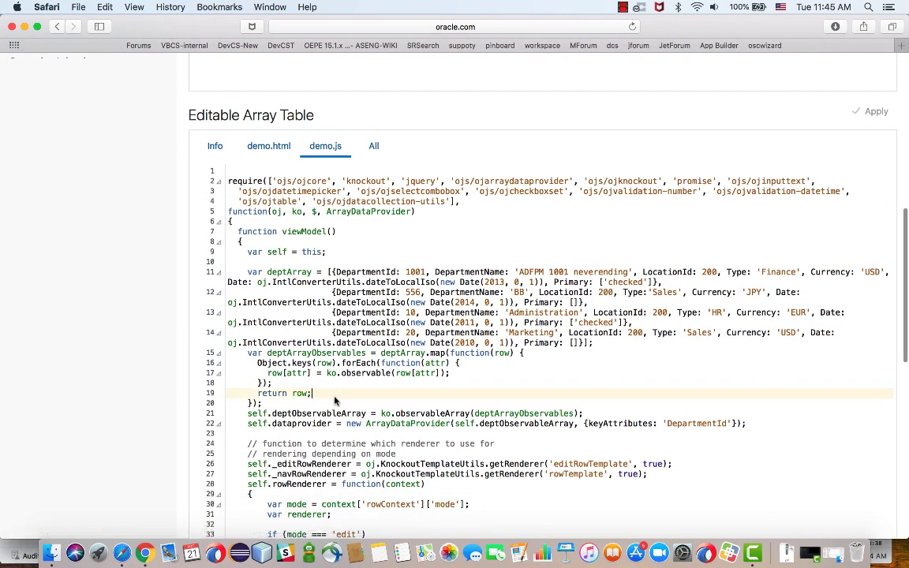
scroll("down", 3)
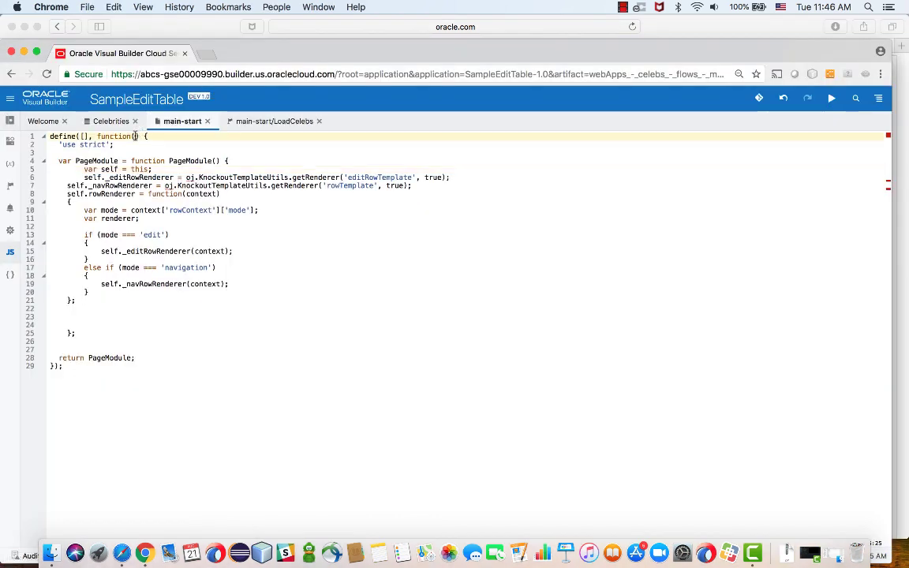
Step: Import ojcore, knockout and jquery, define rowRenderer on PageModule.prototype, and reformat the code
type("oj, ko, s")
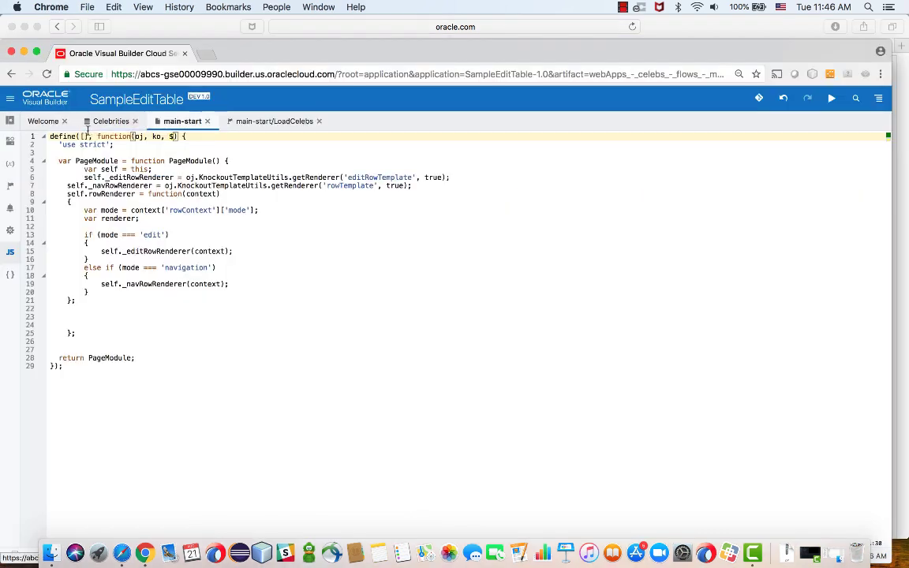
type("'ojs/ojcore', 'knockout', 'jquery'")
left_click(469, 194)
type("PageMo")
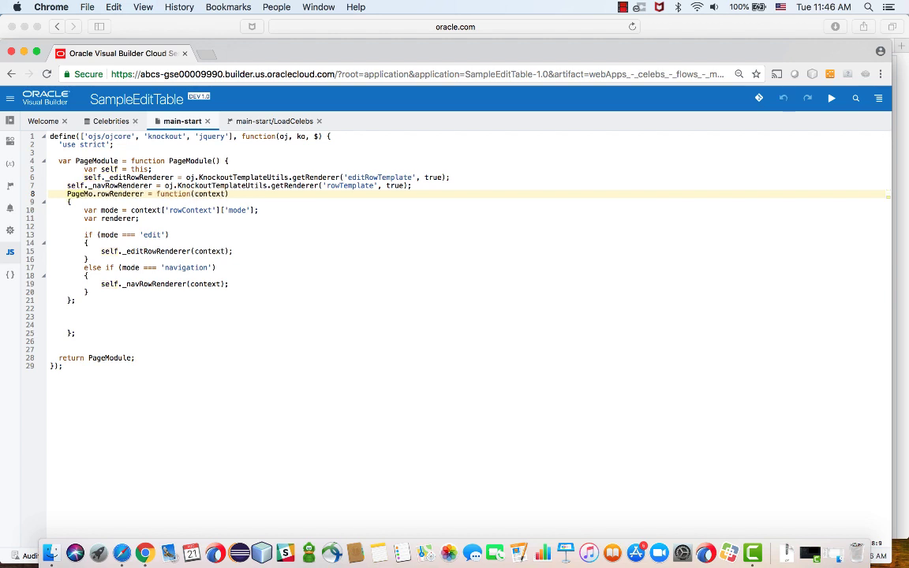
type(".")
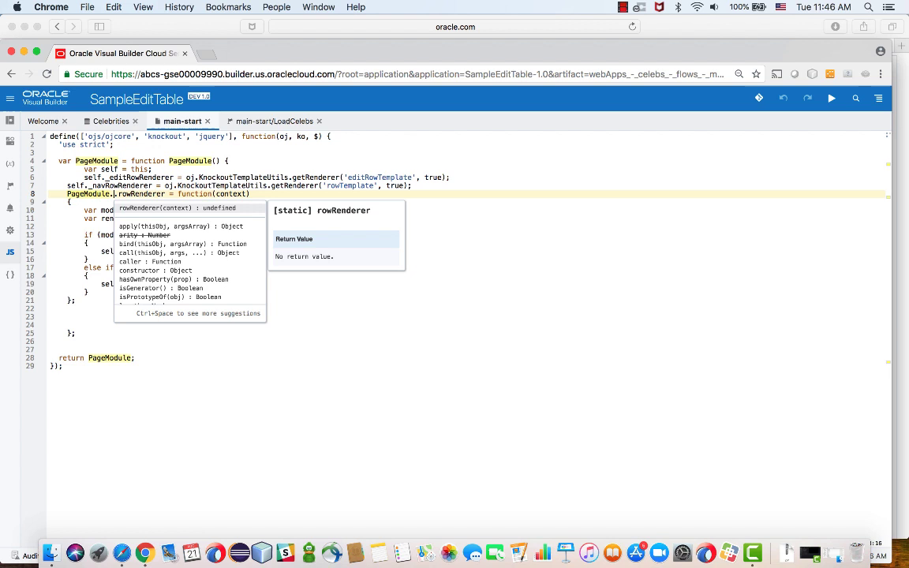
type("prototyp")
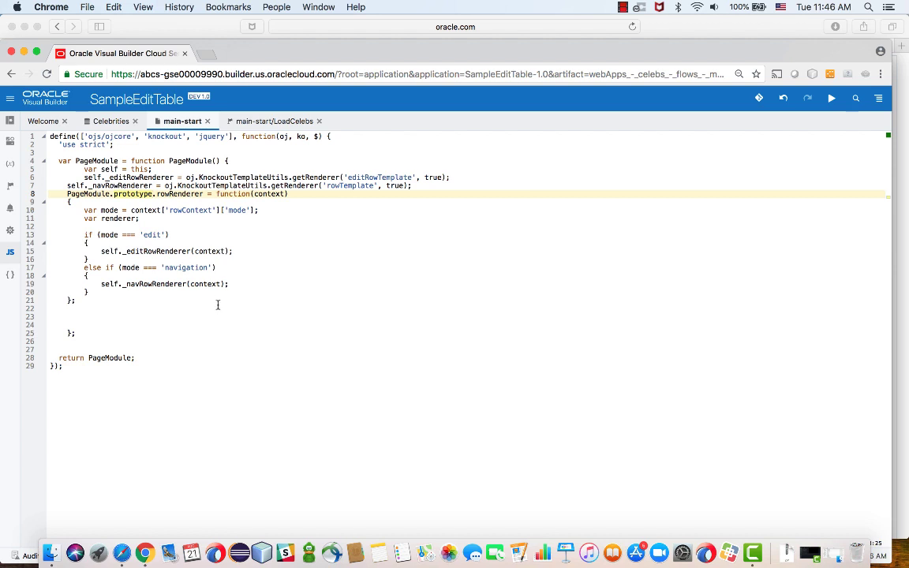
right_click(218, 306)
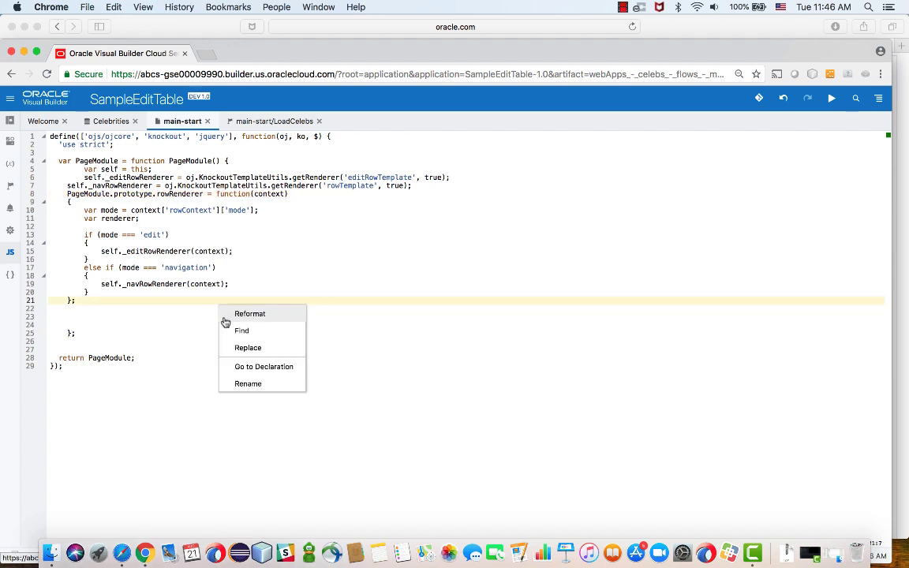
left_click(250, 312)
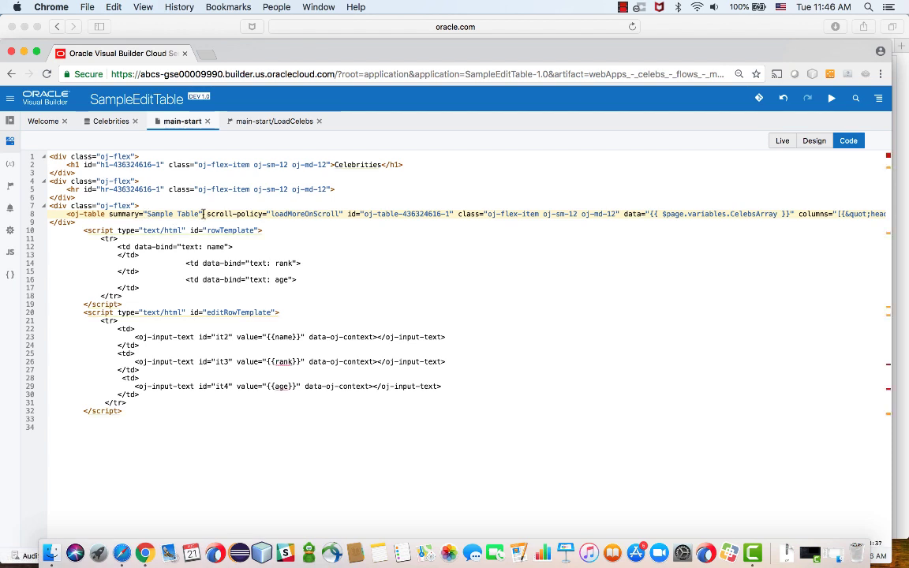
Step: Set the oj-table's row-renderer to {{$page.functions.rowRenderer}} and return to Design view
type("row-renderer=\"[[$page.")
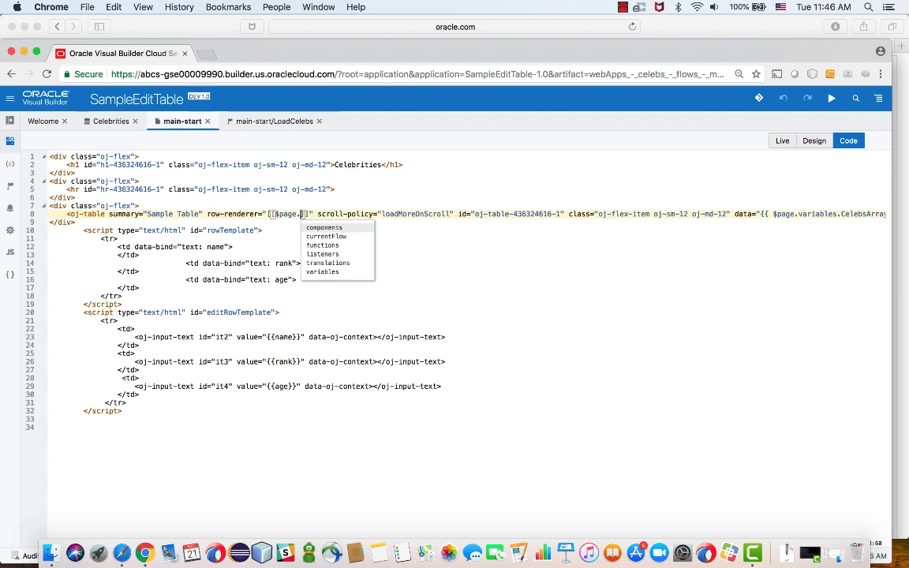
left_click(322, 244)
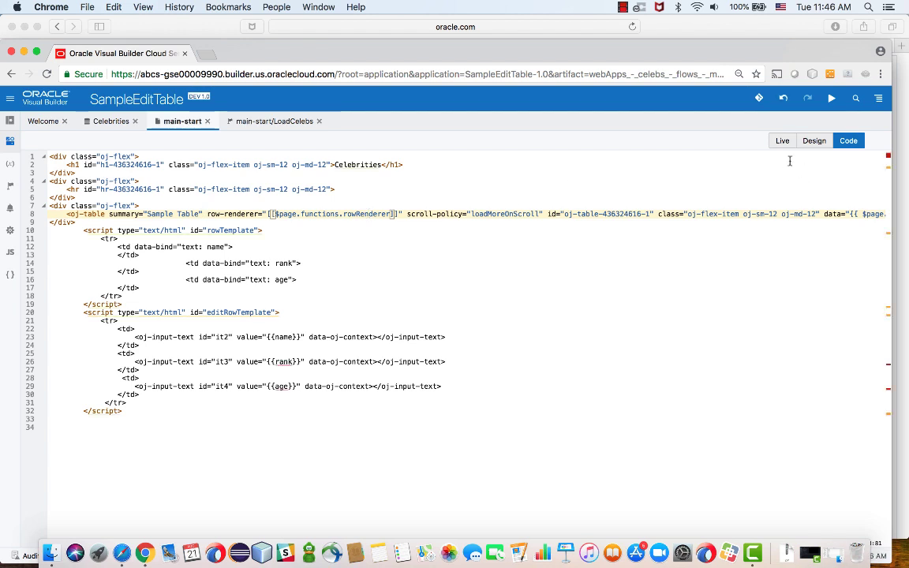
left_click(814, 141)
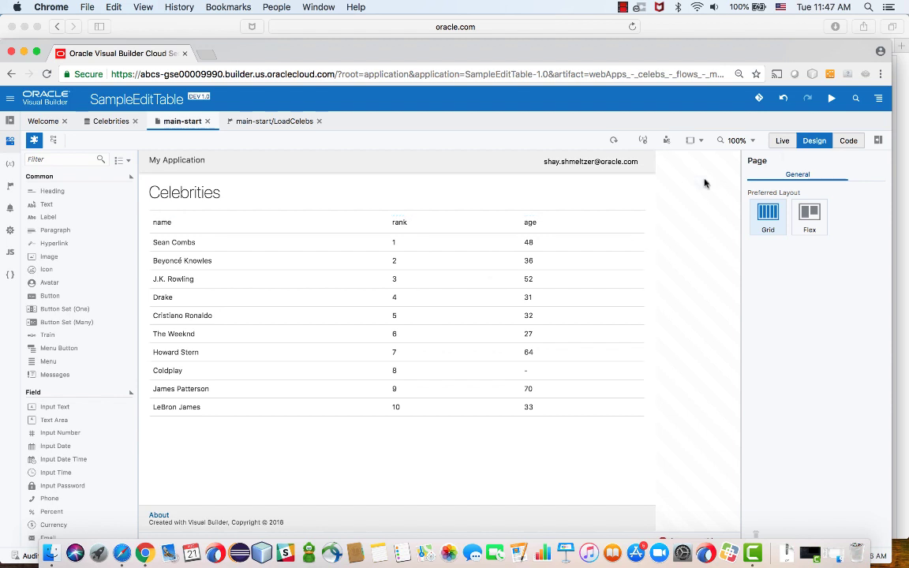
Step: In Live mode, edit the Sean Combs row and set Beyoncé Knowles's age to 37
left_click(782, 141)
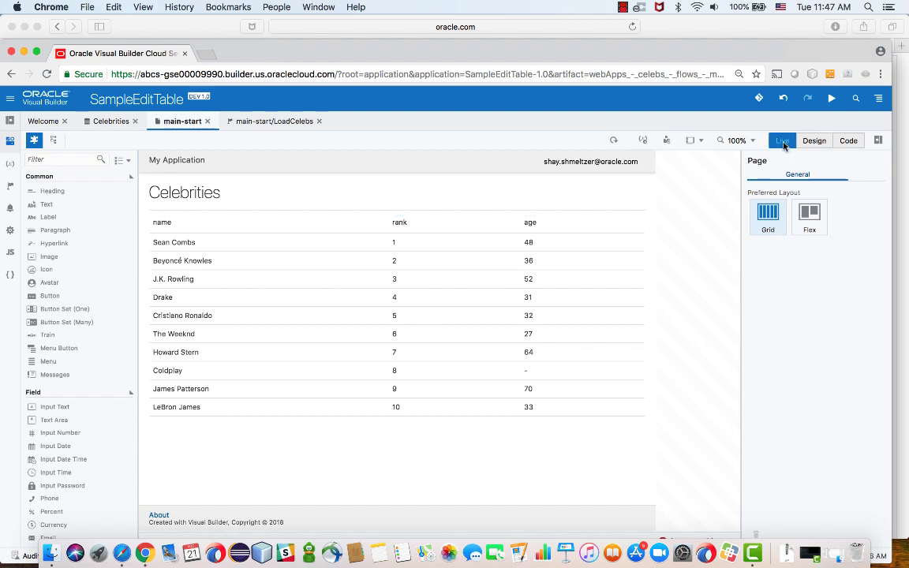
left_click(401, 246)
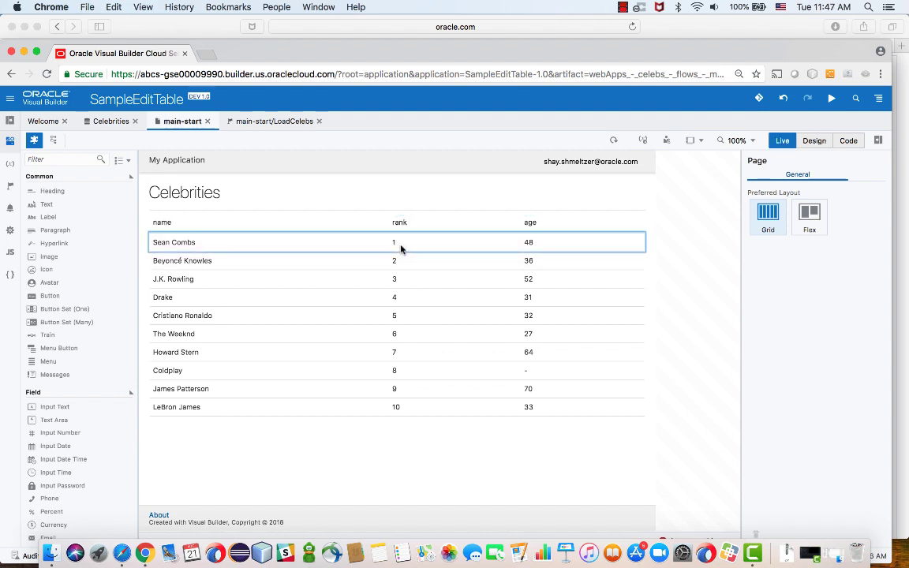
left_click(199, 243)
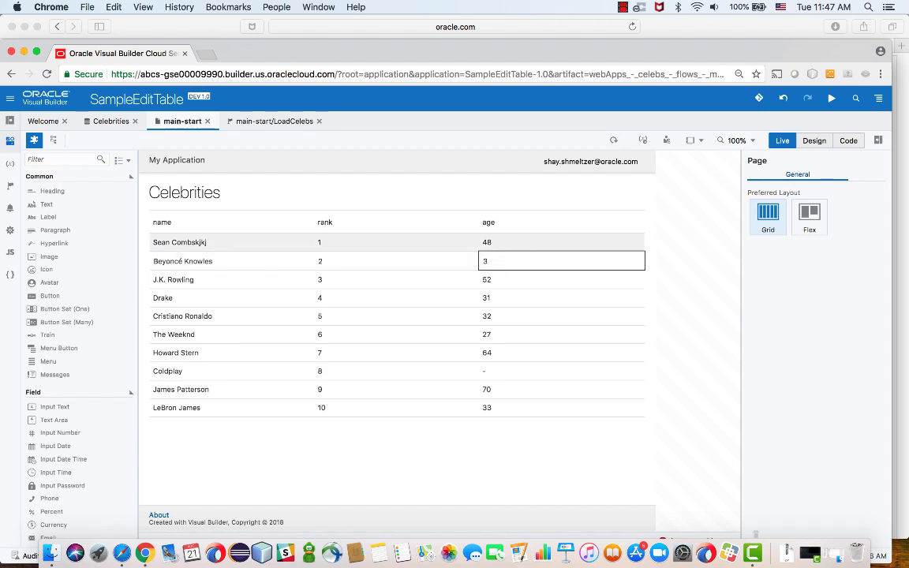
type("37")
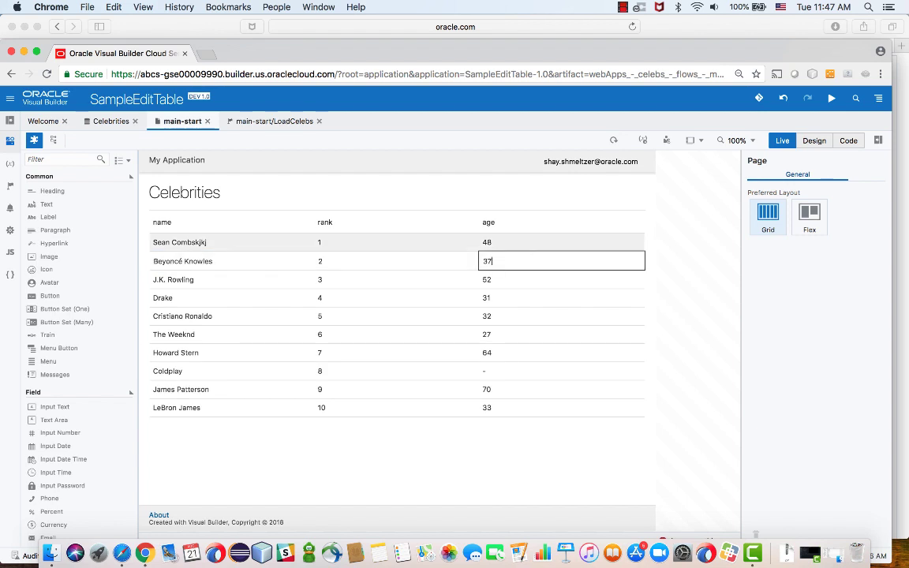
left_click(527, 278)
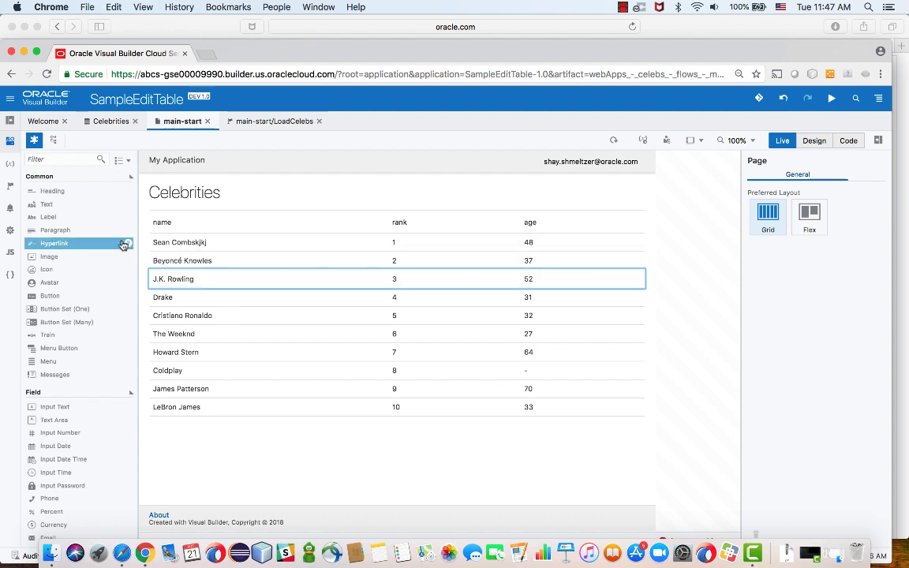
mouse_move(107, 227)
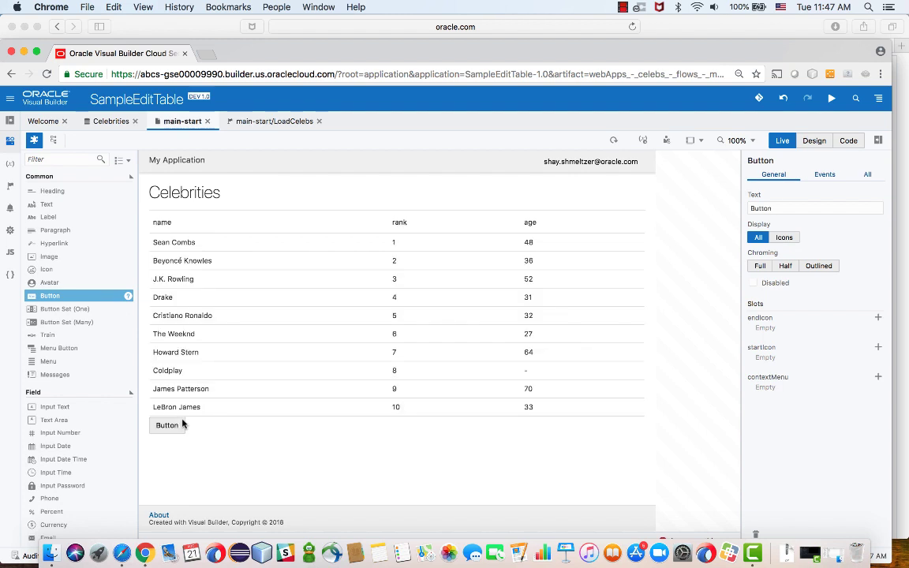
Step: Label the new button below the table 'Save'
left_click(792, 208)
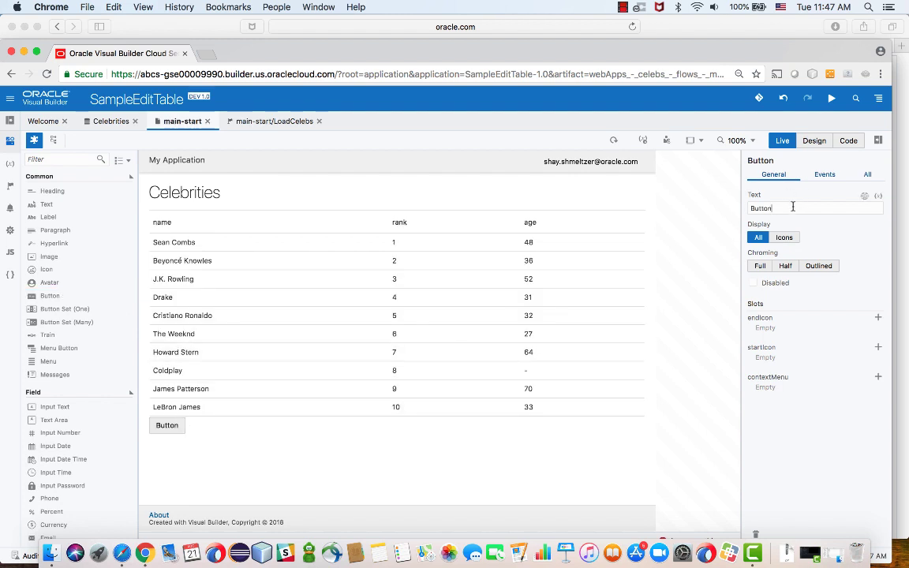
type("Save")
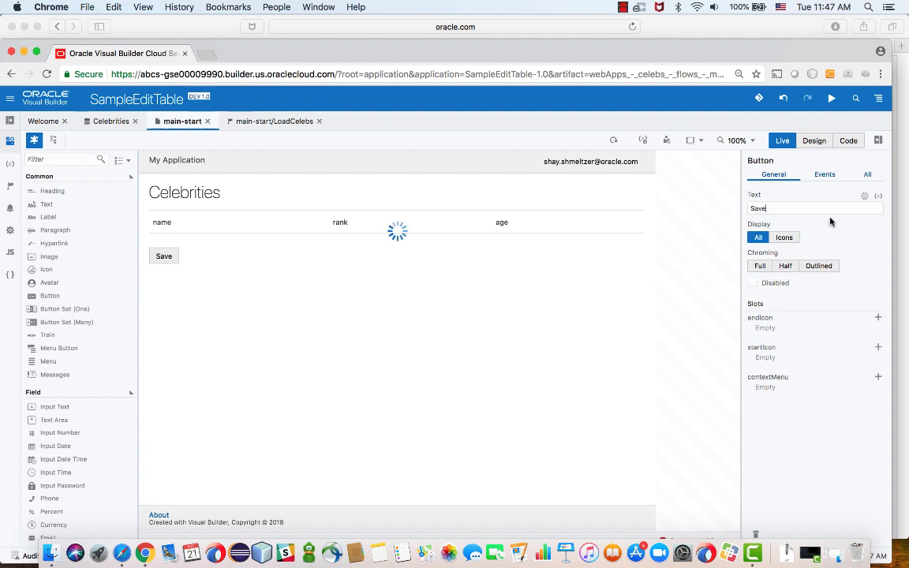
left_click(824, 173)
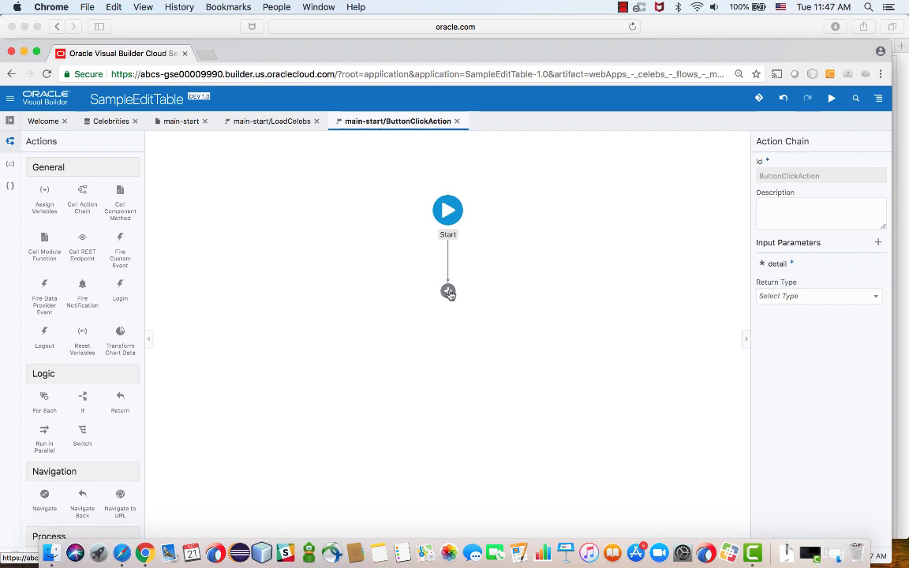
mouse_move(57, 398)
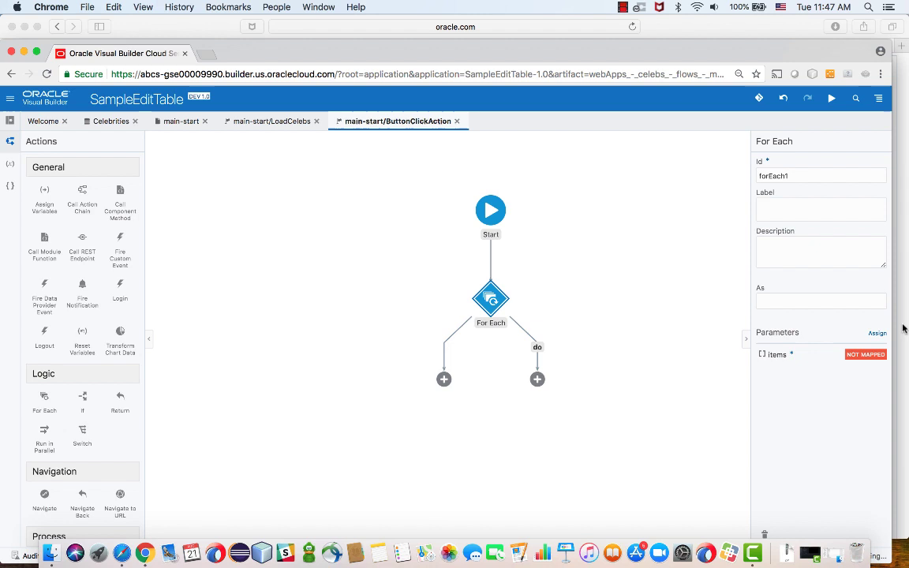
mouse_move(874, 343)
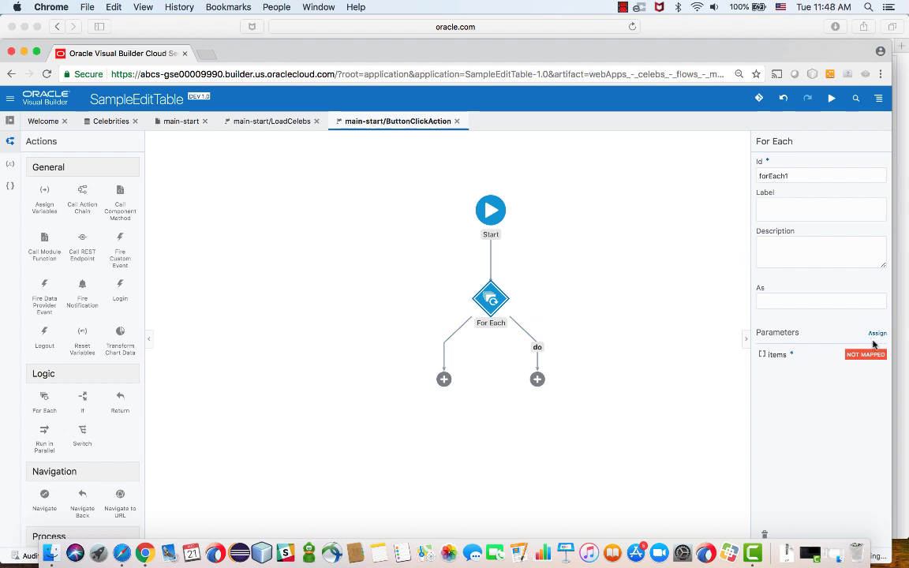
Step: Open the mapping for the For Each loop's items parameter
left_click(877, 333)
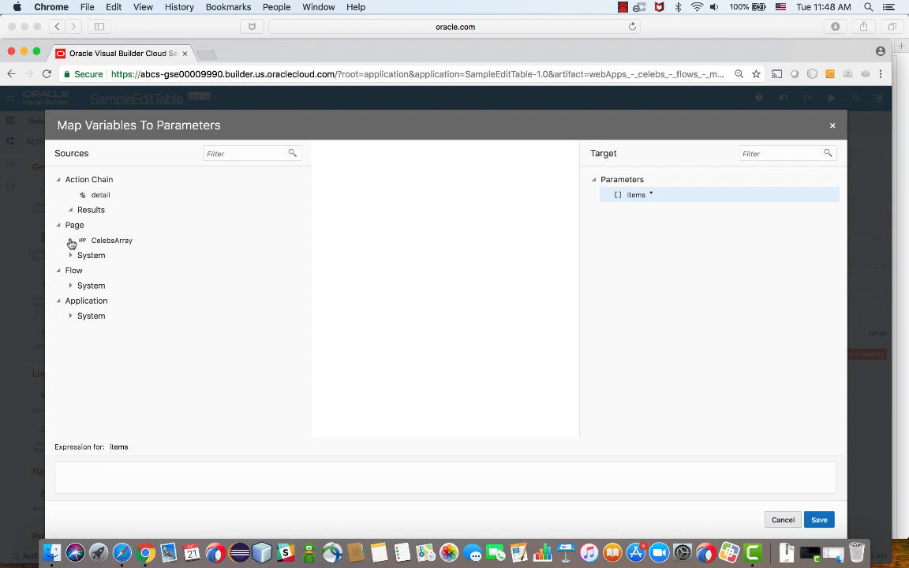
Step: Map CelebsArray.data to the For Each loop's items parameter and save
left_click(69, 240)
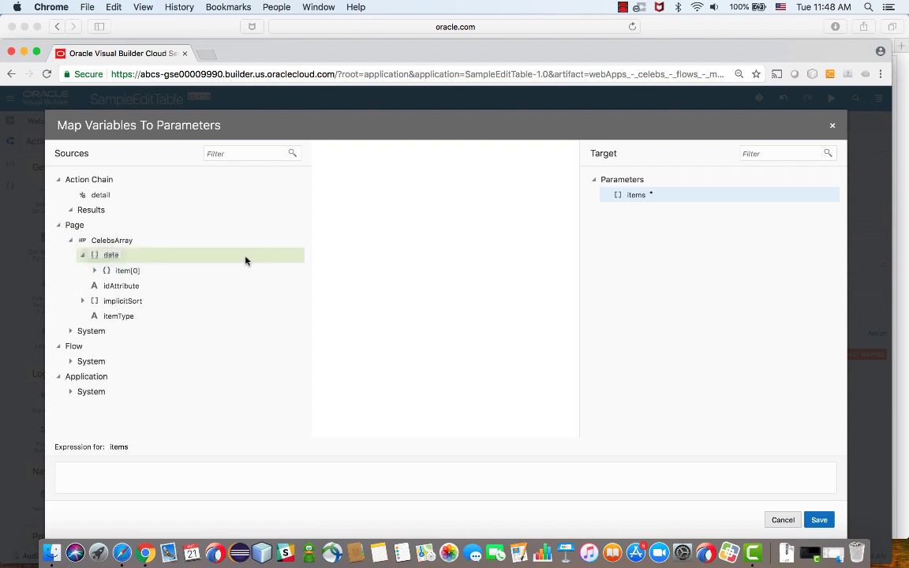
left_click_drag(111, 254, 635, 196)
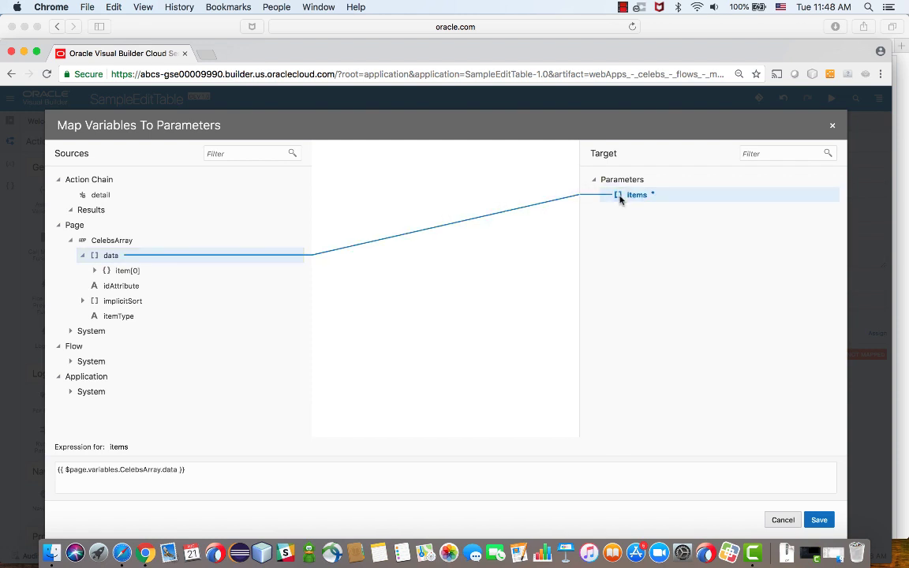
left_click(819, 519)
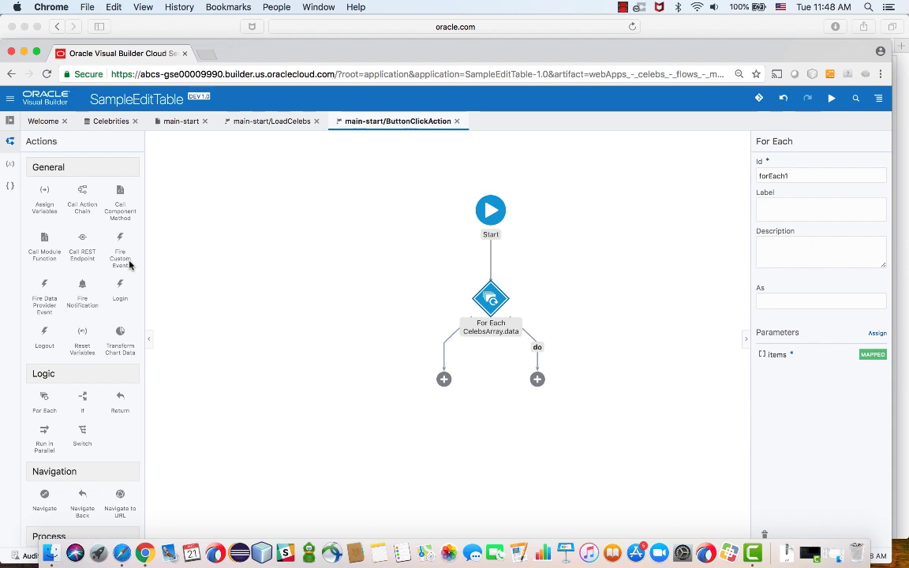
mouse_move(44, 172)
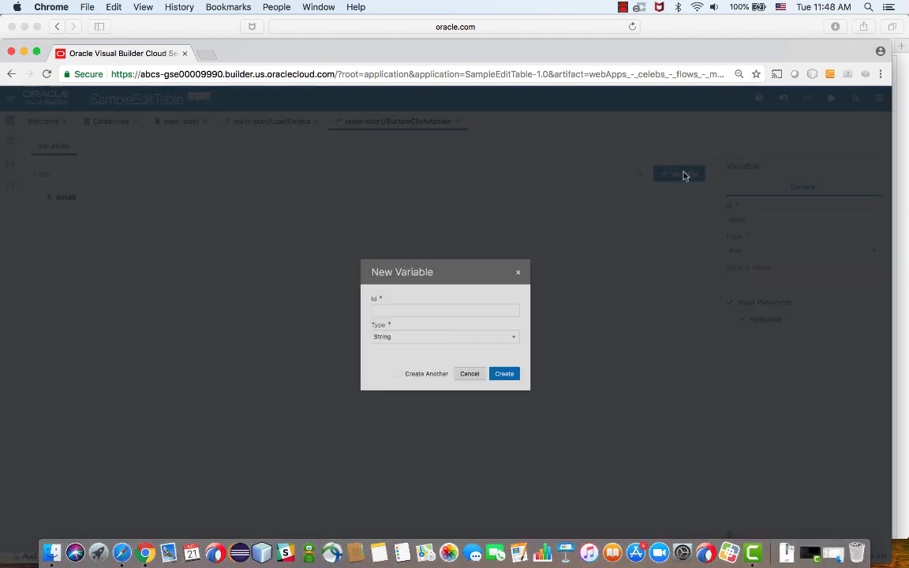
Step: Create the CelebToUpdate chain variable of type CelebType and return to the flow diagram
type("CelebToUpdate")
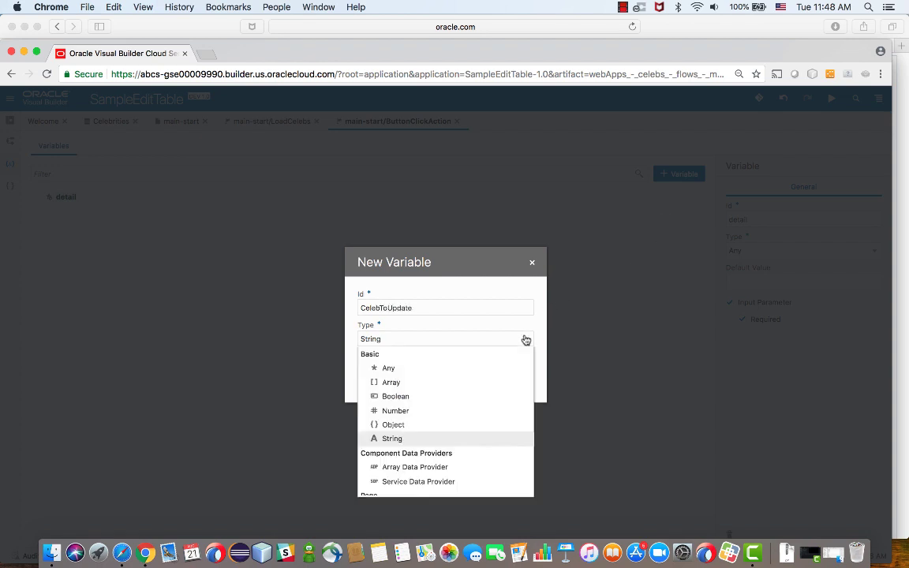
scroll("down", 3)
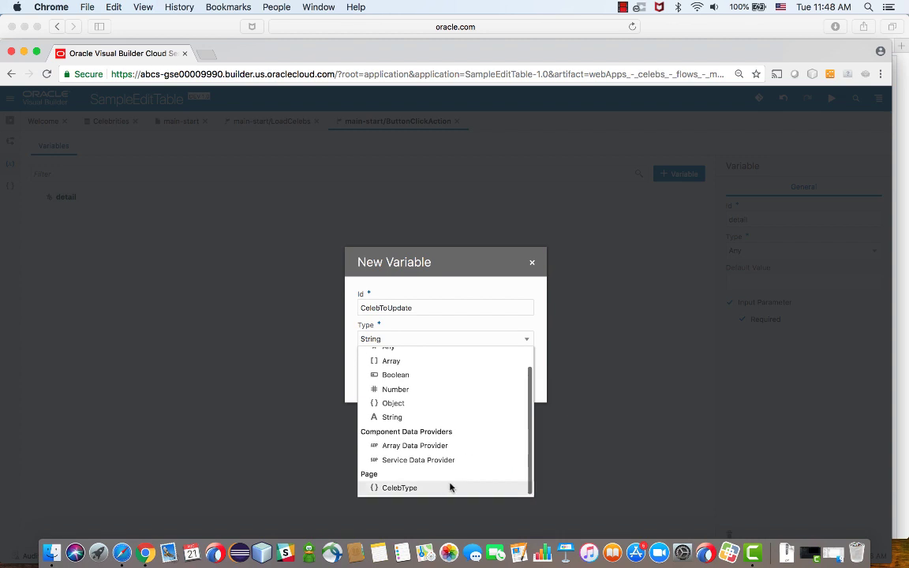
left_click(401, 488)
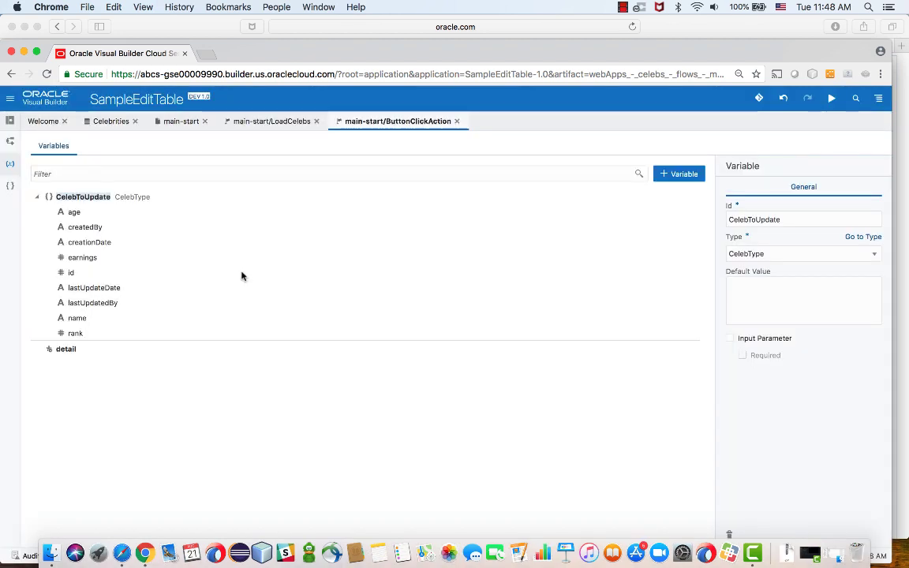
left_click(9, 142)
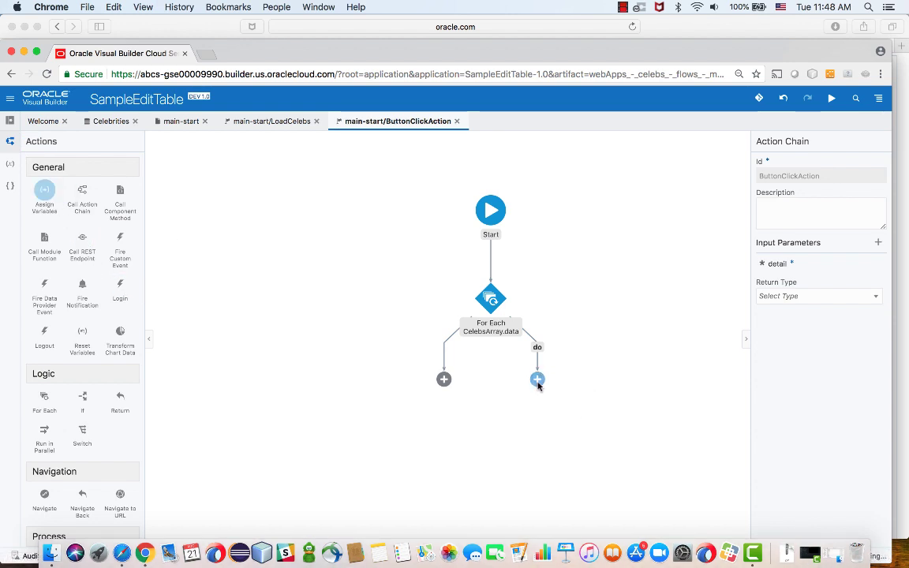
Step: Add an Assign Variables action in the For Each 'do' branch and expose CelebsArray.data items
left_click(537, 378)
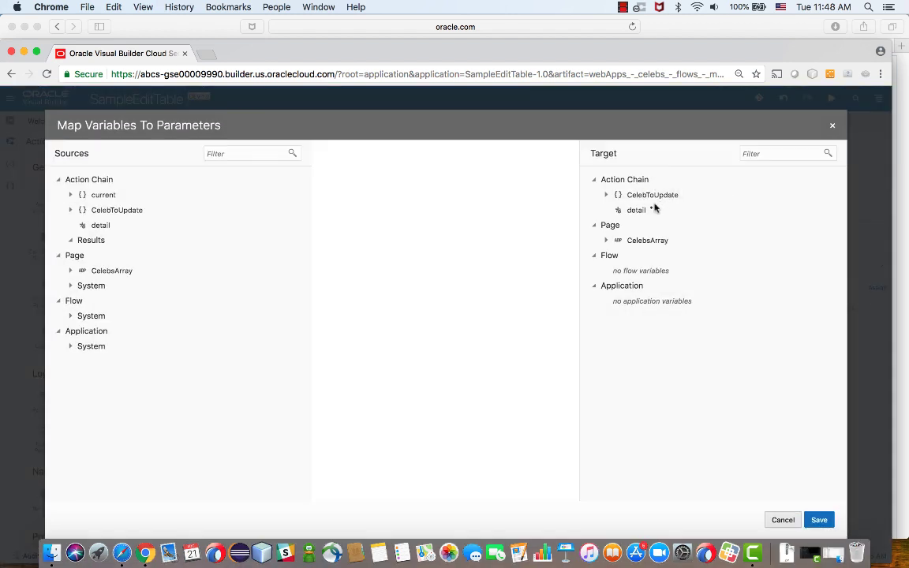
mouse_move(142, 209)
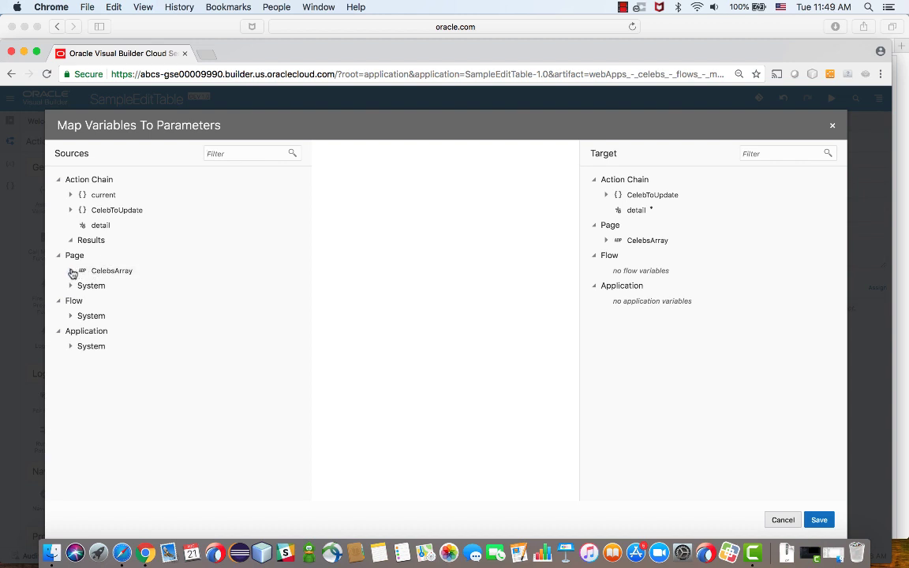
left_click(70, 196)
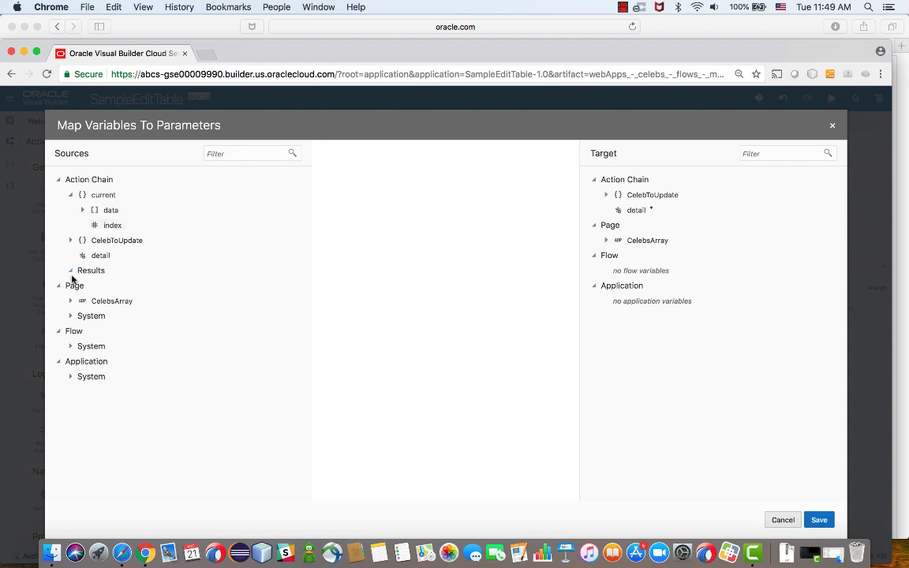
left_click(71, 300)
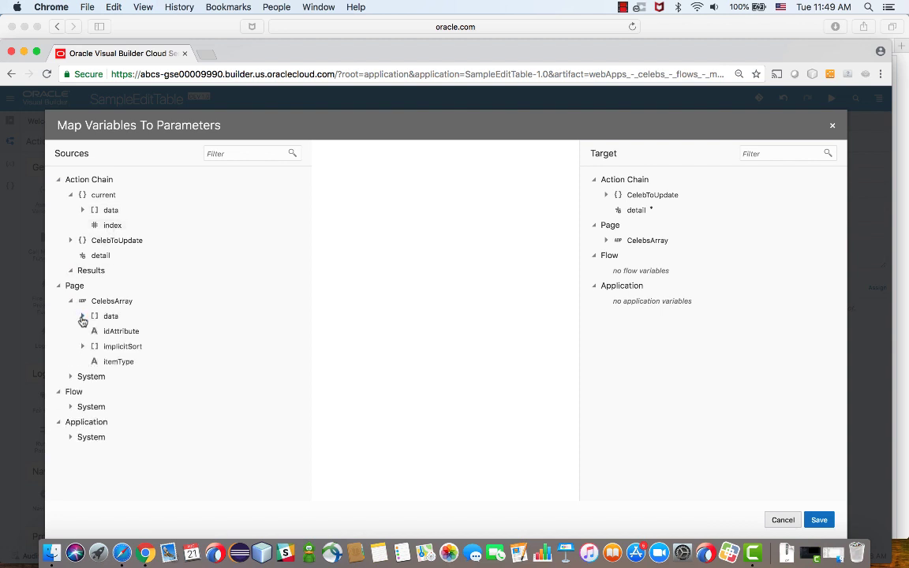
left_click(82, 316)
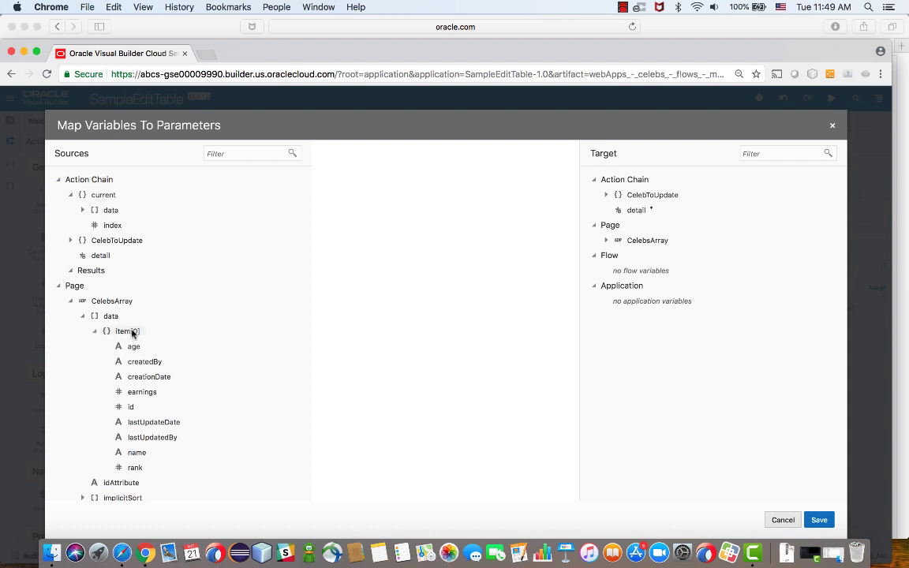
mouse_move(568, 224)
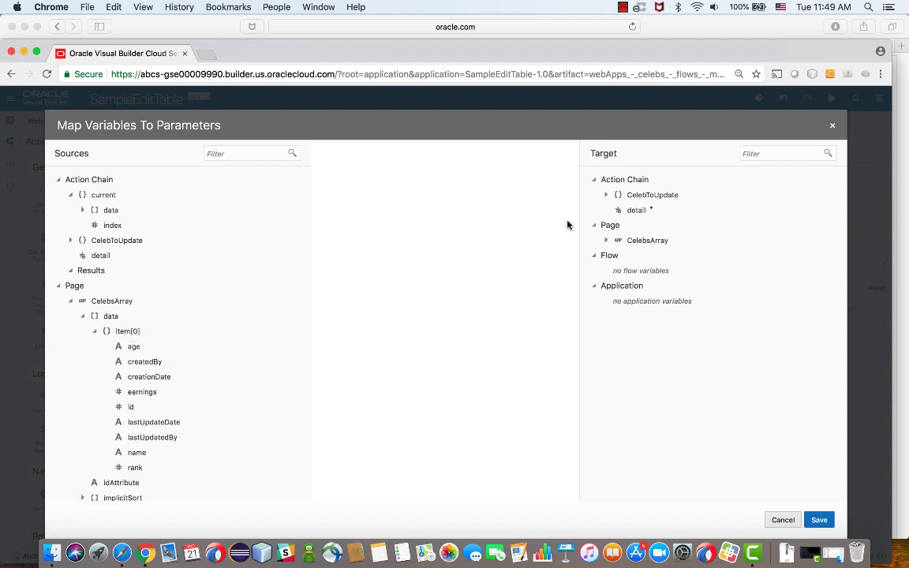
Step: Map CelebsArray.data[$current.index] into CelebToUpdate and save the assignment
left_click(606, 196)
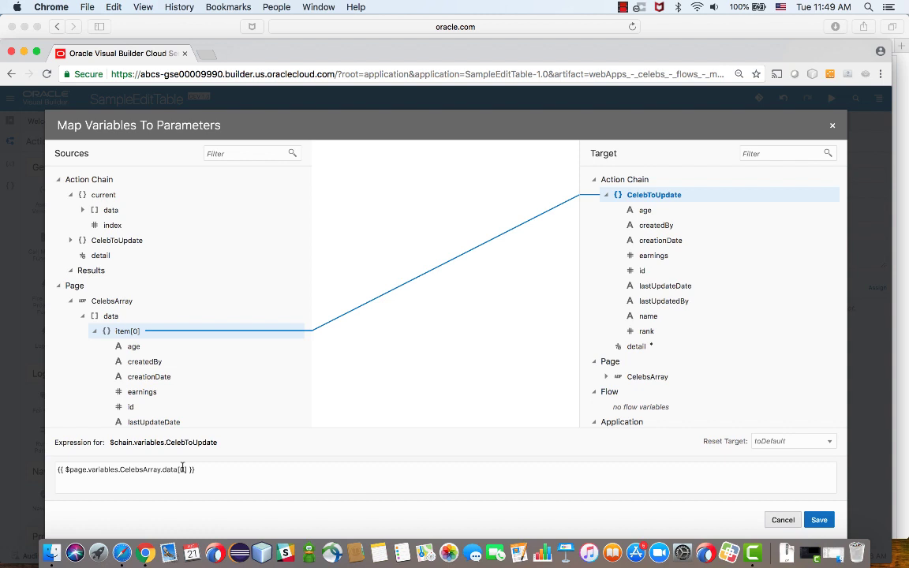
type("5")
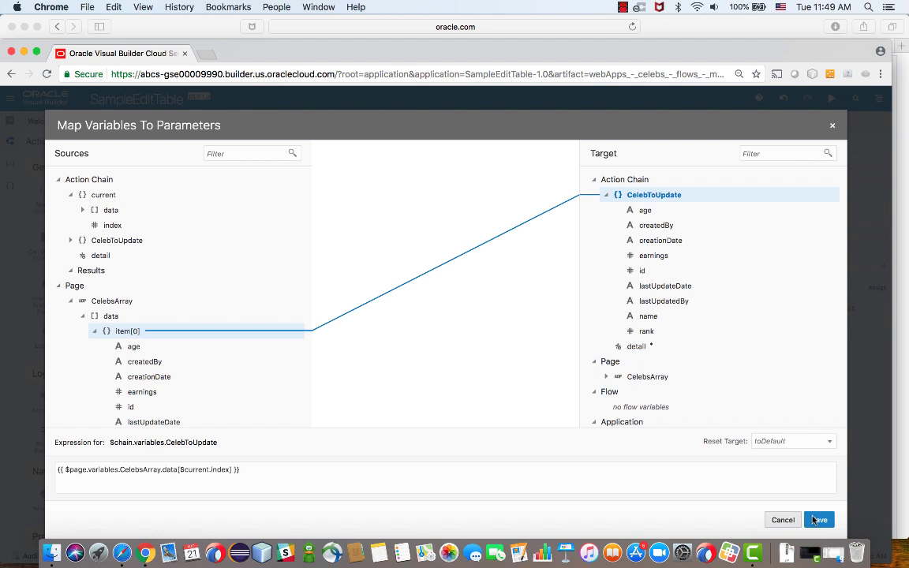
left_click(819, 519)
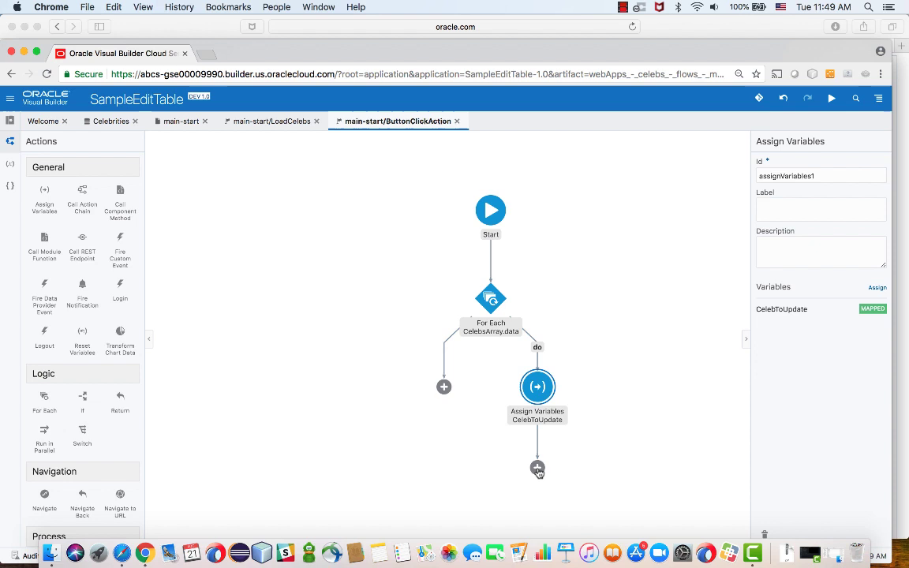
mouse_move(82, 238)
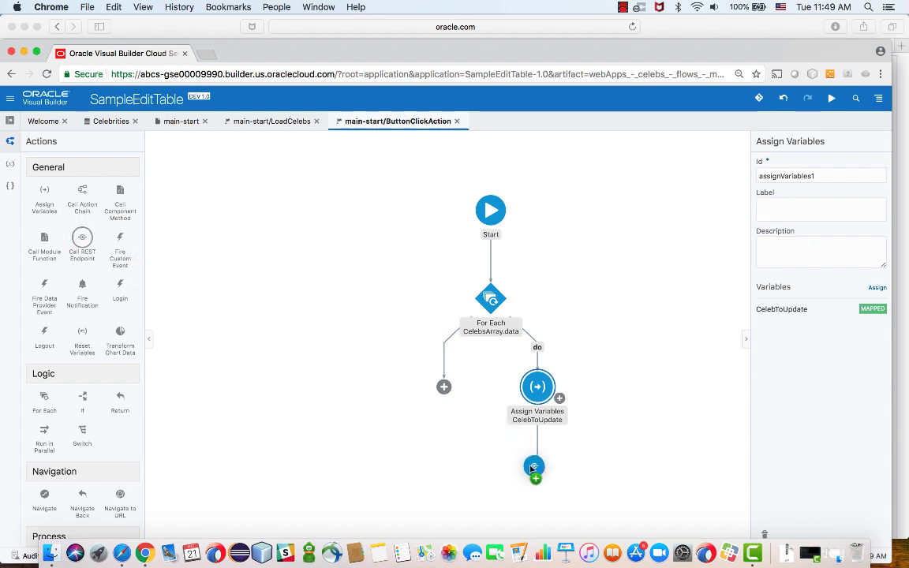
Step: Add a Call REST Endpoint after the assignment using the Celebrities PATCH business-object endpoint
left_click(533, 468)
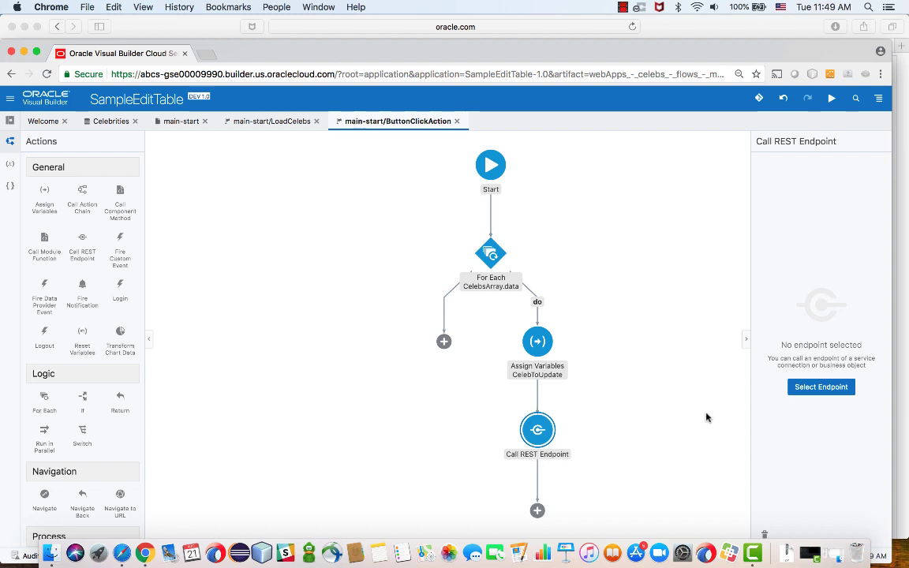
left_click(820, 387)
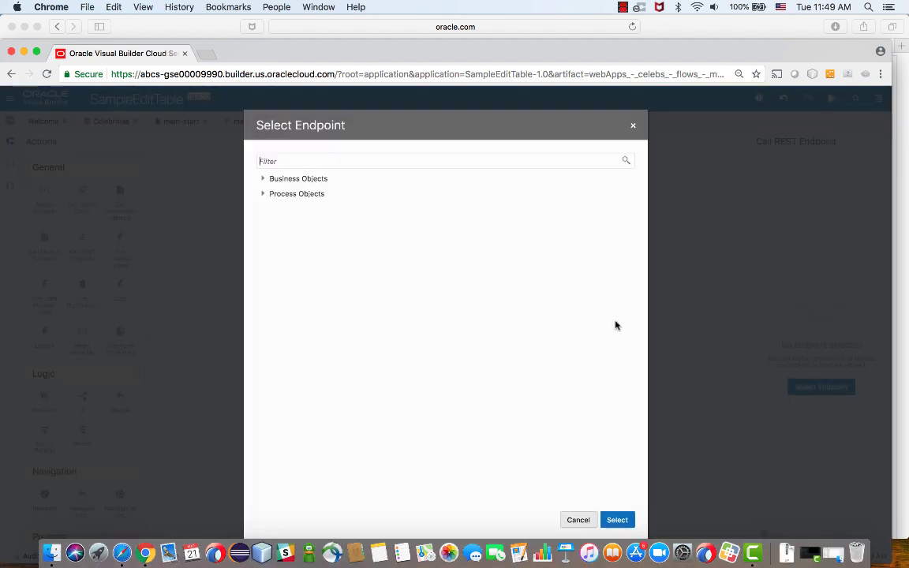
left_click(263, 178)
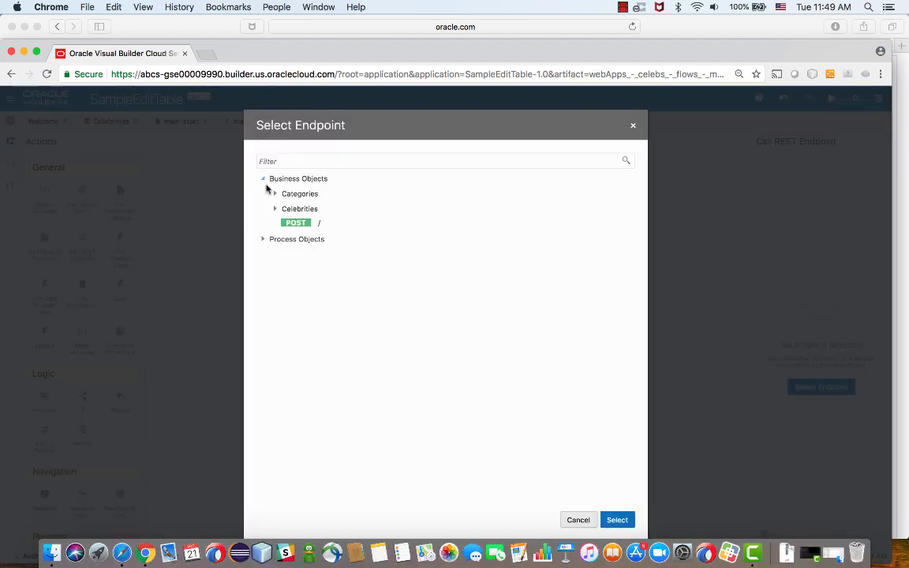
left_click(274, 208)
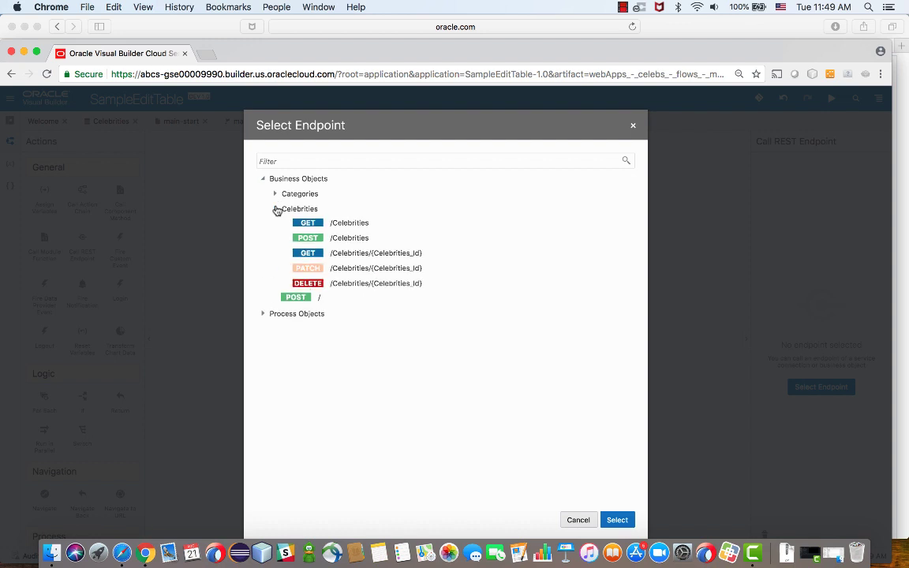
mouse_move(347, 272)
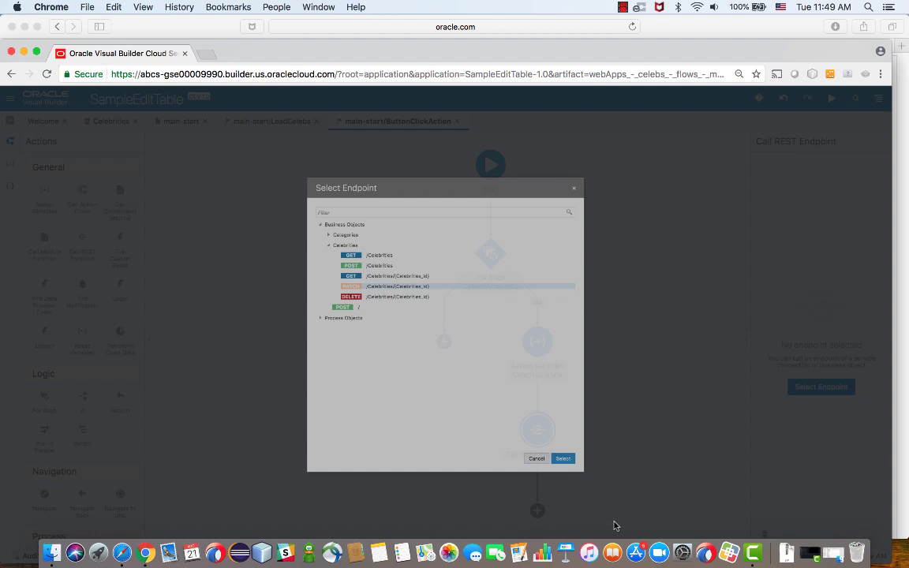
Step: Map CelebToUpdate.id to the Celebrities_Id input parameter and save
left_click(562, 457)
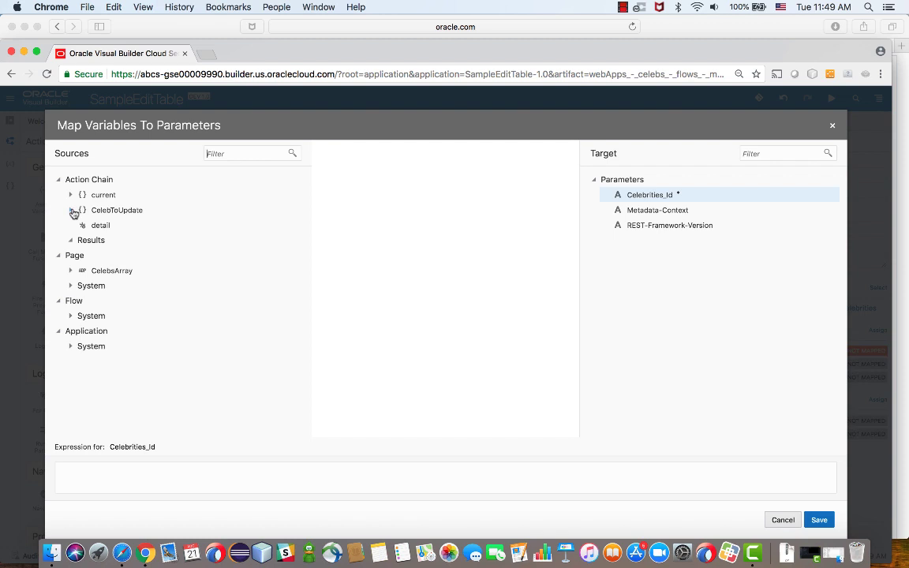
left_click(71, 212)
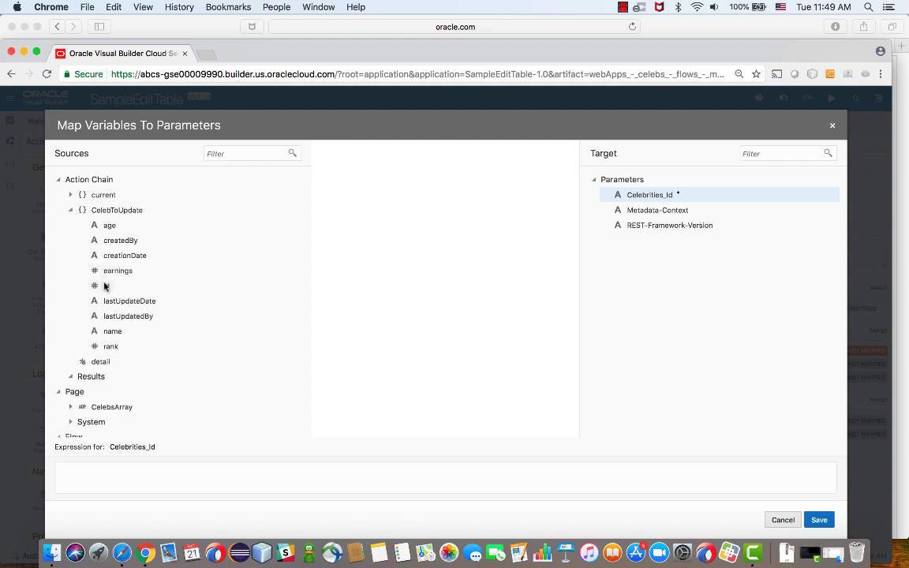
left_click(108, 286)
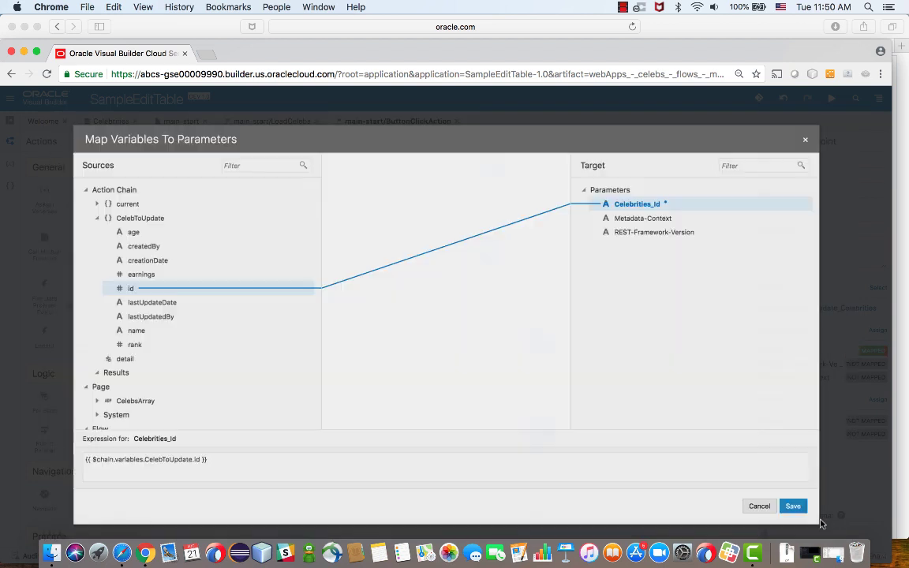
left_click(792, 505)
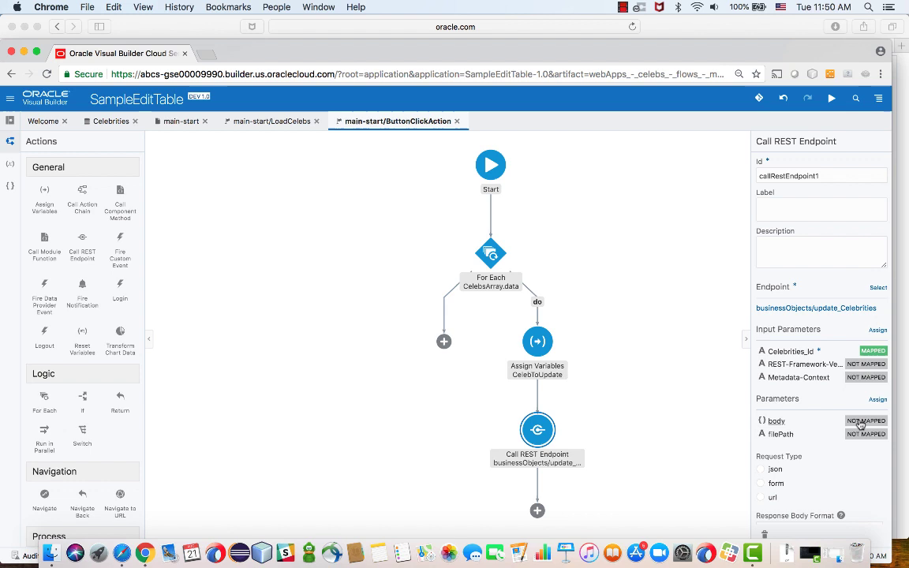
Step: Map the whole CelebToUpdate record to the PATCH request's body parameter and save
left_click(865, 419)
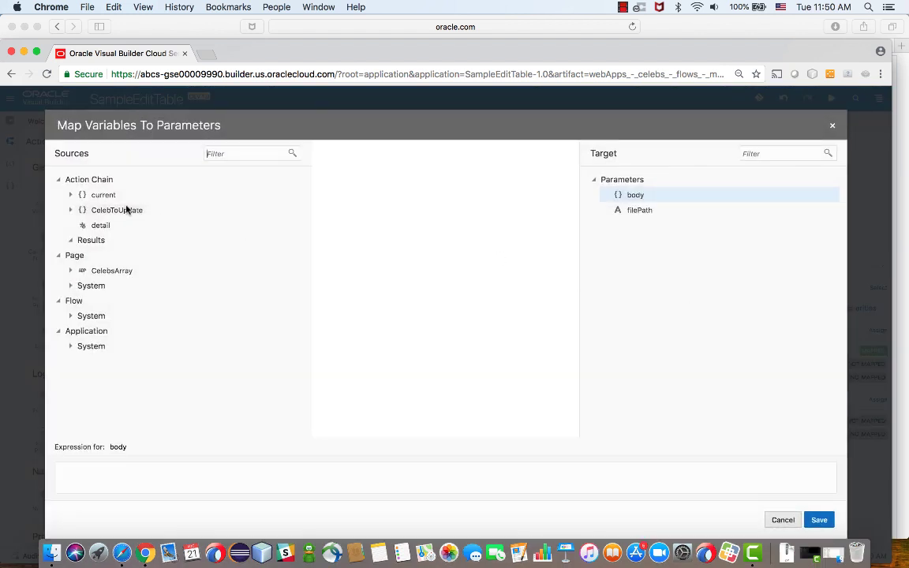
left_click(71, 210)
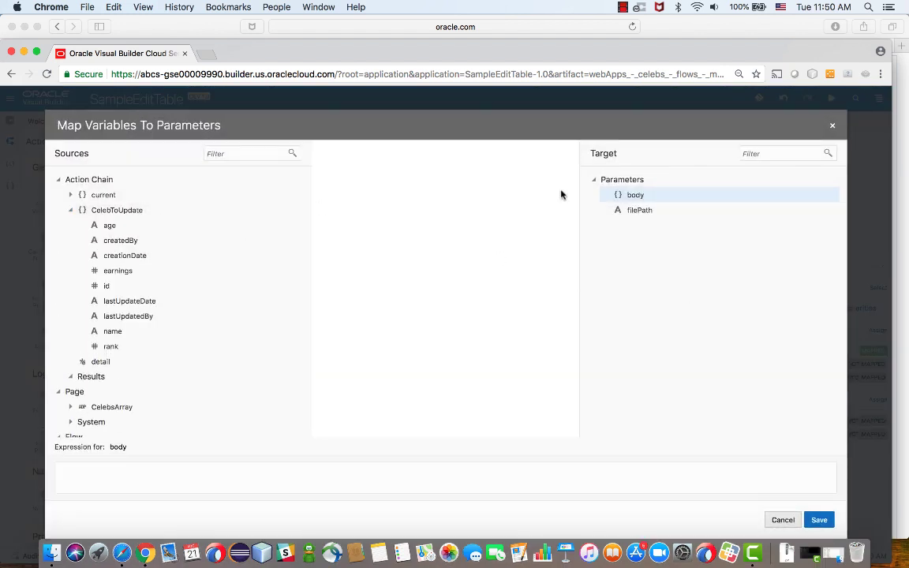
mouse_move(117, 210)
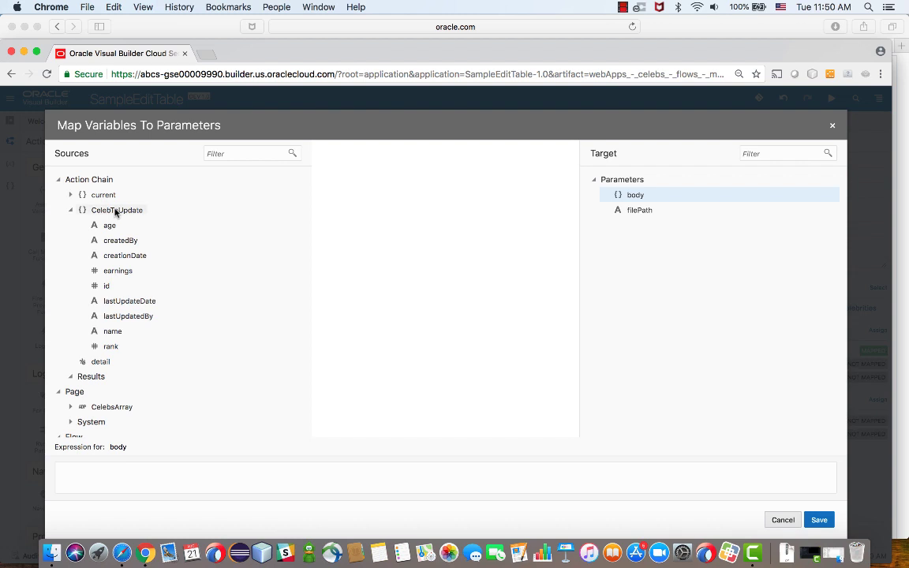
left_click_drag(116, 210, 634, 196)
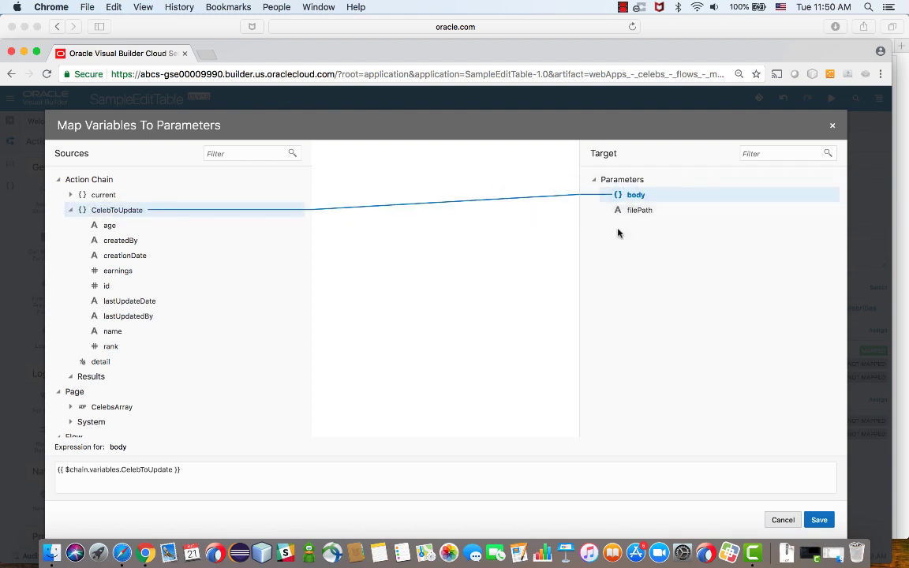
left_click(819, 521)
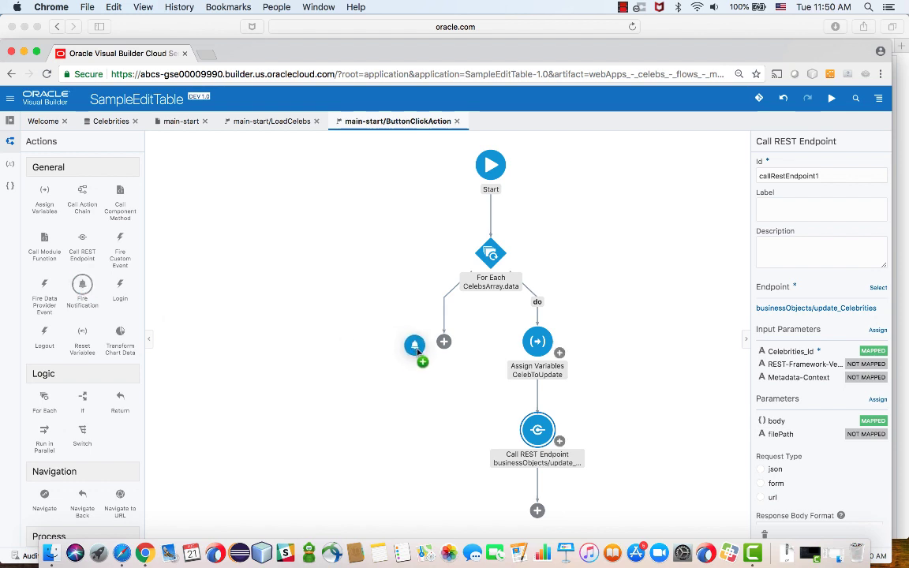
Step: Fire a transient 'Records Updated' notification on the loop's success branch, then return to main-start
left_click(413, 344)
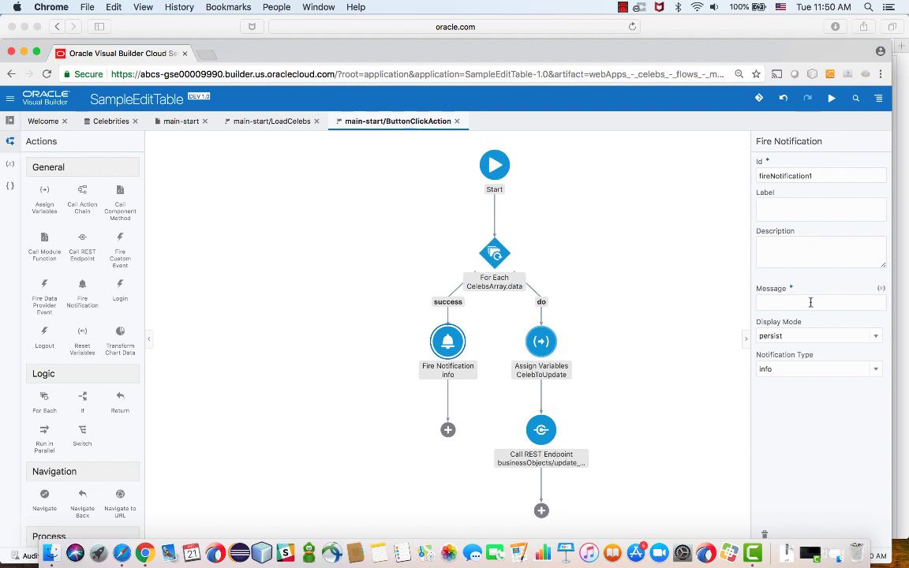
type("Records U")
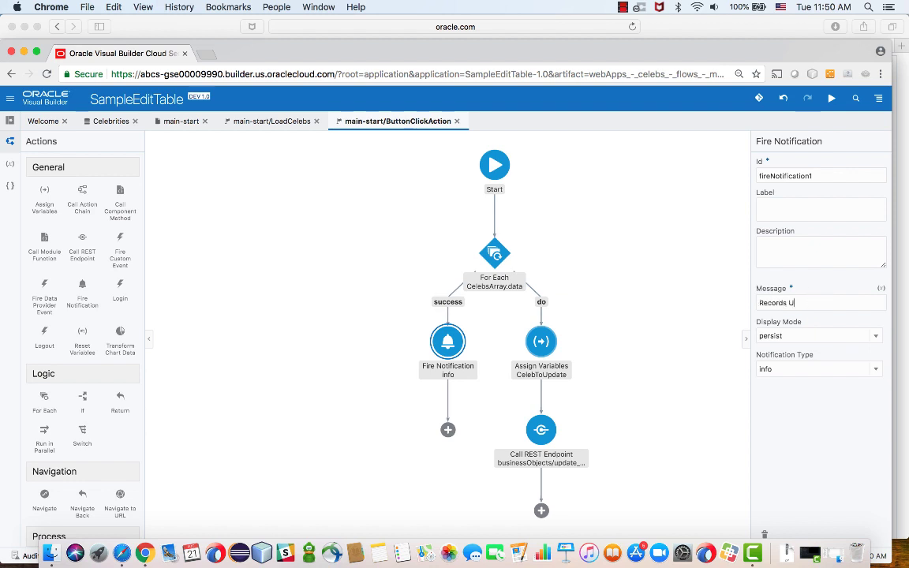
type("Records Updated")
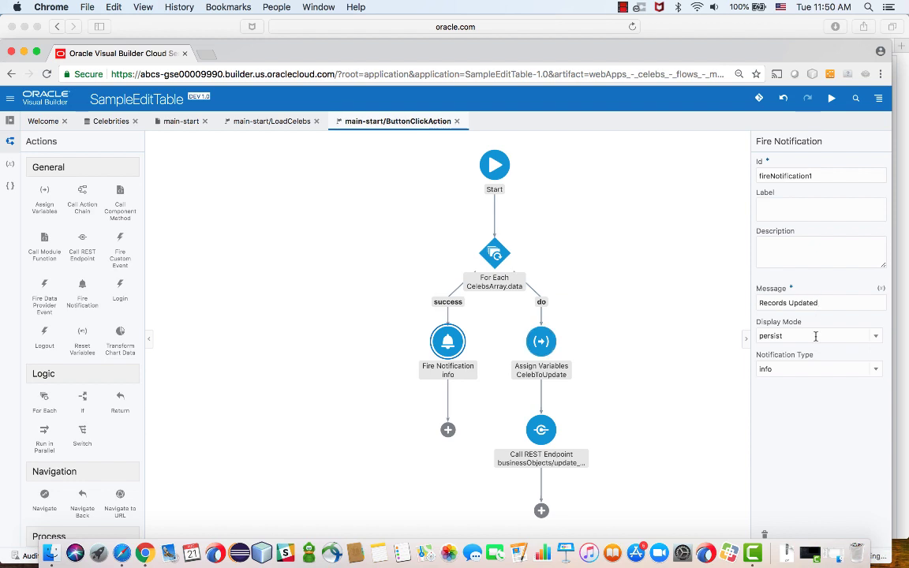
left_click(819, 336)
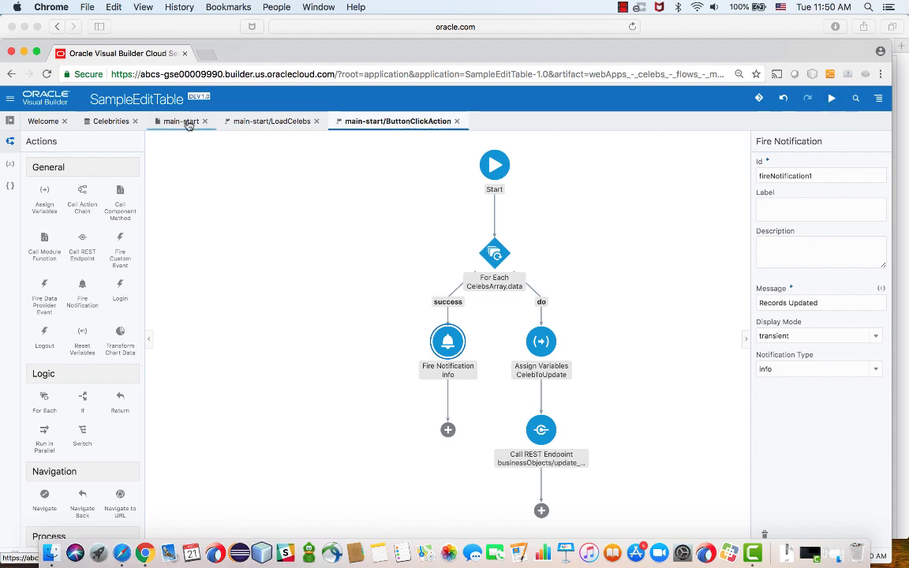
left_click(180, 120)
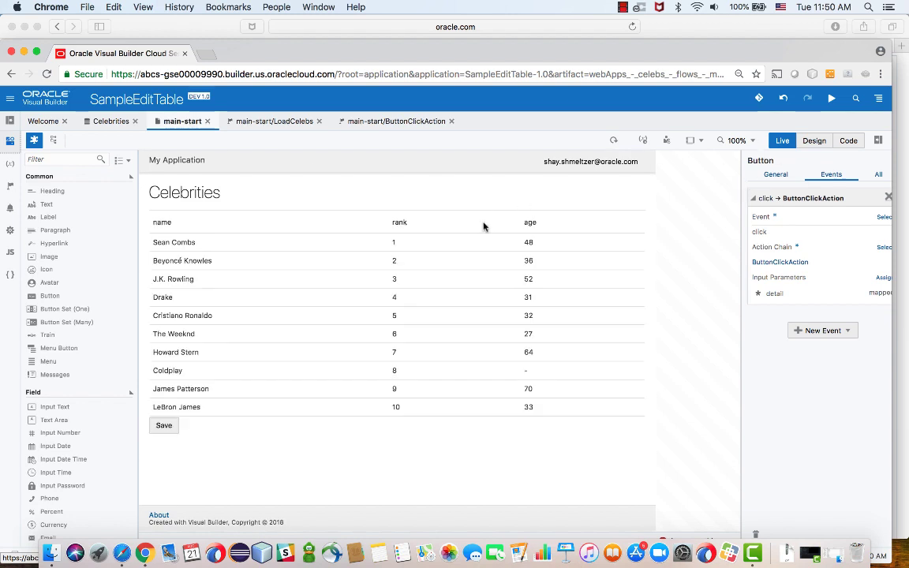
mouse_move(306, 284)
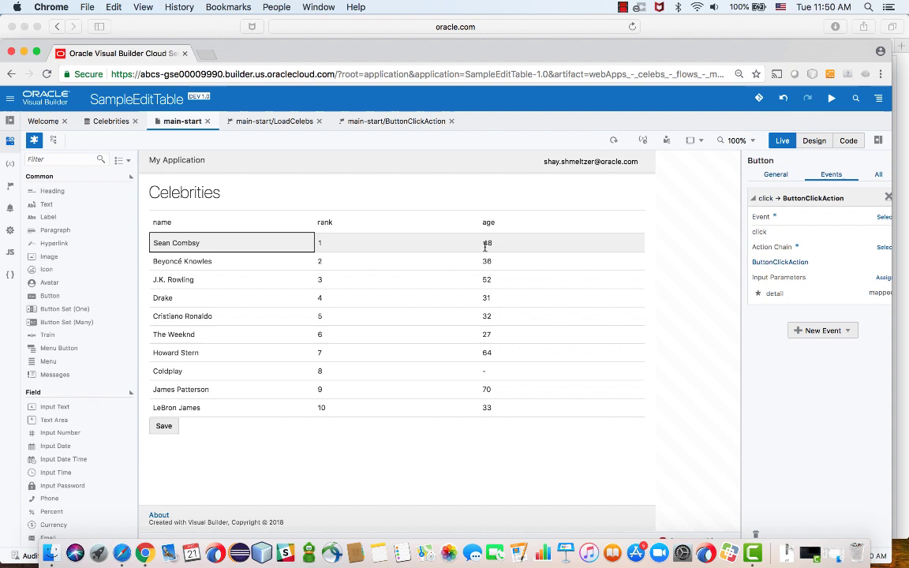
Step: In Live mode, set the first two celebrities' ages to 50 and 44 and save
type("50")
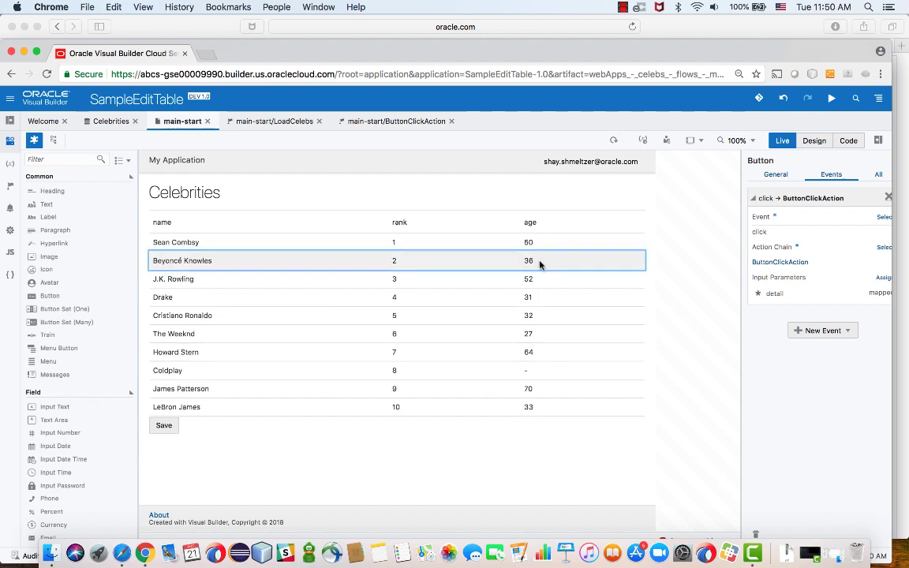
double_click(530, 262)
type("44")
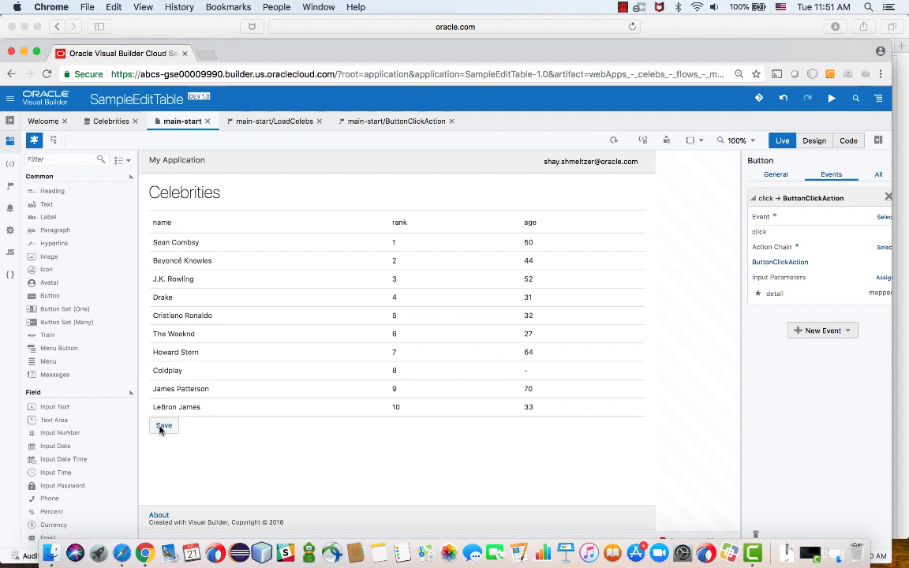
left_click(164, 426)
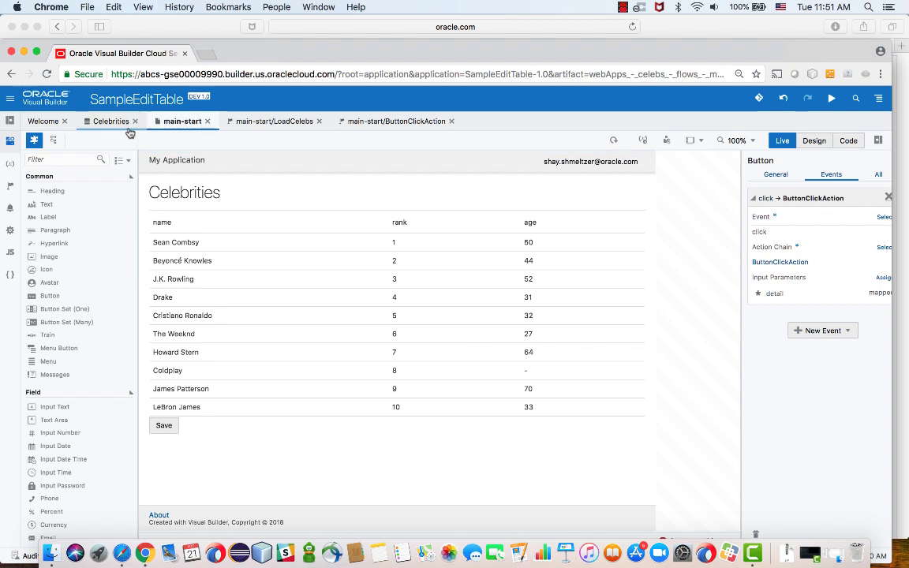
left_click(110, 120)
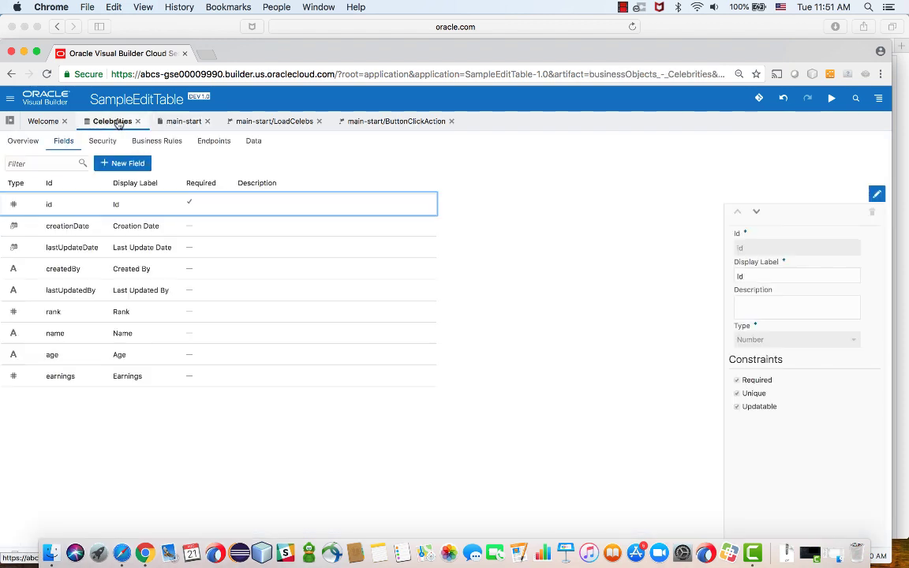
left_click(252, 140)
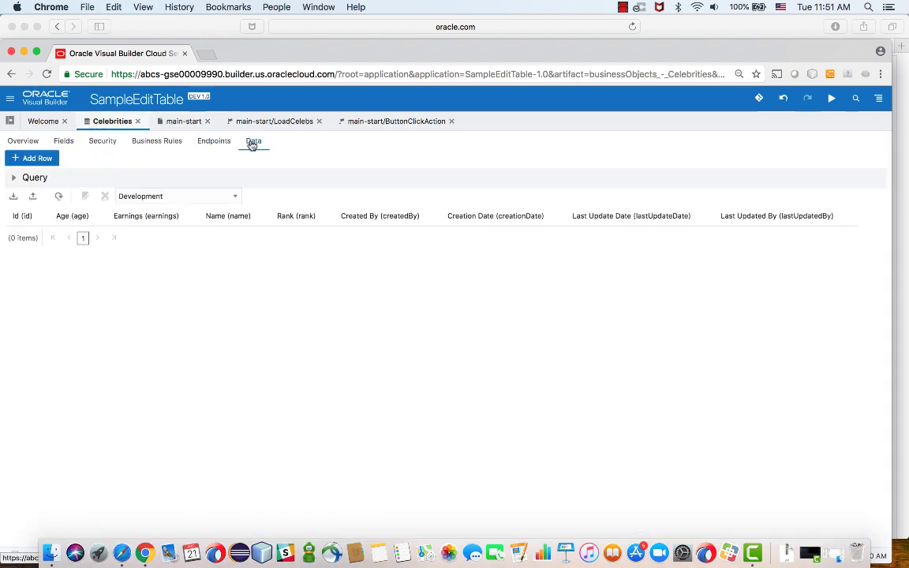
left_click(252, 140)
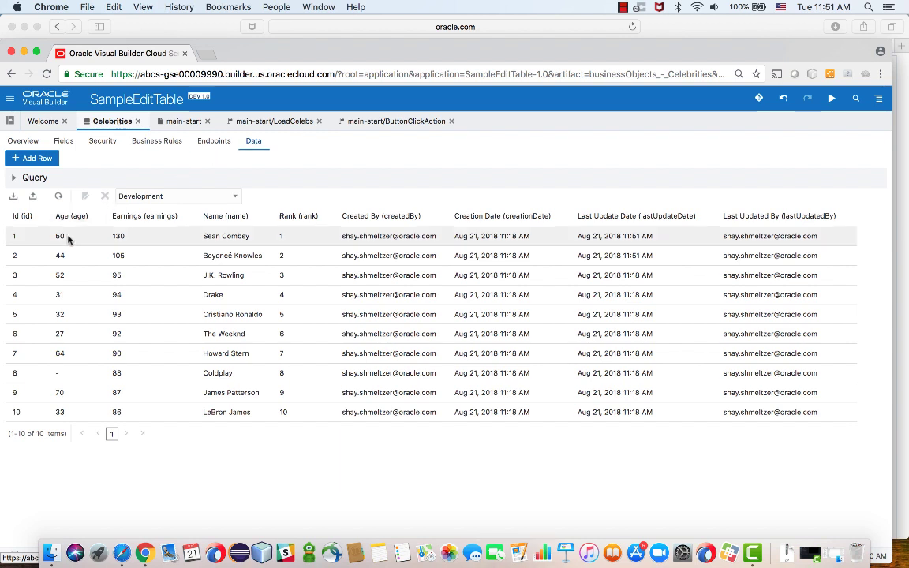
left_click(237, 255)
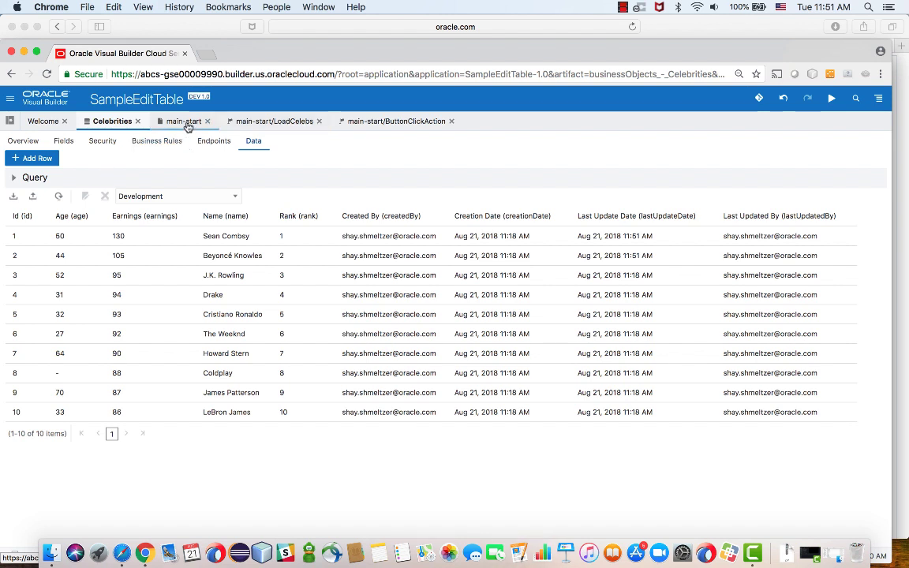
left_click(183, 119)
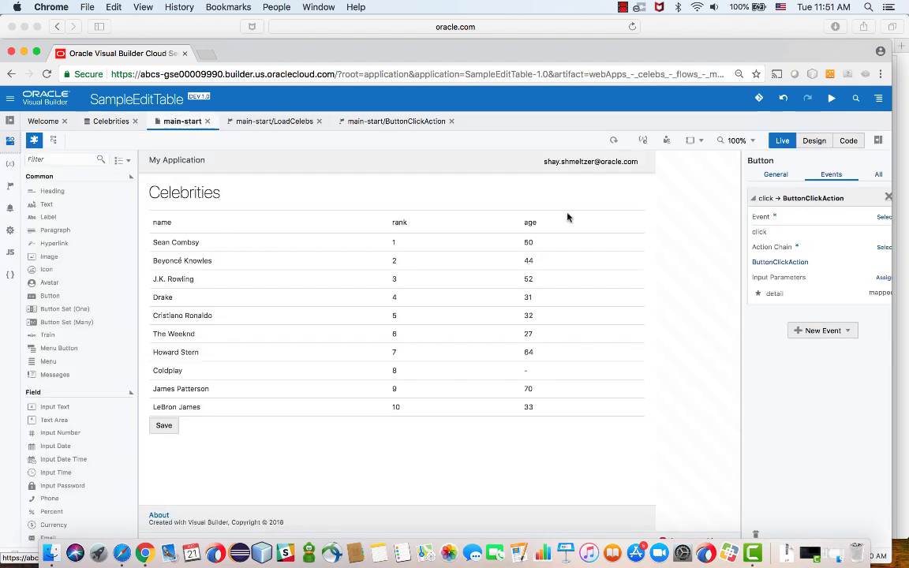